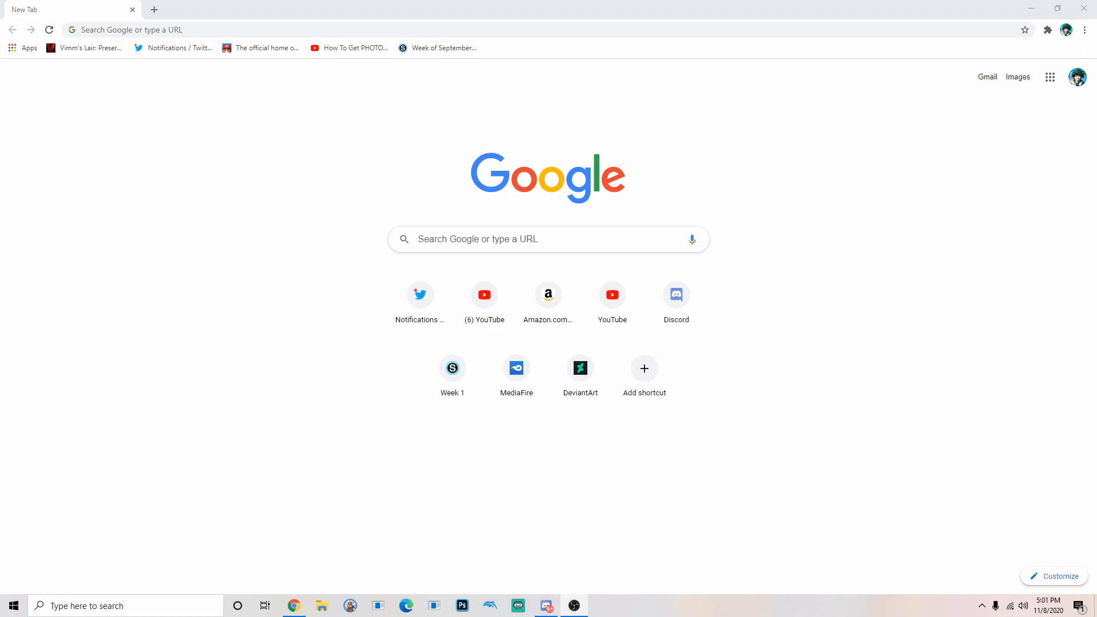
{"action": "mouse_move", "coordinate": [999, 152]}
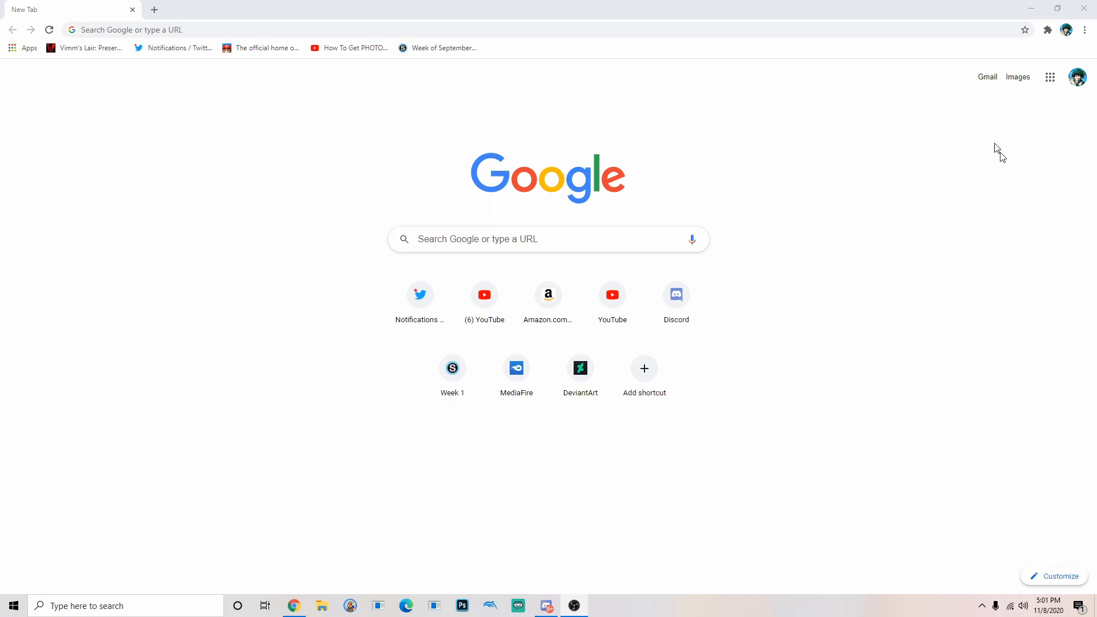
{"action": "mouse_move", "coordinate": [888, 404]}
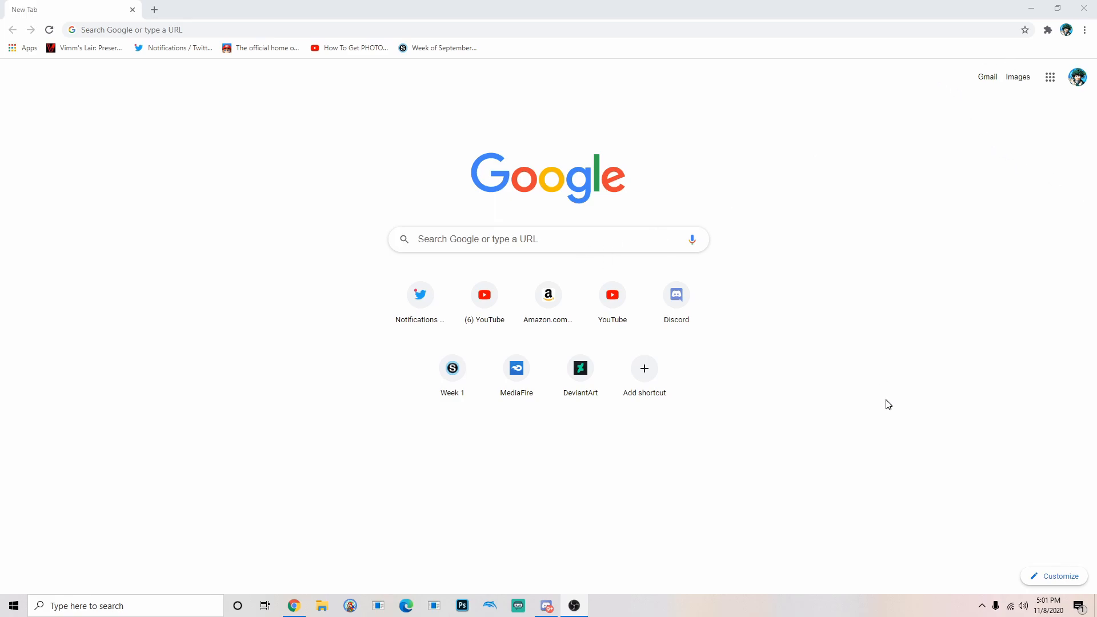
{"action": "mouse_move", "coordinate": [4, 343]}
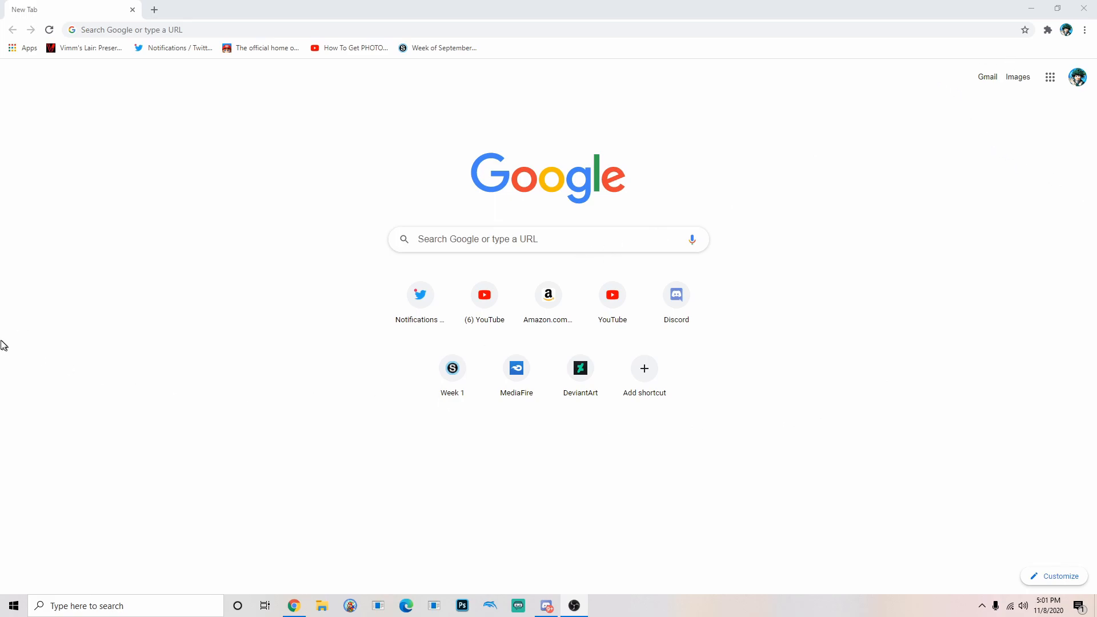
{"action": "mouse_move", "coordinate": [412, 283]}
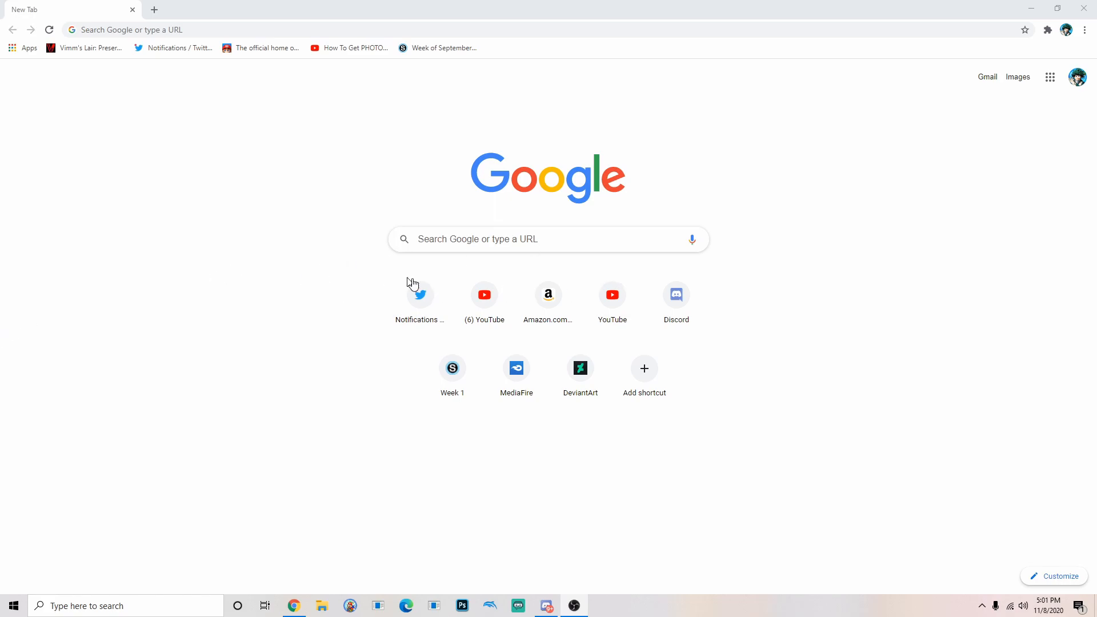
{"action": "mouse_move", "coordinate": [785, 407]}
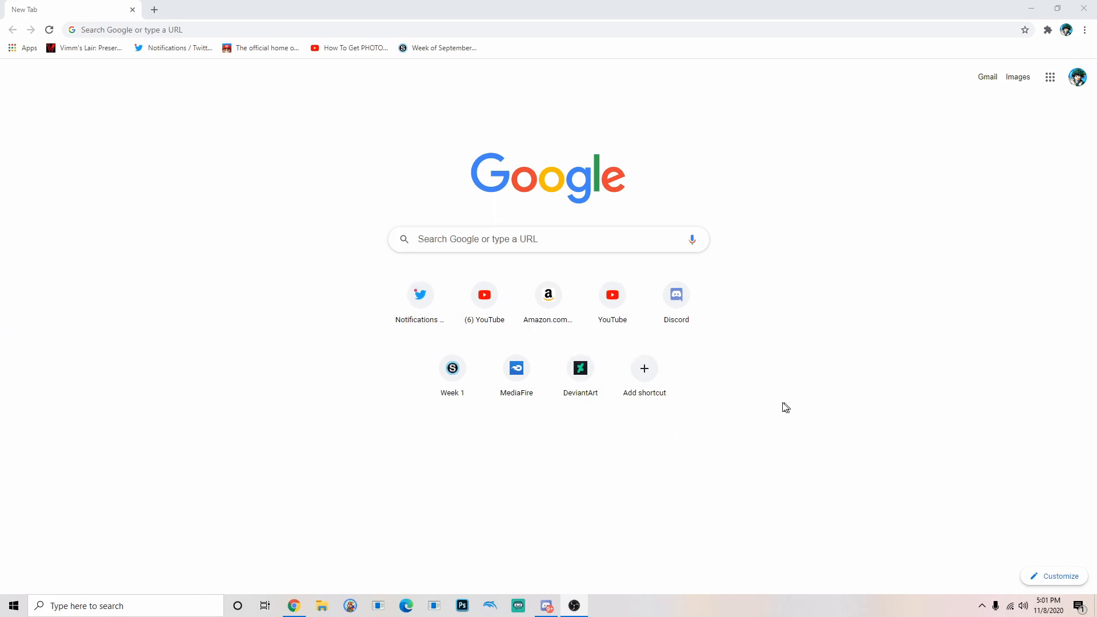
{"action": "mouse_move", "coordinate": [904, 129]}
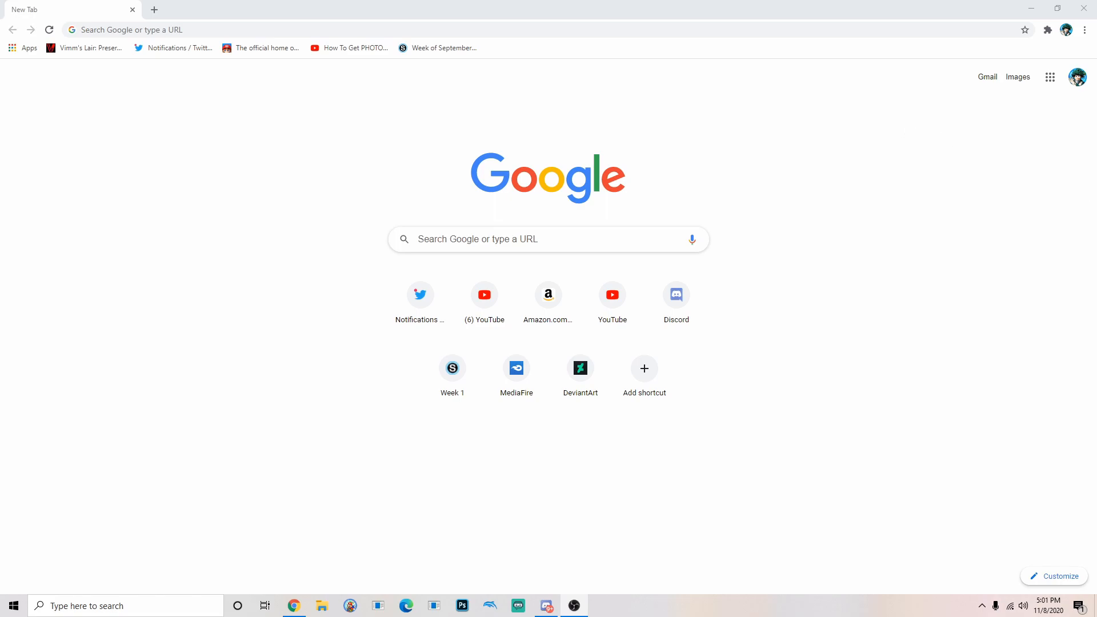
{"action": "mouse_move", "coordinate": [579, 376]}
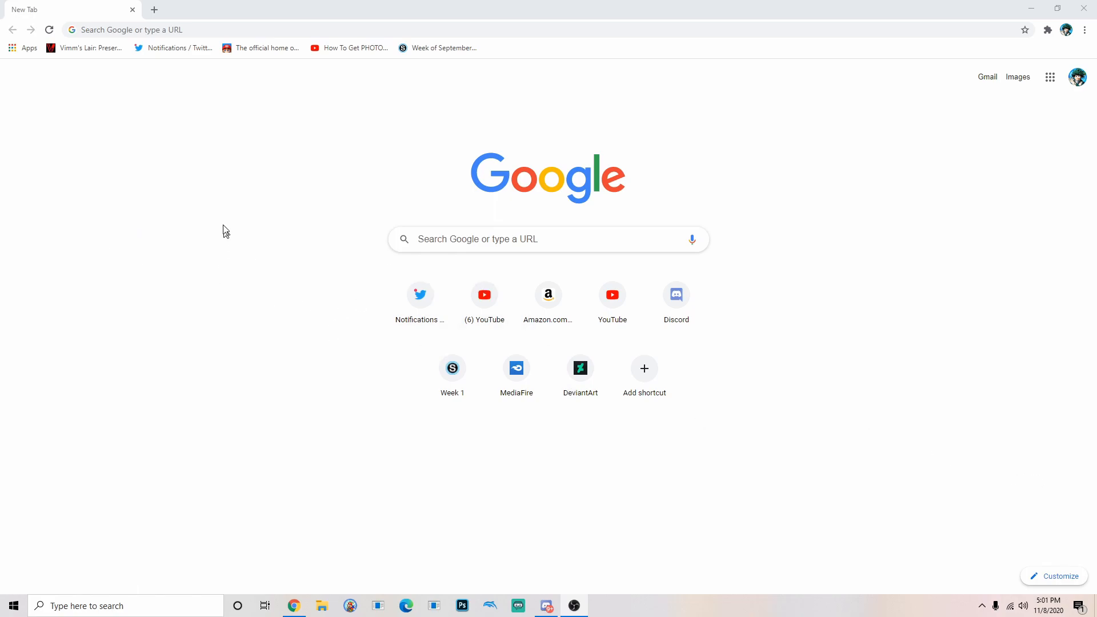
Step: Search Google for 'mario odyssey noises' and scroll down the results
{"action": "left_click", "coordinate": [279, 29]}
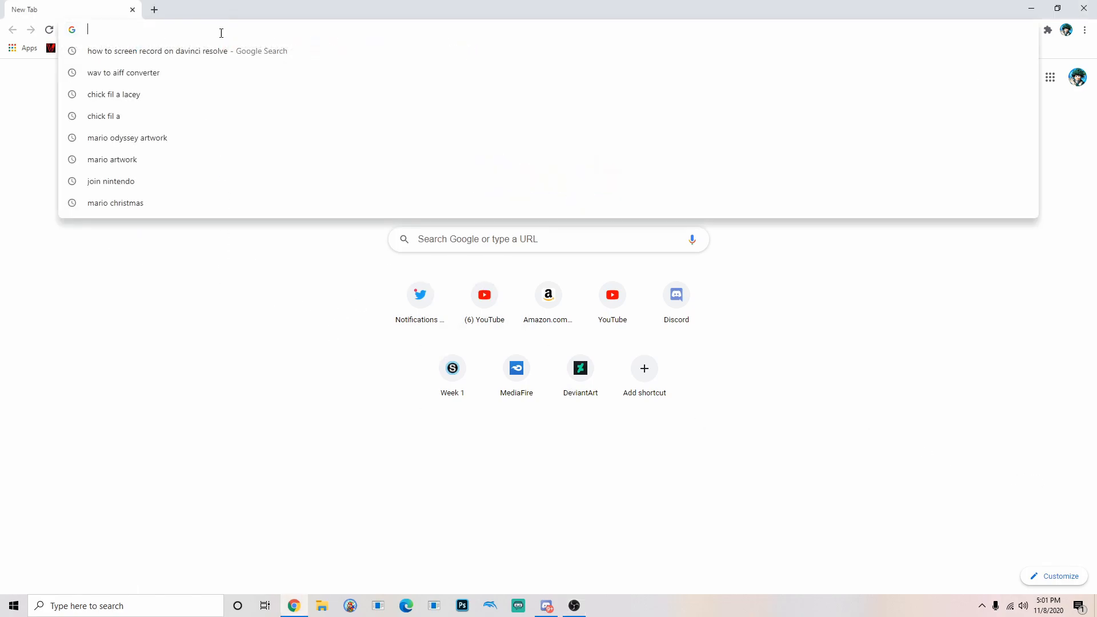
{"action": "type", "text": "sound srecourse"}
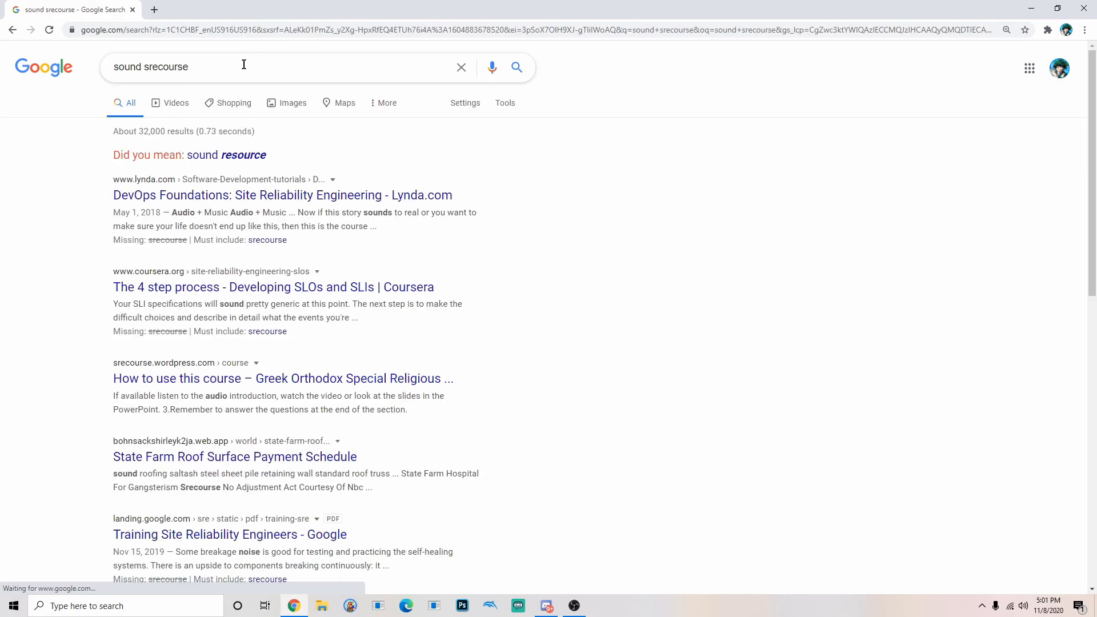
{"action": "type", "text": "mar"}
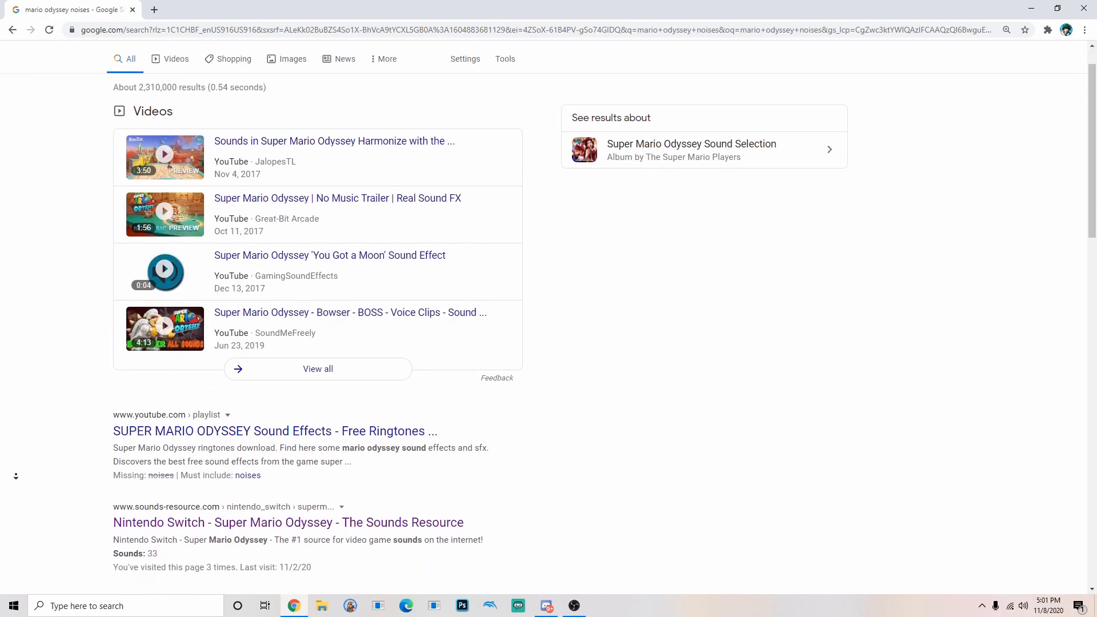
{"action": "scroll", "scroll_direction": "down", "scroll_amount": 3}
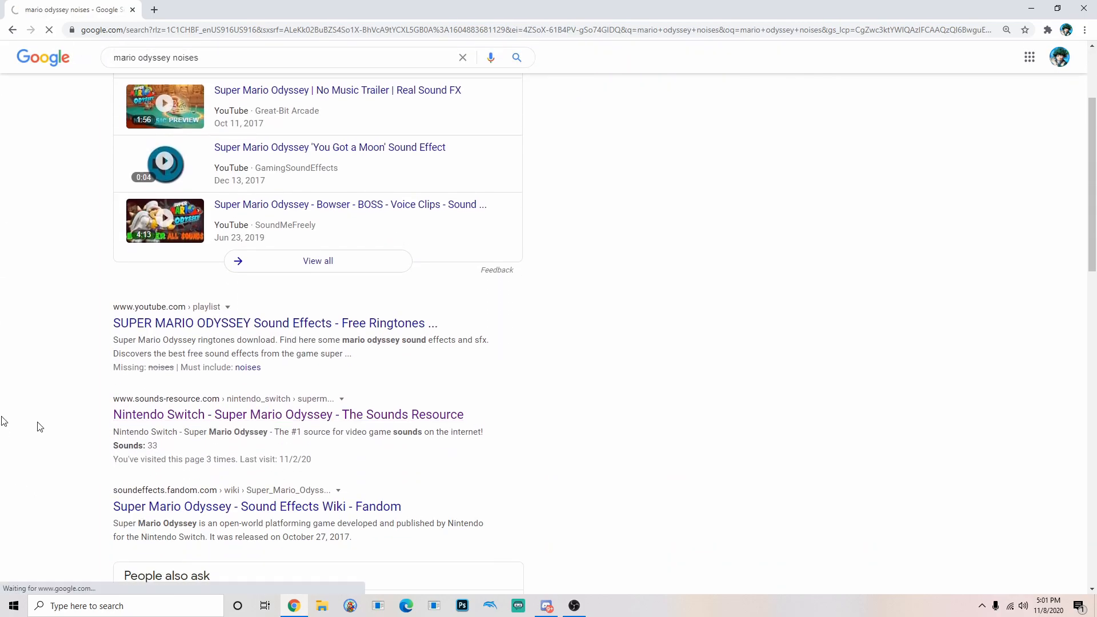
Step: Open The Sounds Resource's Super Mario Odyssey page from the results
{"action": "left_click", "coordinate": [288, 414]}
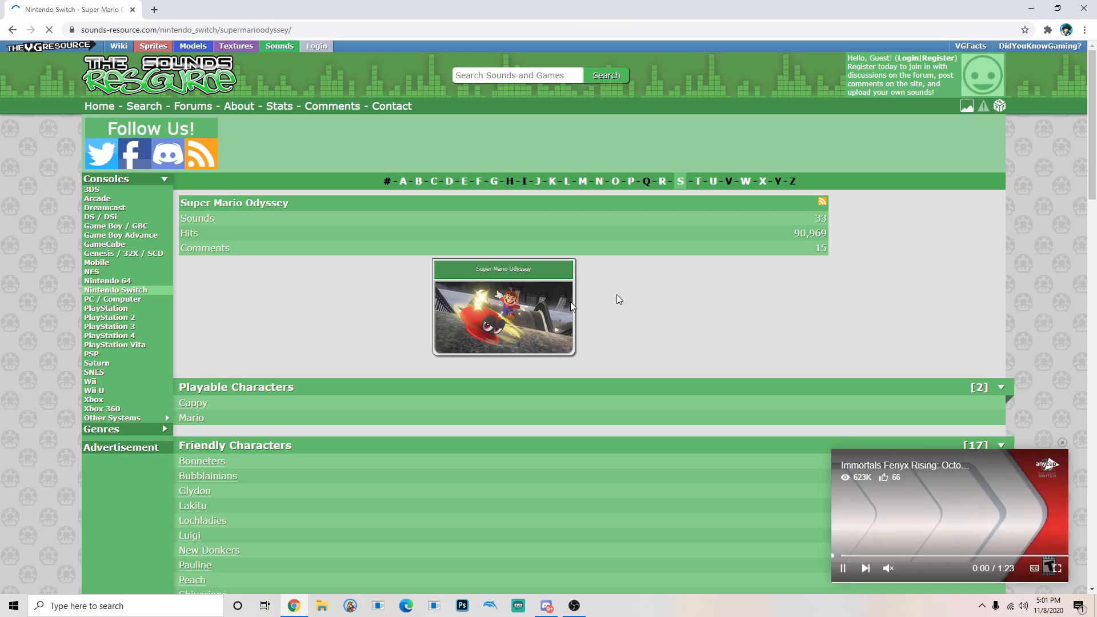
{"action": "scroll", "scroll_direction": "down", "scroll_amount": 3}
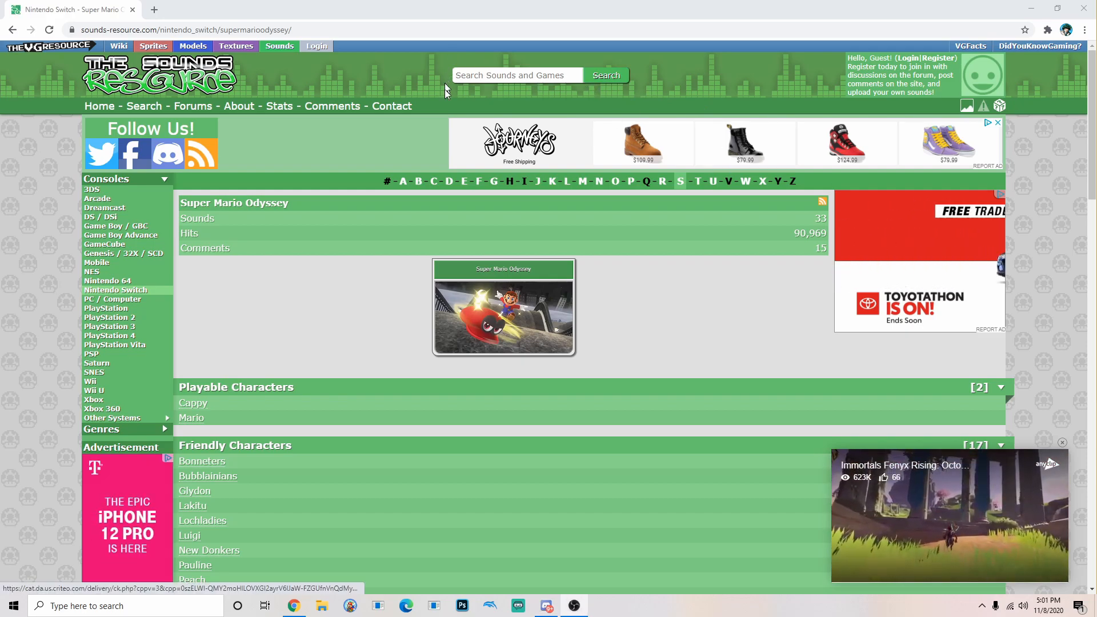
{"action": "left_click", "coordinate": [516, 75]}
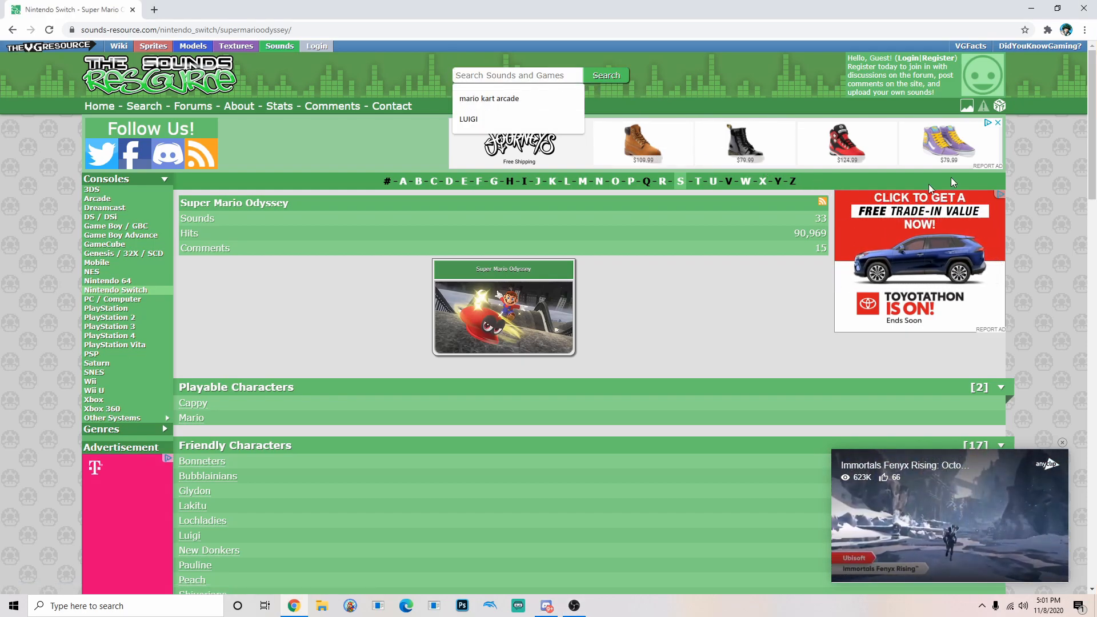
Step: Pick Mario under Playable Characters and download its 15.91 MB ZIP pack
{"action": "scroll", "scroll_direction": "down", "scroll_amount": 3}
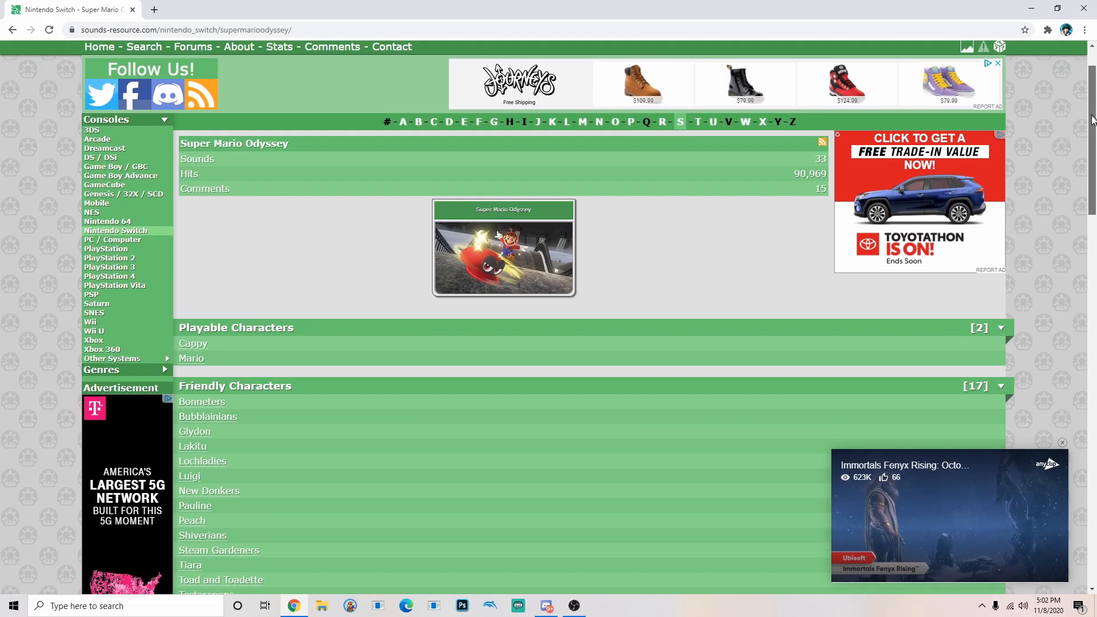
{"action": "scroll", "scroll_direction": "down", "scroll_amount": 3}
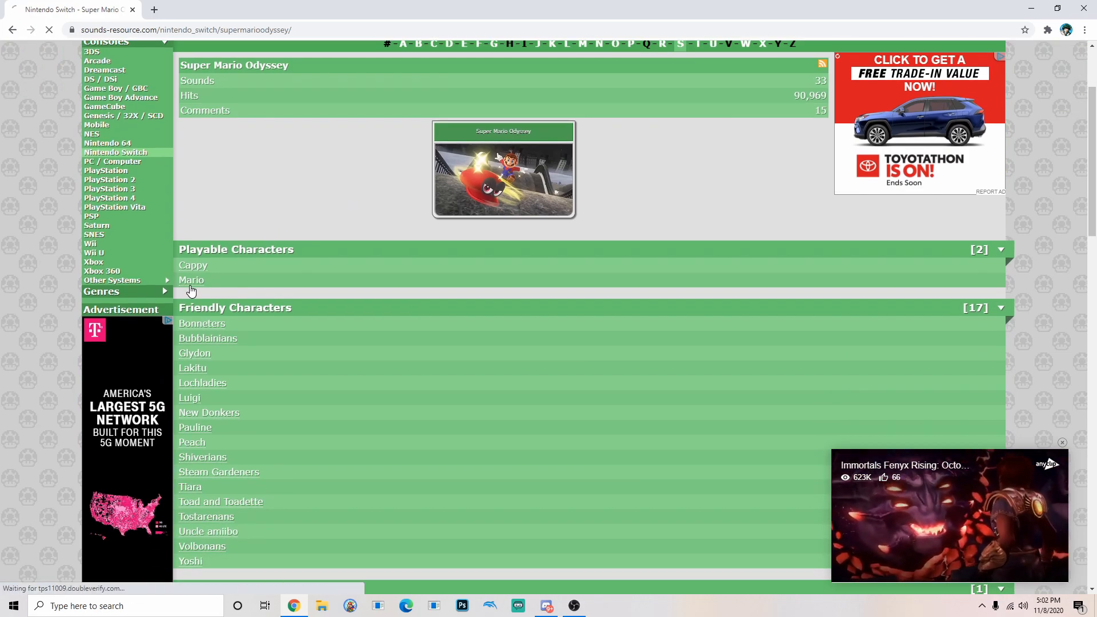
{"action": "left_click", "coordinate": [190, 280]}
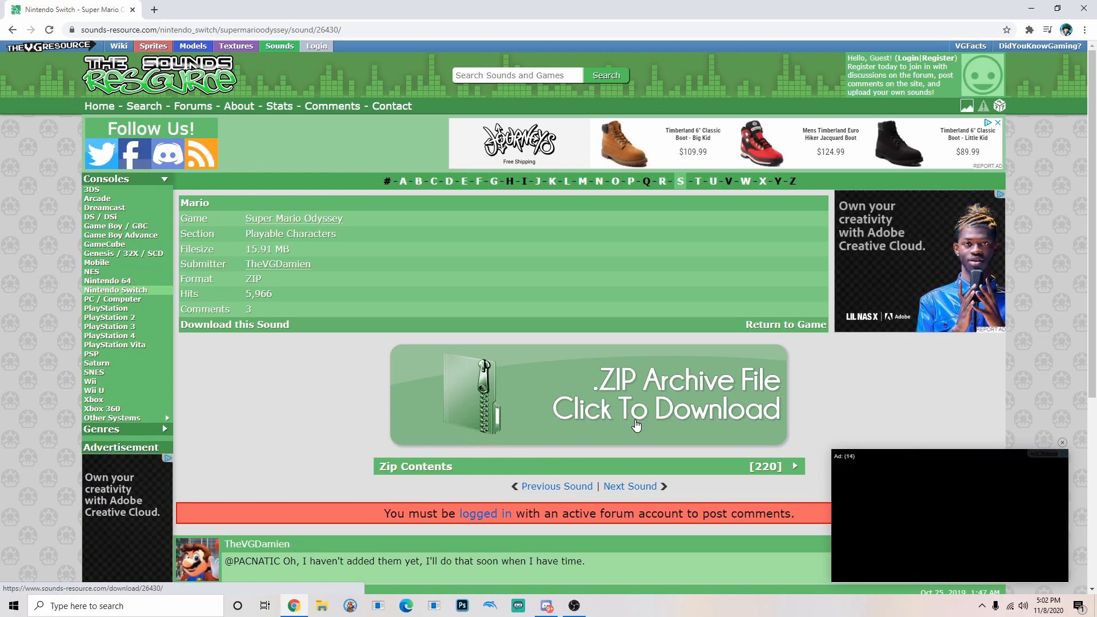
{"action": "left_click", "coordinate": [636, 424]}
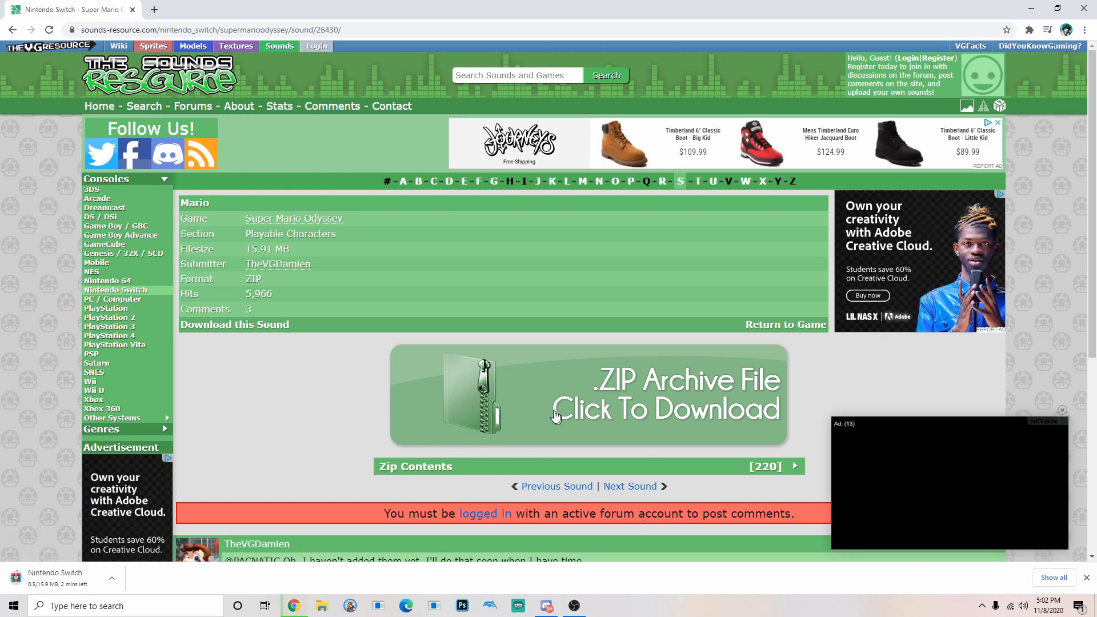
{"action": "left_click", "coordinate": [555, 414]}
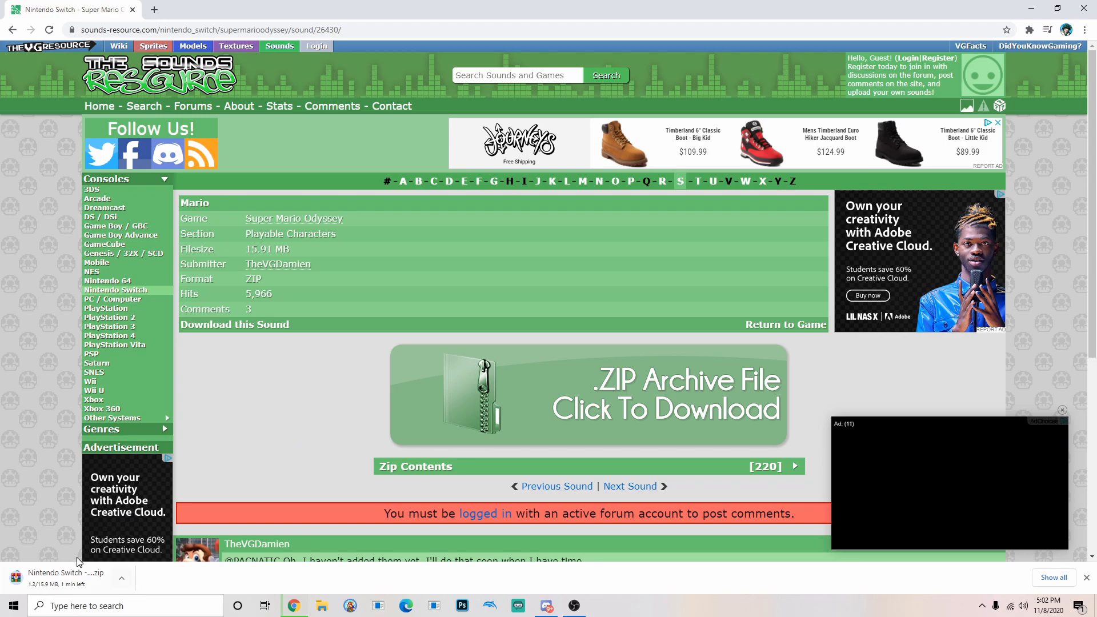
{"action": "mouse_move", "coordinate": [99, 595]}
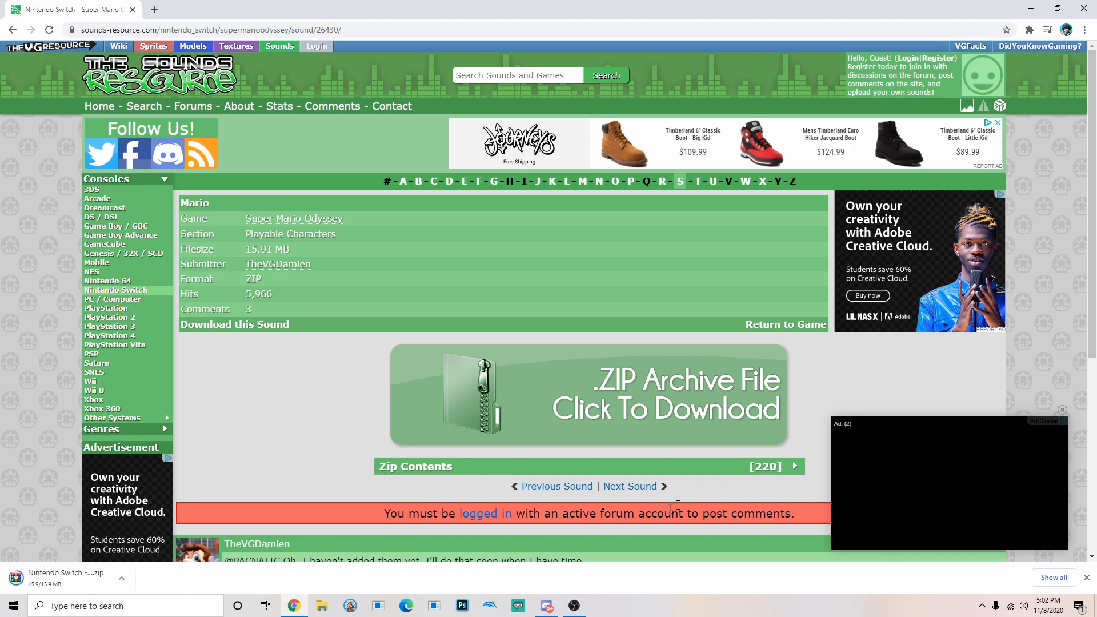
Step: Open the downloaded ZIP in WinRAR, dismiss the license nag, enter the Mario folder
{"action": "left_click", "coordinate": [63, 573]}
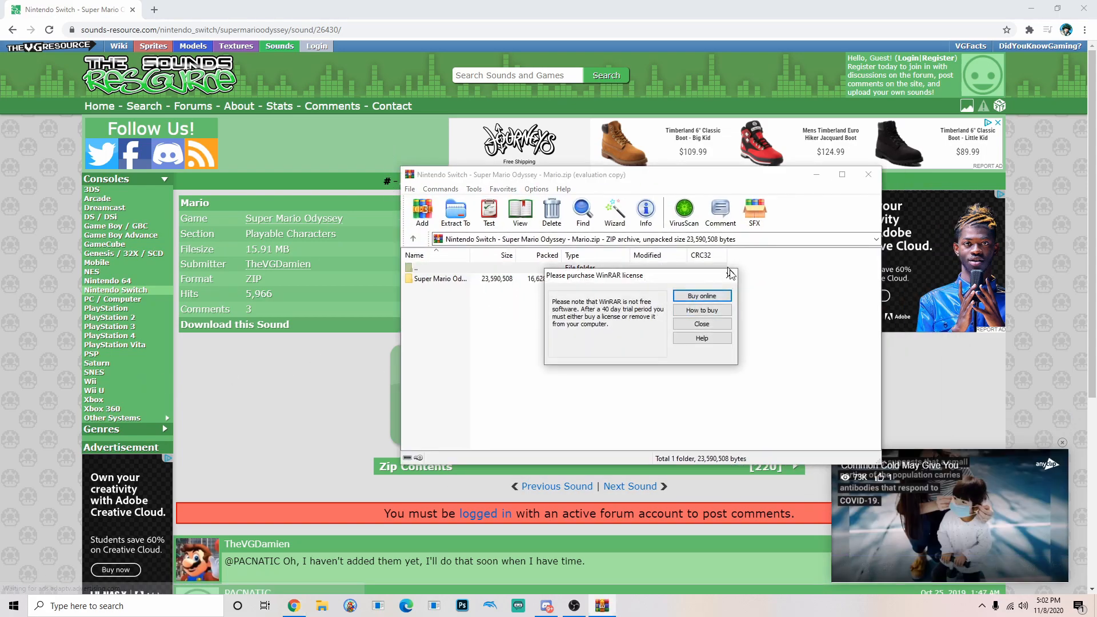
{"action": "left_click", "coordinate": [701, 323]}
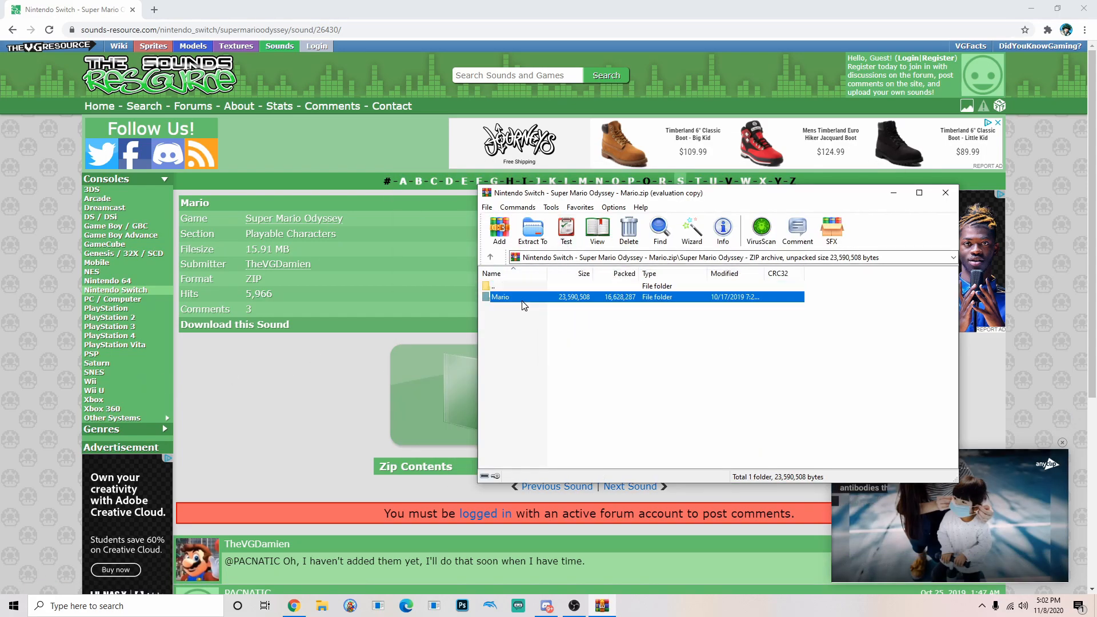
{"action": "double_click", "coordinate": [499, 297]}
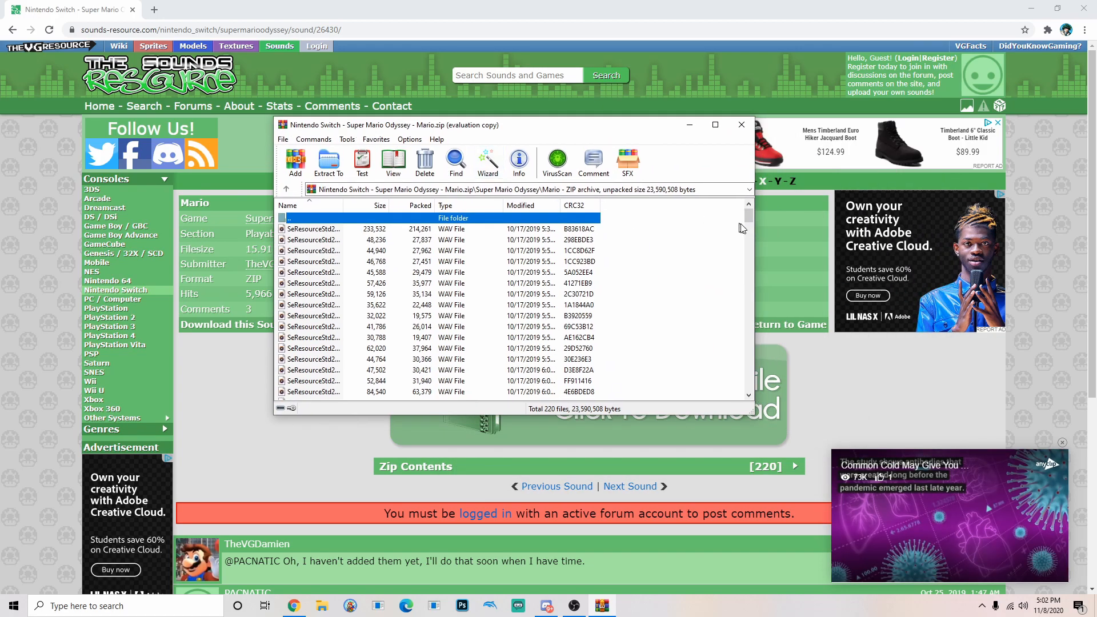
Step: Scroll to the last of the 220 WAV clips and play it
{"action": "left_click_drag", "start_coordinate": [747, 227], "coordinate": [747, 311]}
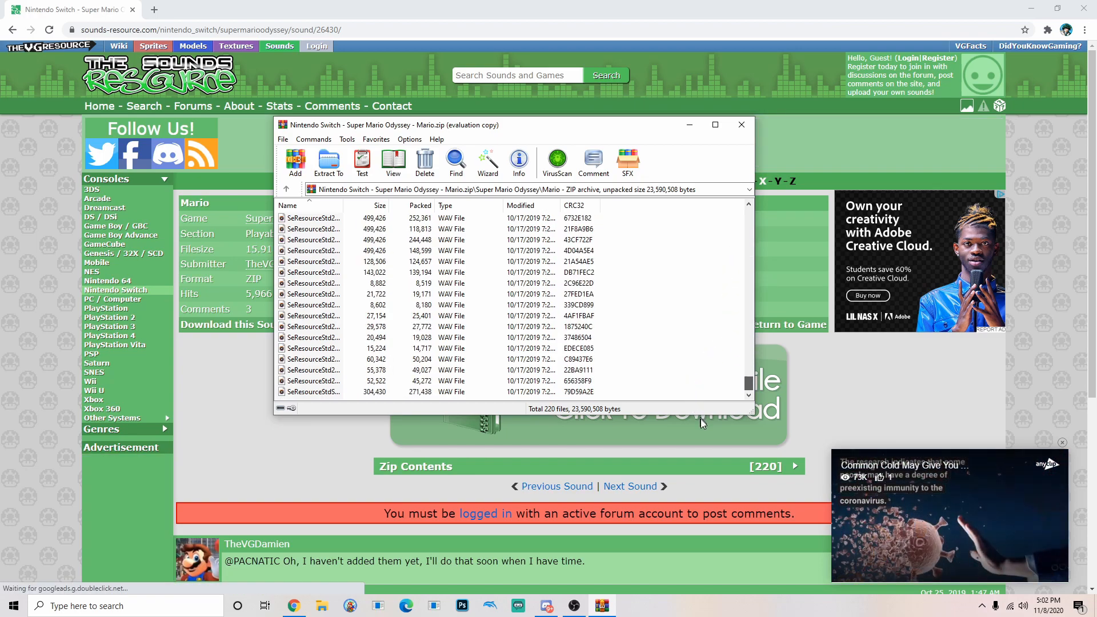
{"action": "left_click", "coordinate": [350, 392]}
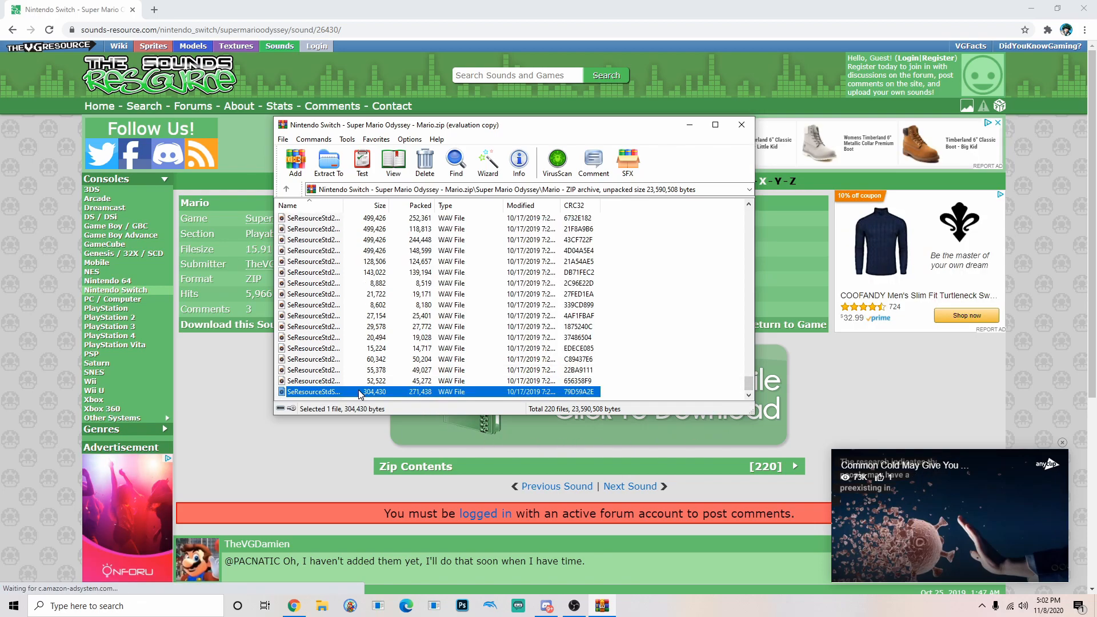
{"action": "double_click", "coordinate": [314, 392]}
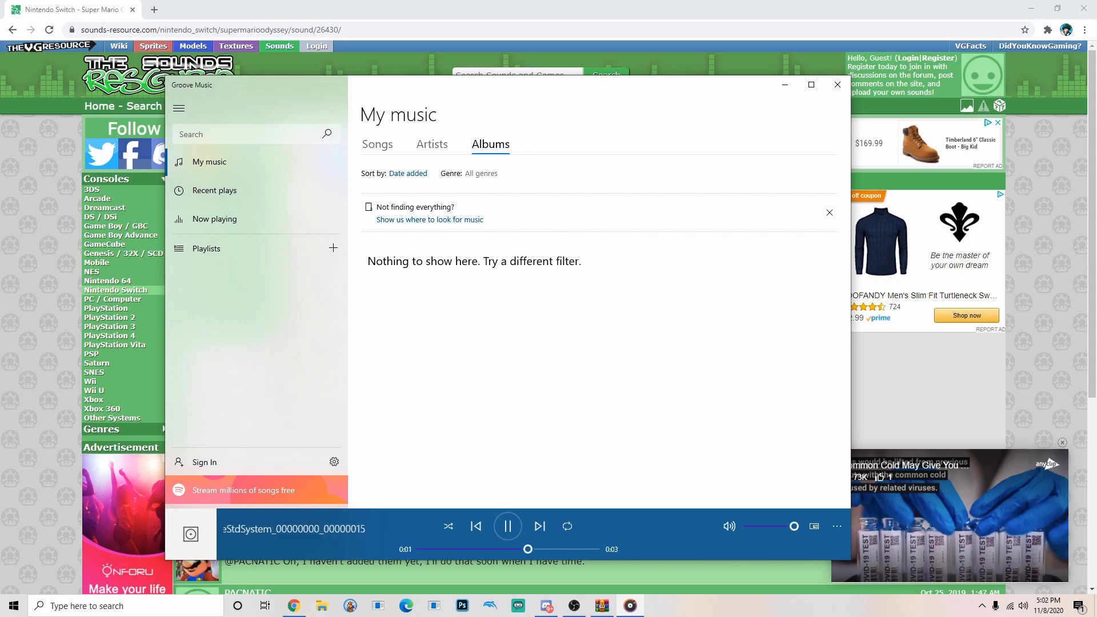
Step: Play the three-second SeResourceStdSystem Mario clip in Groove Music
{"action": "left_click", "coordinate": [507, 526]}
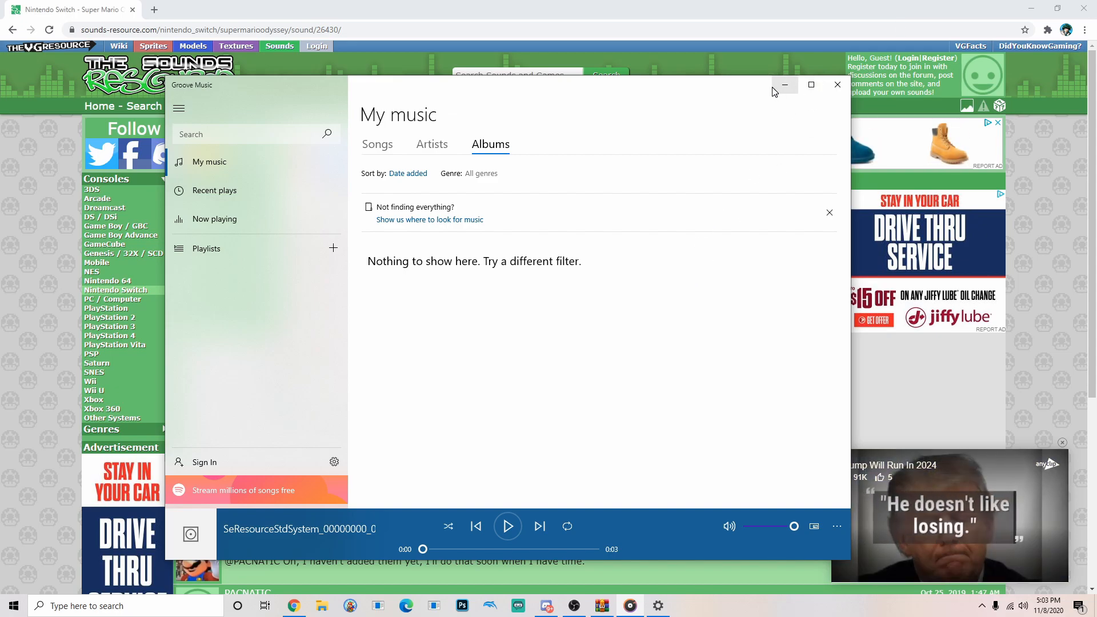
{"action": "mouse_move", "coordinate": [784, 84]}
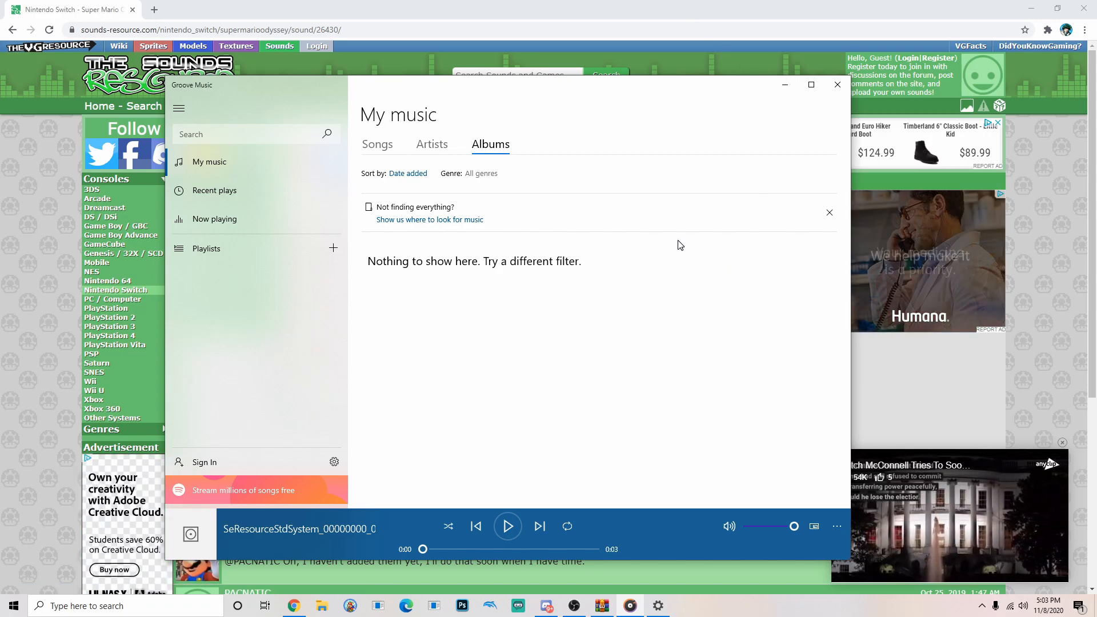
{"action": "mouse_move", "coordinate": [767, 177]}
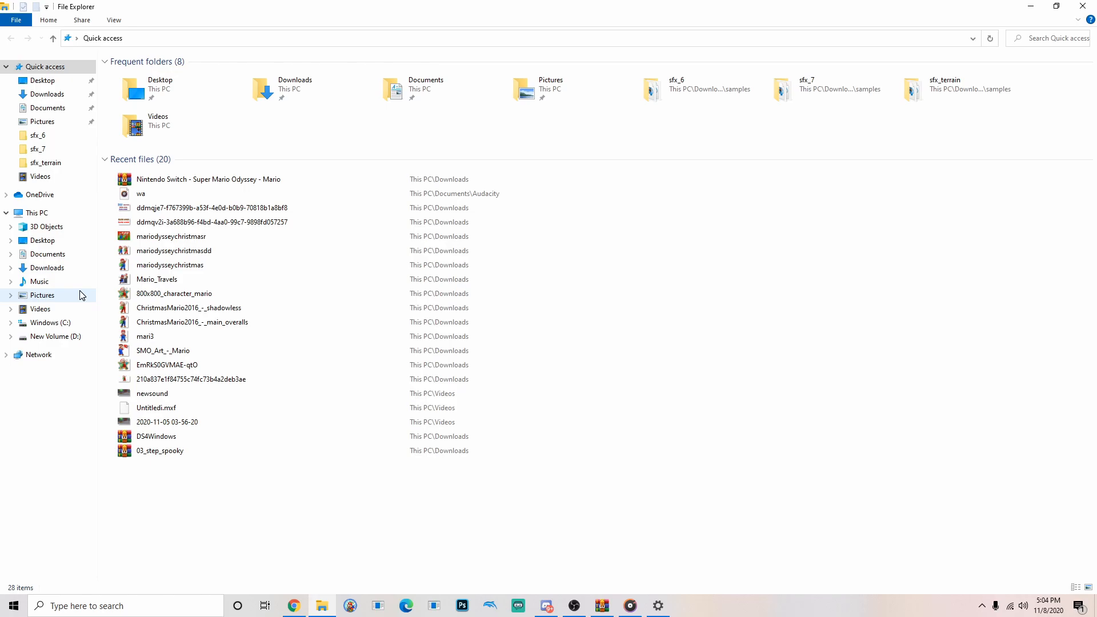
Step: Browse Downloads › sm64pcBuilder2 into the sm64ex-nightly folder
{"action": "left_click", "coordinate": [47, 93]}
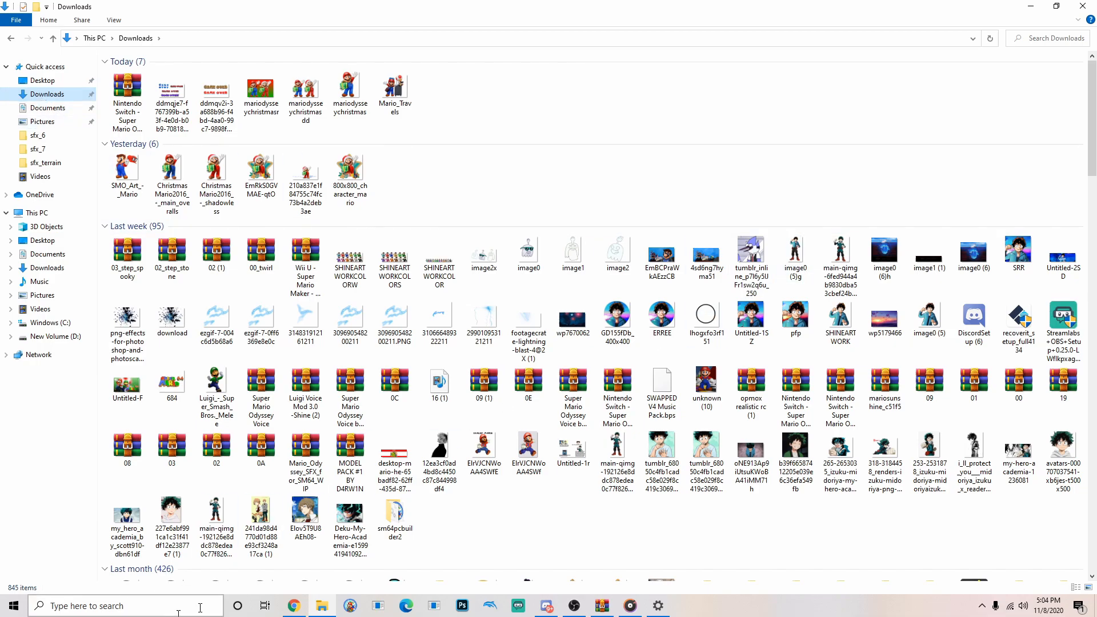
{"action": "double_click", "coordinate": [395, 523]}
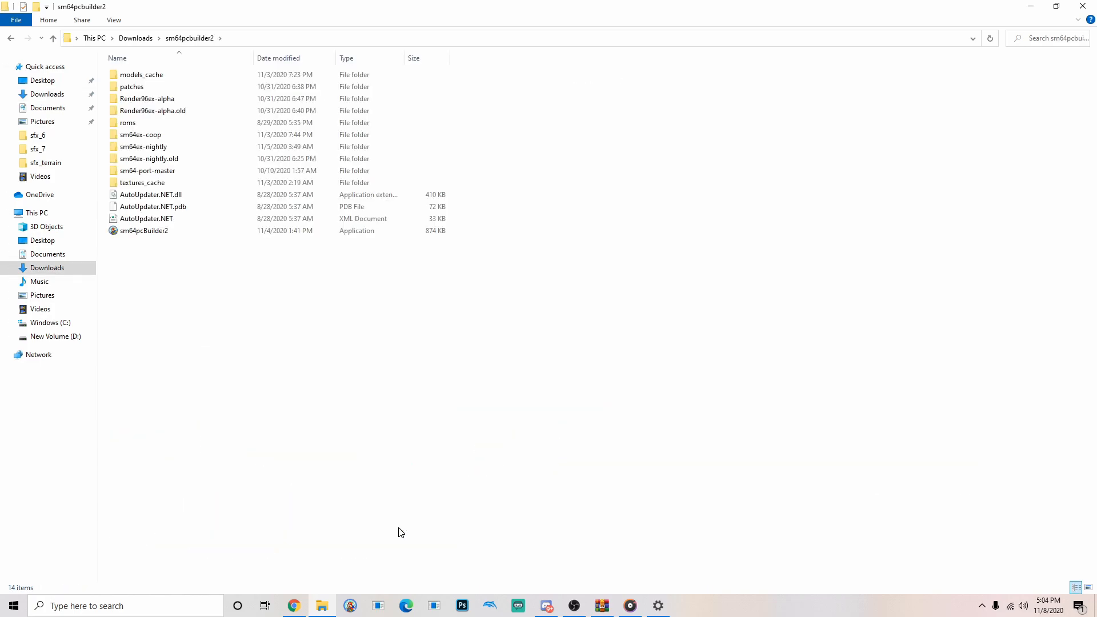
{"action": "left_click", "coordinate": [168, 158]}
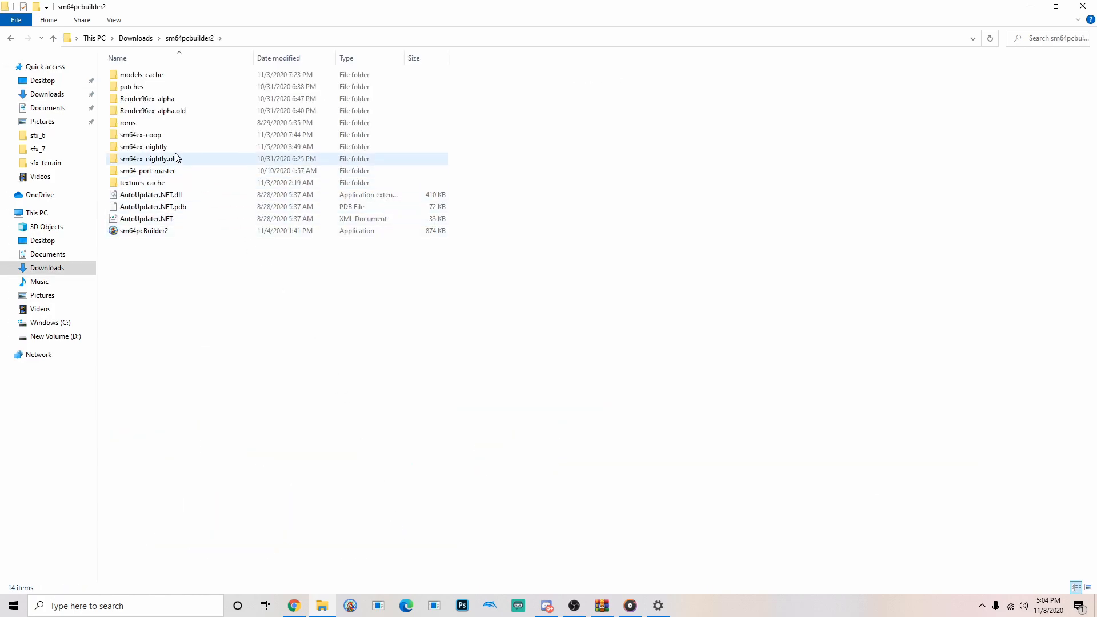
{"action": "double_click", "coordinate": [143, 146]}
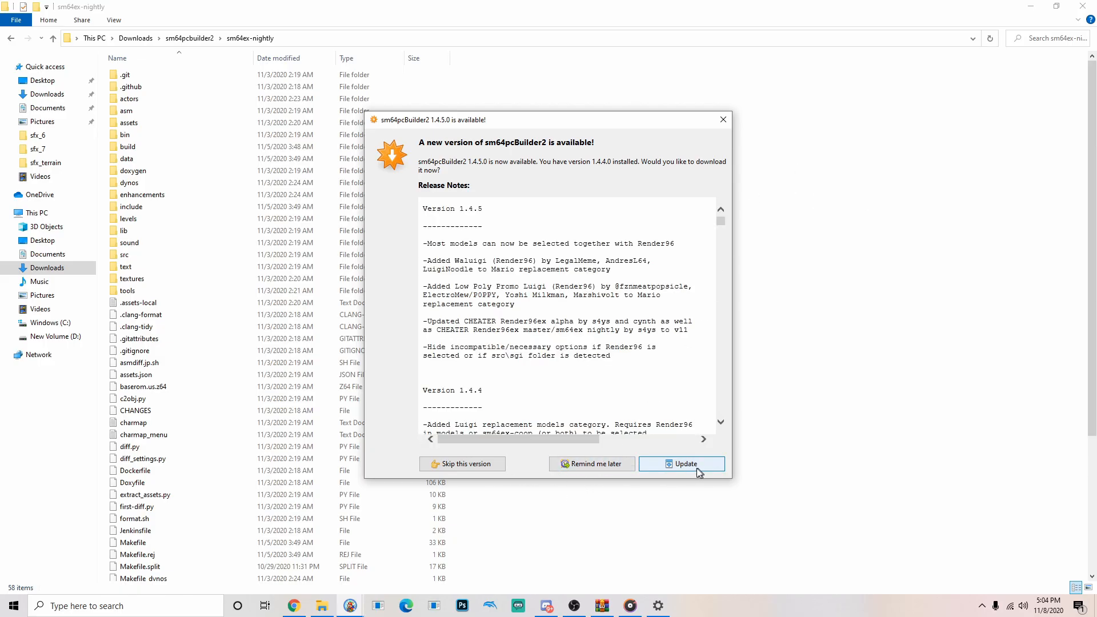
Step: Update sm64pcBuilder2 to 1.4.5 and select repo sm64ex, branch nightly
{"action": "left_click", "coordinate": [679, 464]}
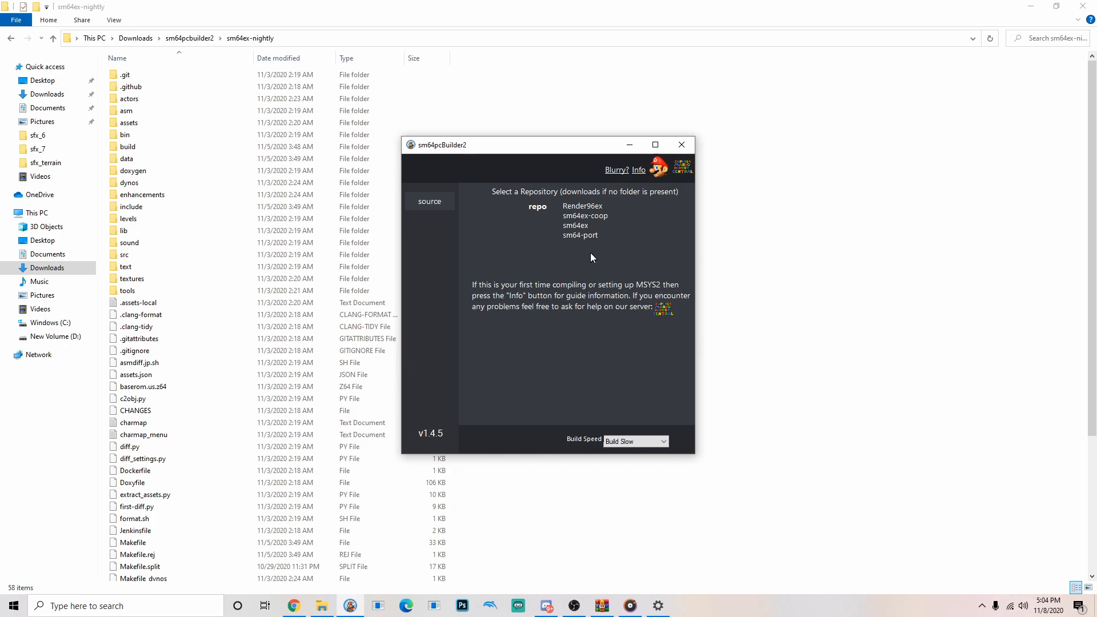
{"action": "left_click", "coordinate": [575, 225]}
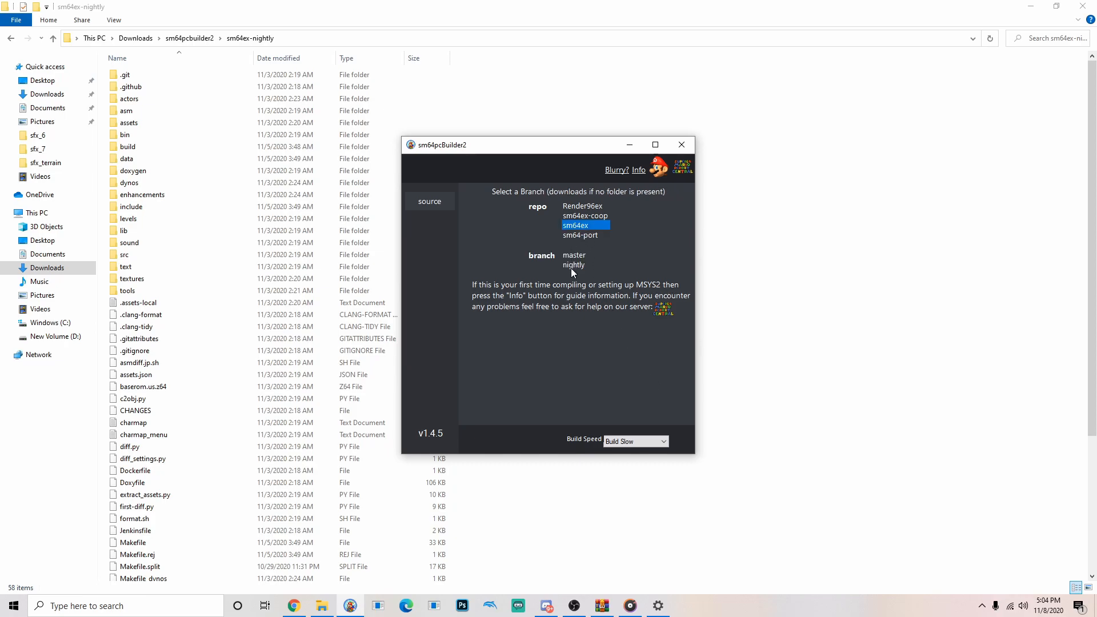
{"action": "left_click", "coordinate": [573, 265]}
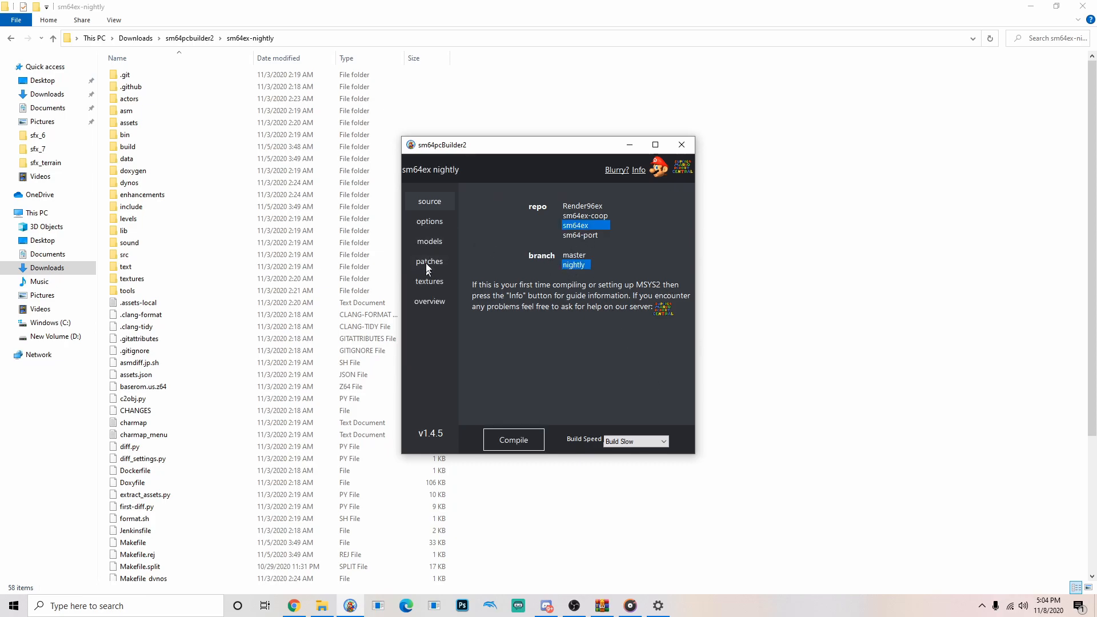
Step: Clear the repo from build options to recreate a fresh sm64ex-nightly folder
{"action": "left_click", "coordinate": [429, 221]}
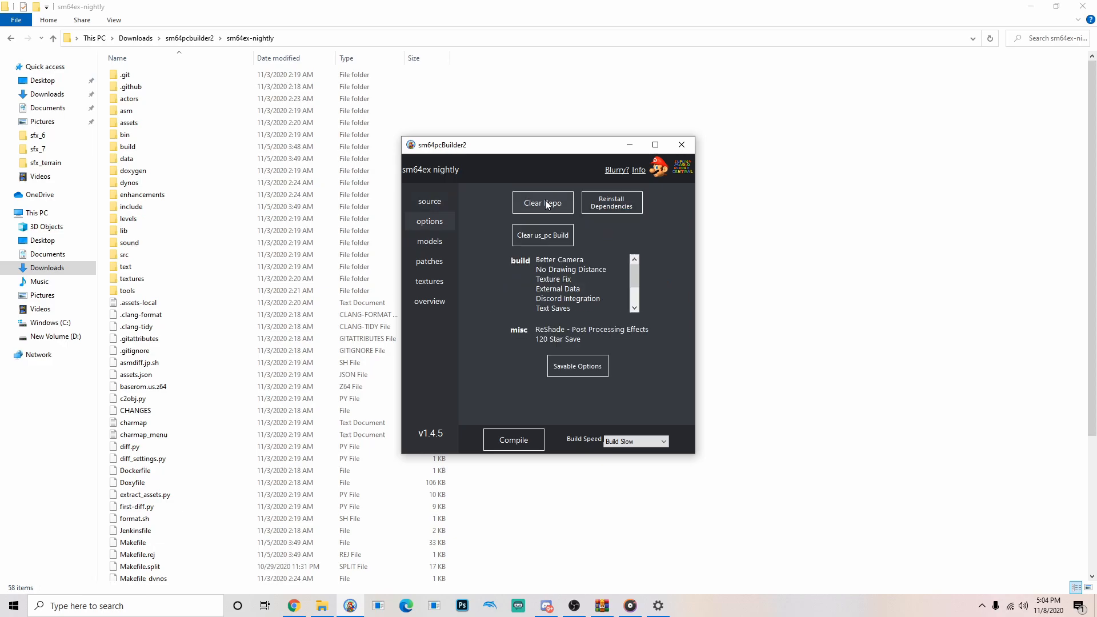
{"action": "left_click", "coordinate": [542, 202]}
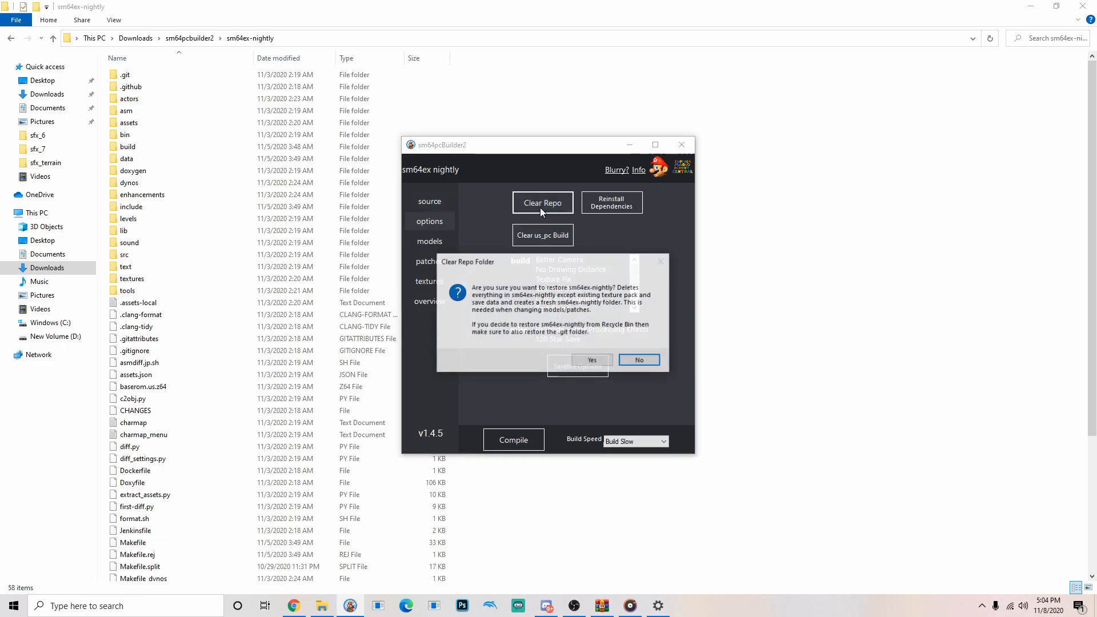
{"action": "left_click", "coordinate": [591, 359]}
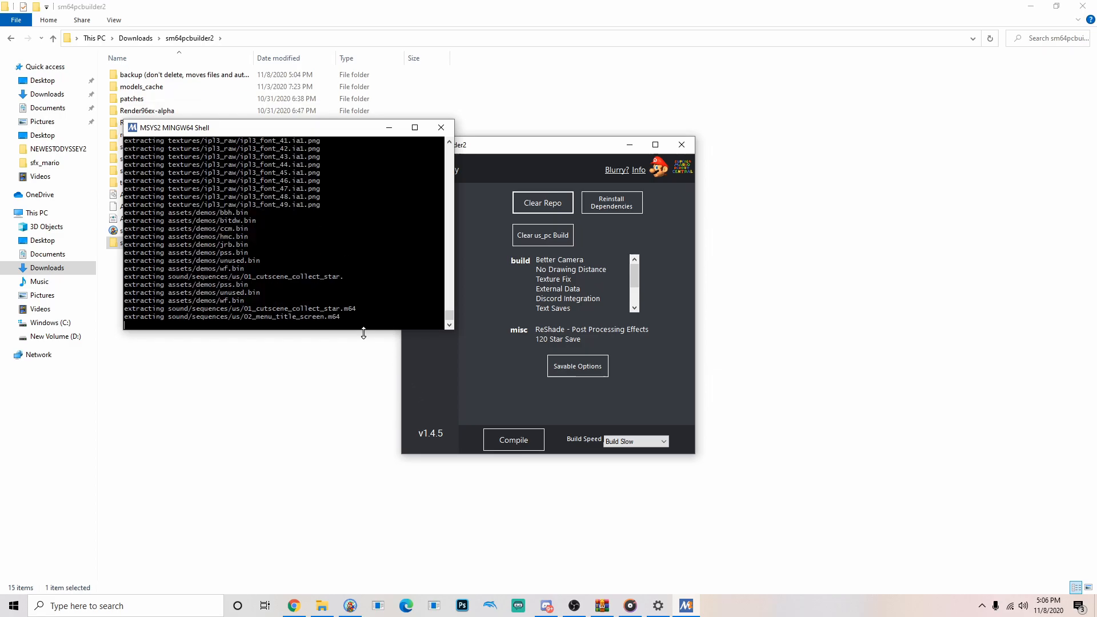
{"action": "left_click", "coordinate": [440, 128]}
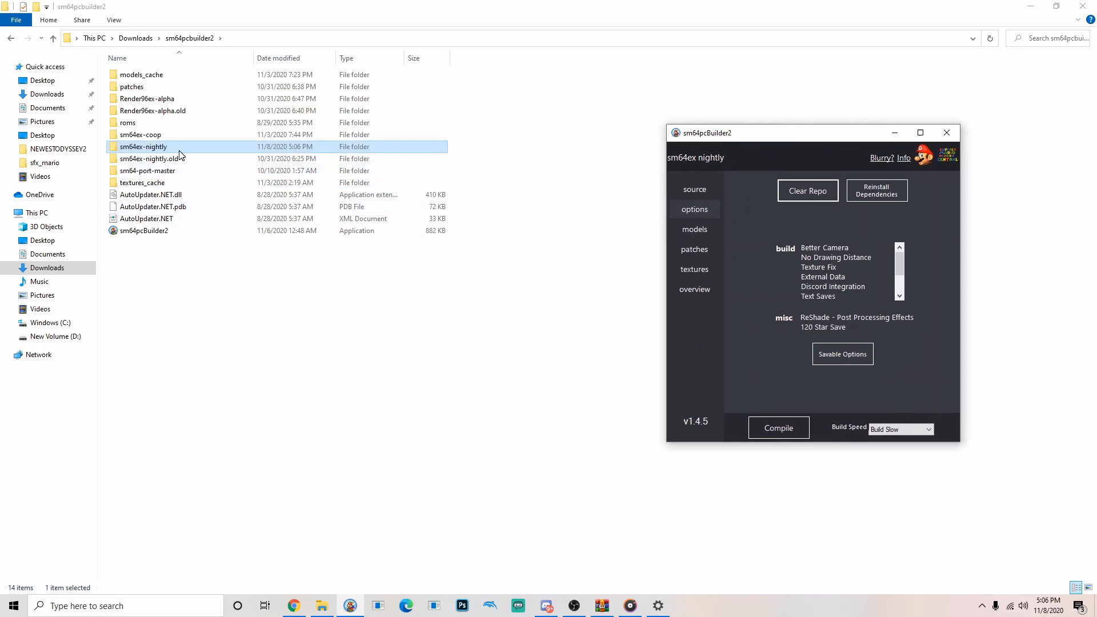
Step: Navigate into sm64ex-nightly › sound › samples › sfx_mario
{"action": "double_click", "coordinate": [143, 147]}
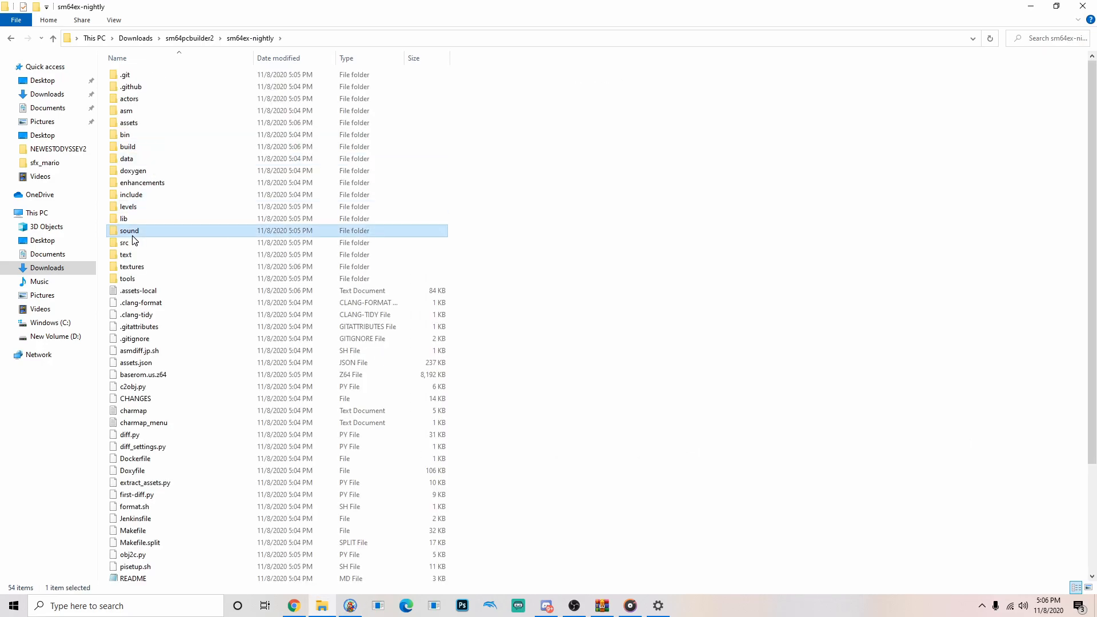
{"action": "double_click", "coordinate": [130, 230]}
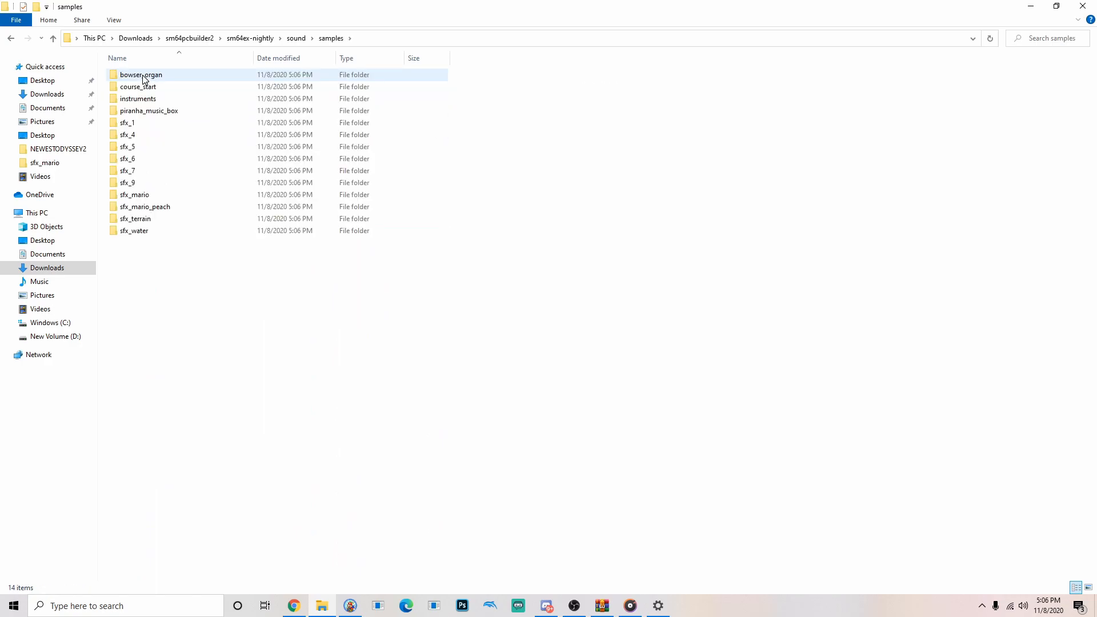
{"action": "left_click", "coordinate": [127, 146]}
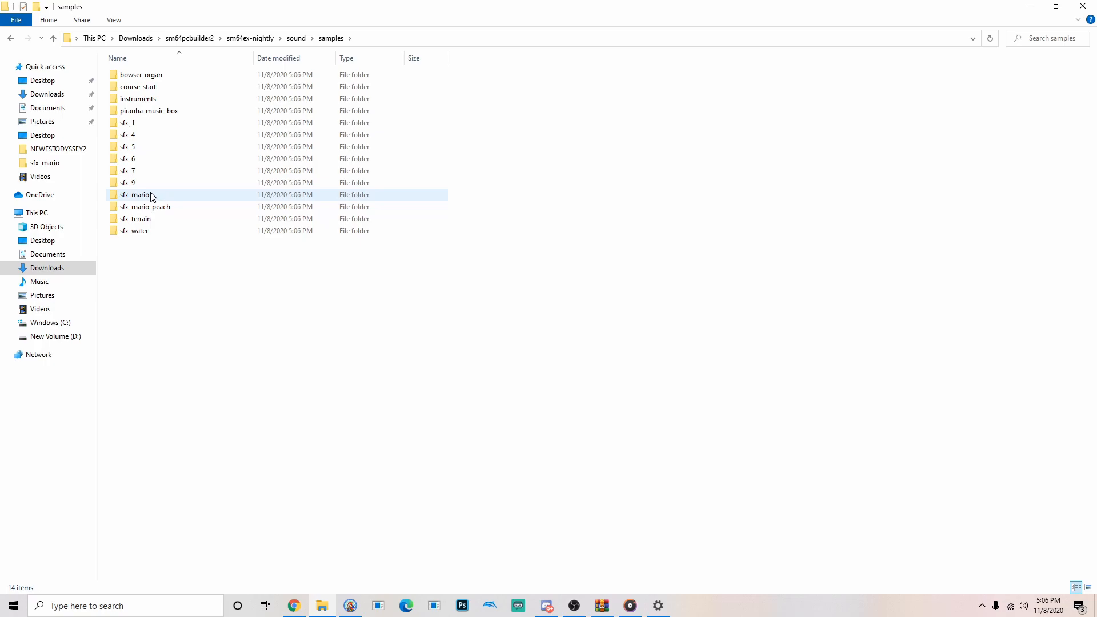
{"action": "double_click", "coordinate": [135, 195]}
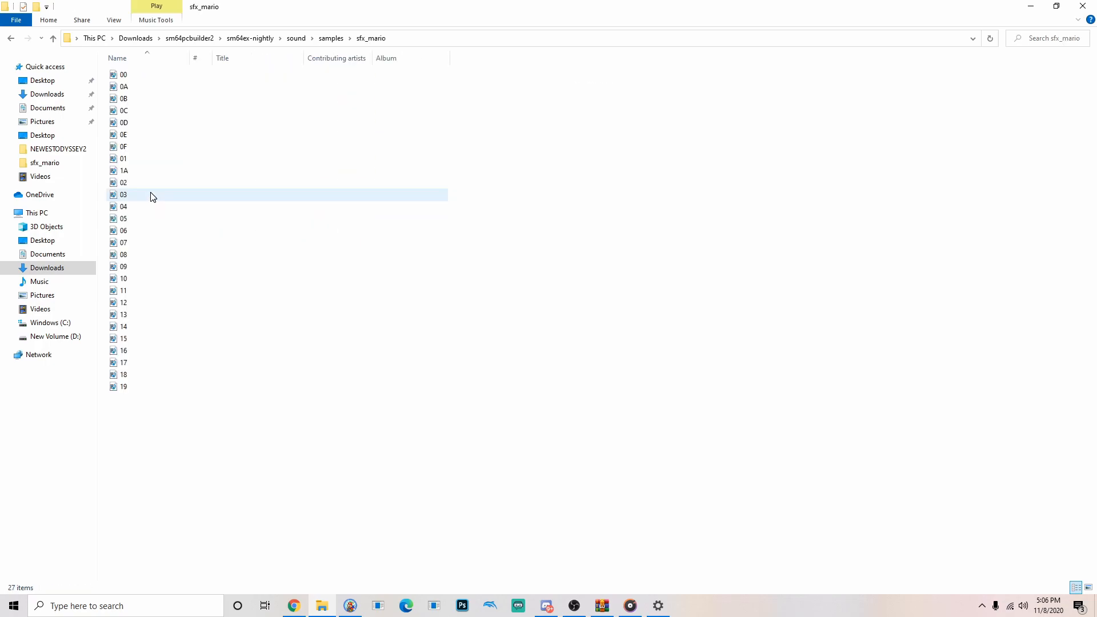
Step: Check voice samples 18, 17, 14, 12, 11, 09, 07, 05, 02, 0E, then return to samples
{"action": "left_click", "coordinate": [123, 386]}
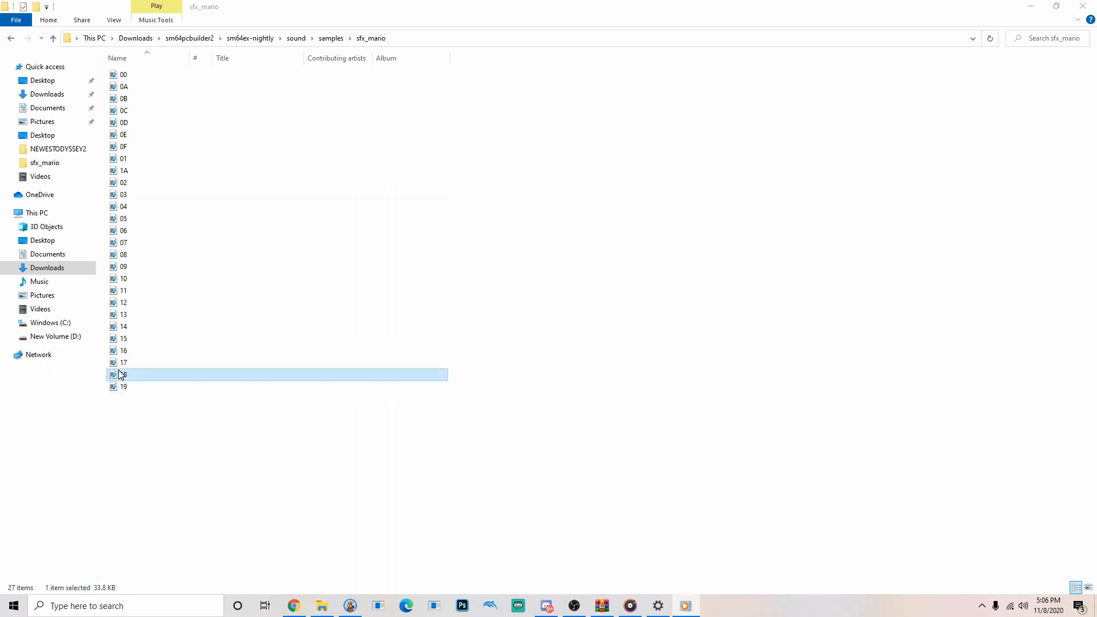
{"action": "left_click", "coordinate": [124, 350]}
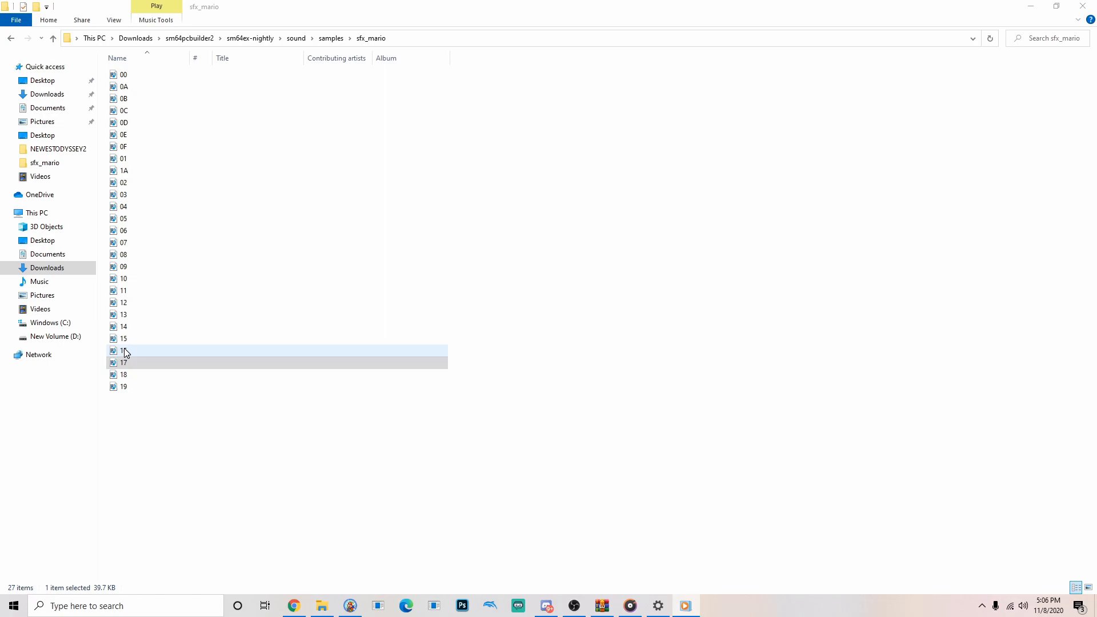
{"action": "left_click", "coordinate": [134, 339]}
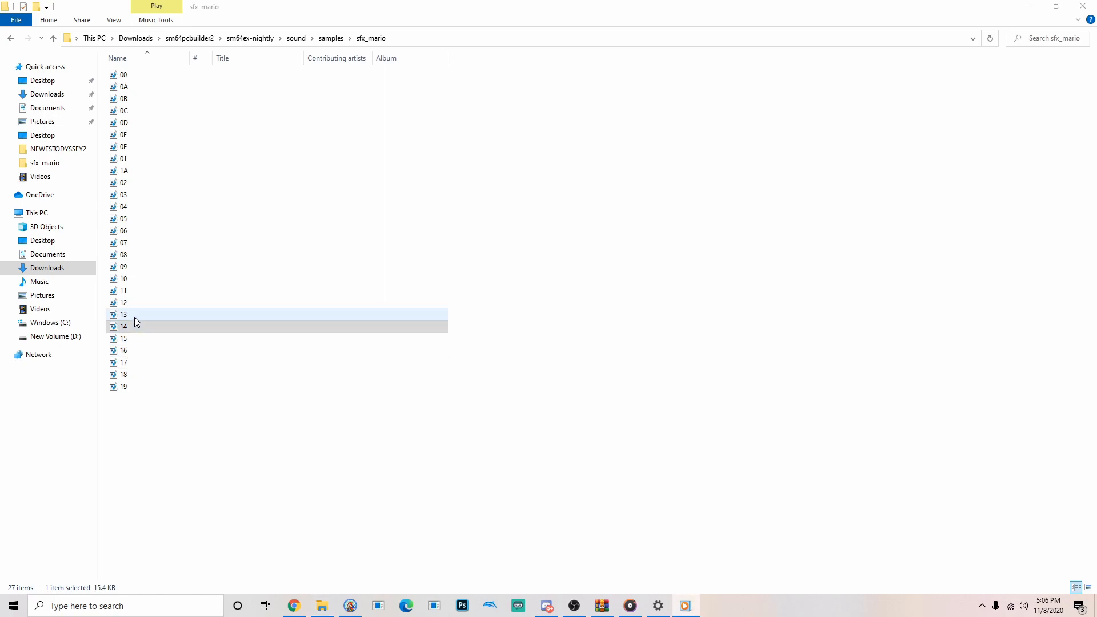
{"action": "left_click", "coordinate": [124, 302]}
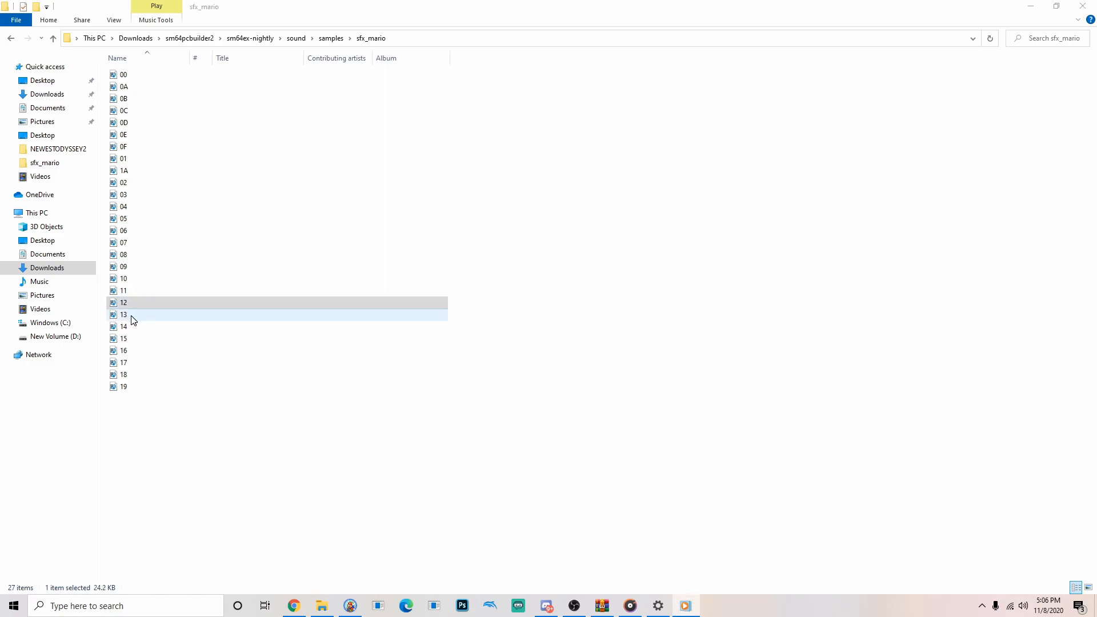
{"action": "left_click", "coordinate": [124, 290]}
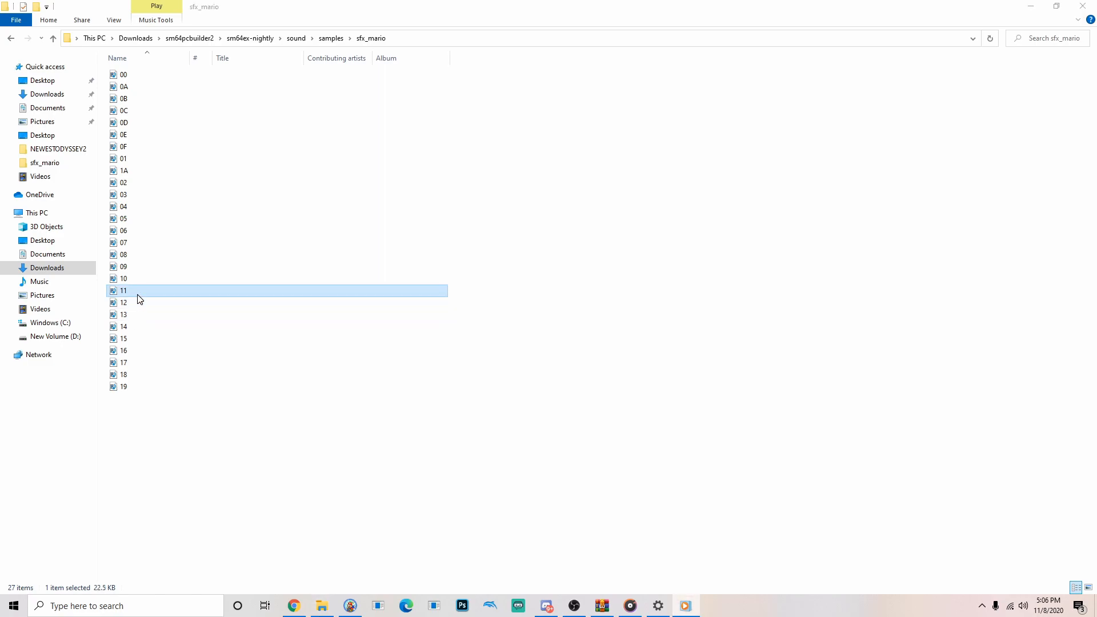
{"action": "left_click", "coordinate": [124, 266]}
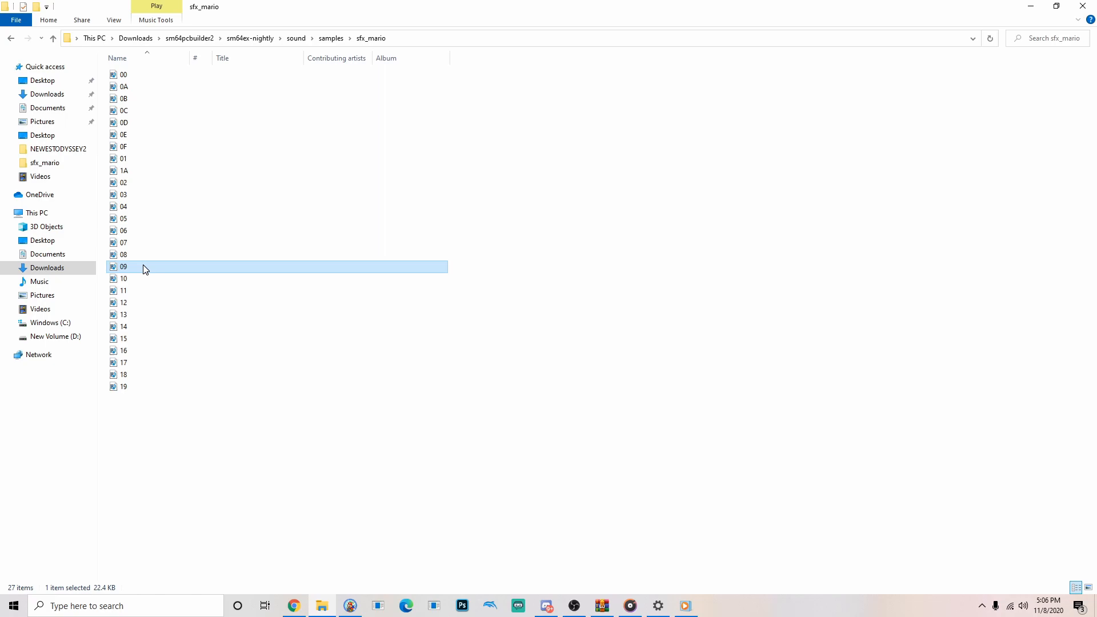
{"action": "left_click", "coordinate": [124, 242]}
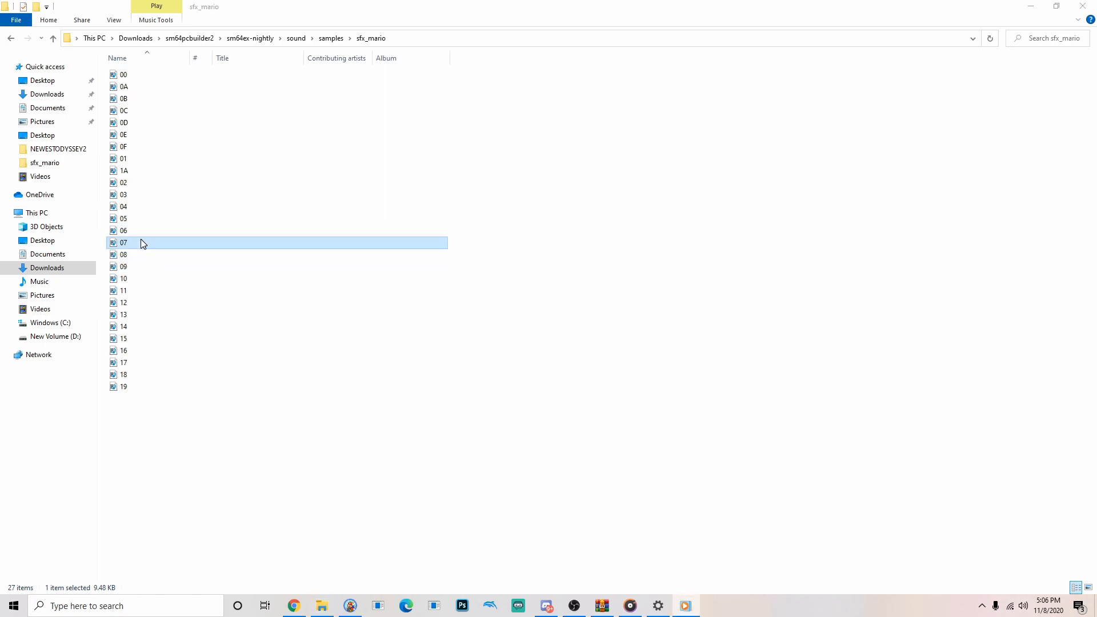
{"action": "left_click", "coordinate": [140, 206]}
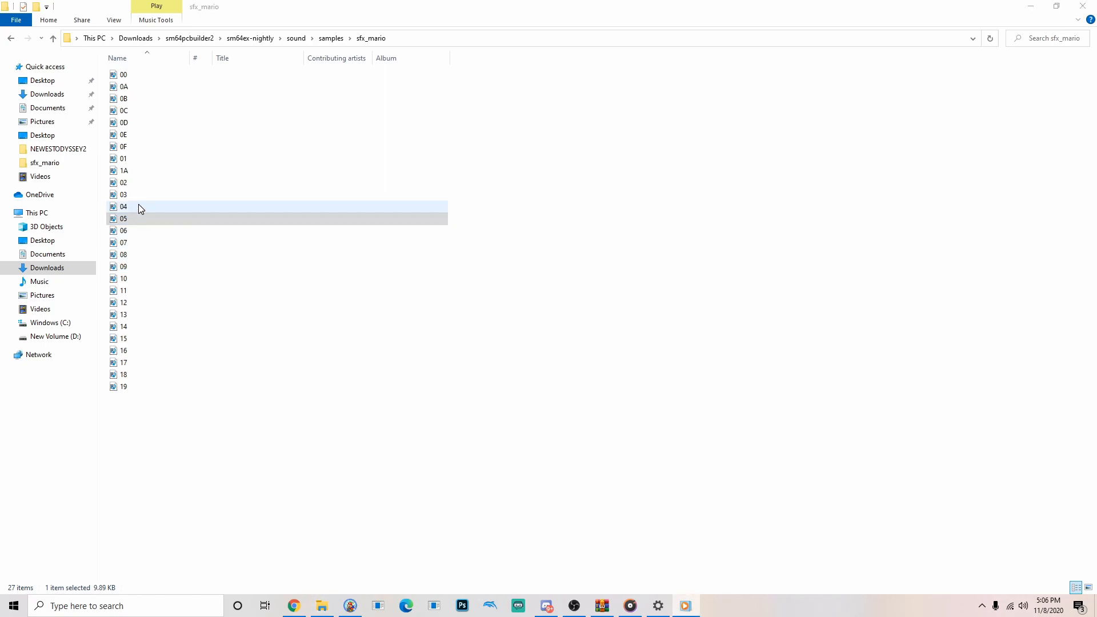
{"action": "left_click", "coordinate": [124, 183]}
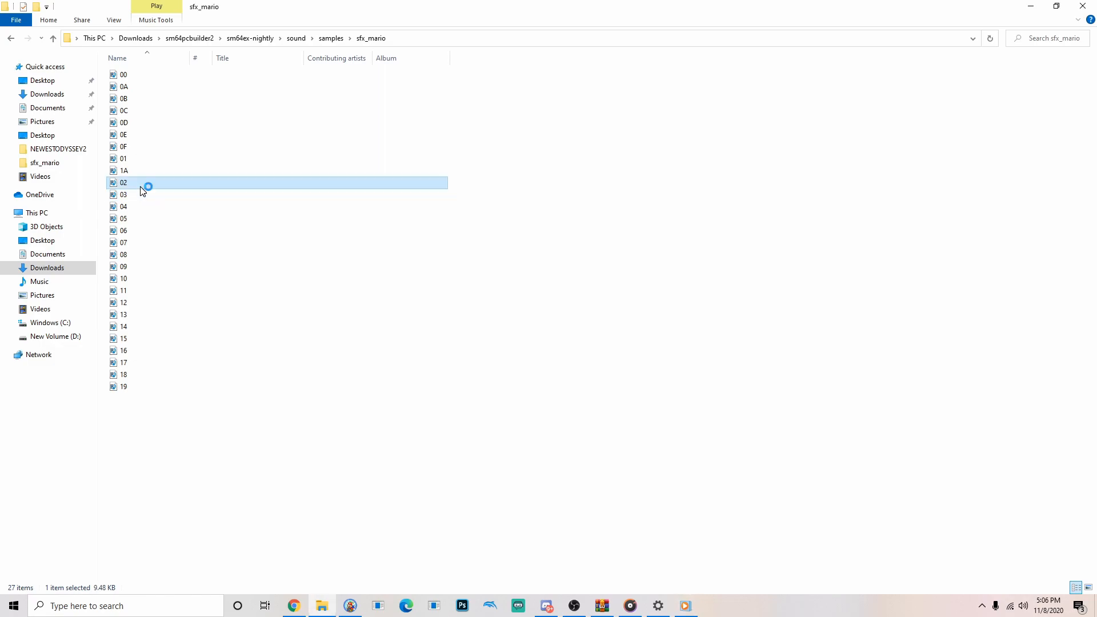
{"action": "left_click", "coordinate": [124, 158]}
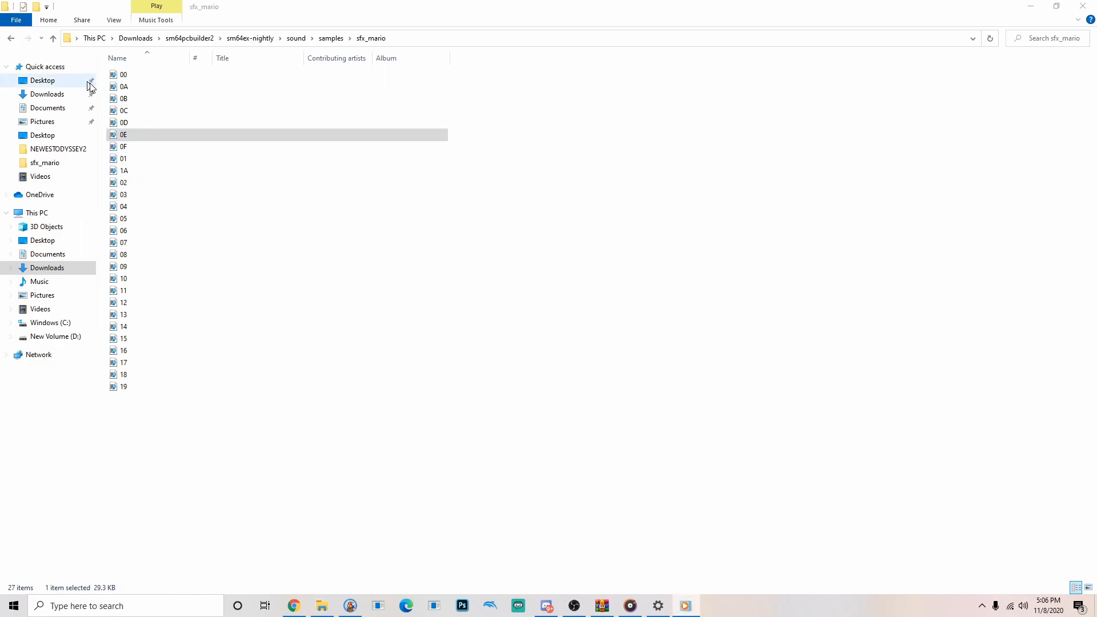
{"action": "left_click", "coordinate": [123, 98]}
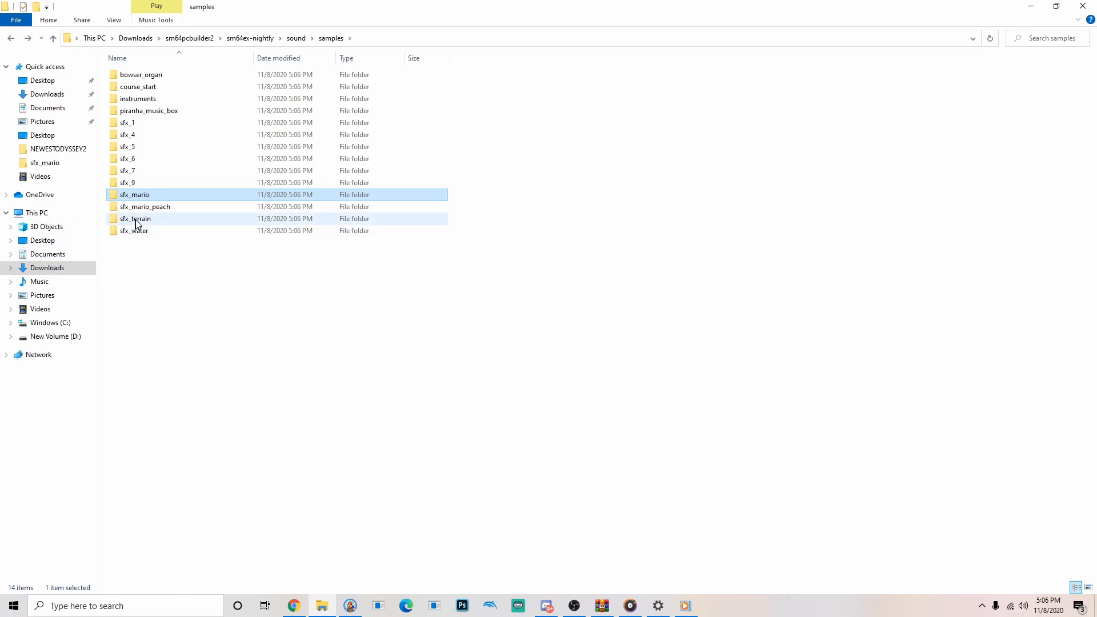
Step: Browse sfx_mario_peach samples 00, 0B, 0D, 01, 03 and 04
{"action": "double_click", "coordinate": [145, 206]}
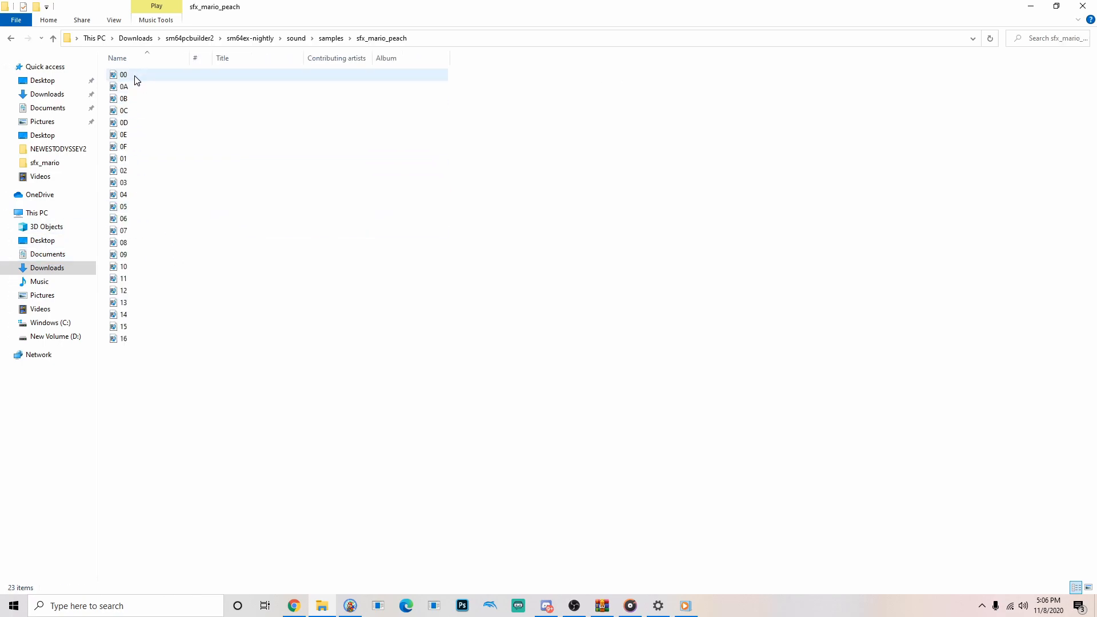
{"action": "left_click", "coordinate": [124, 99]}
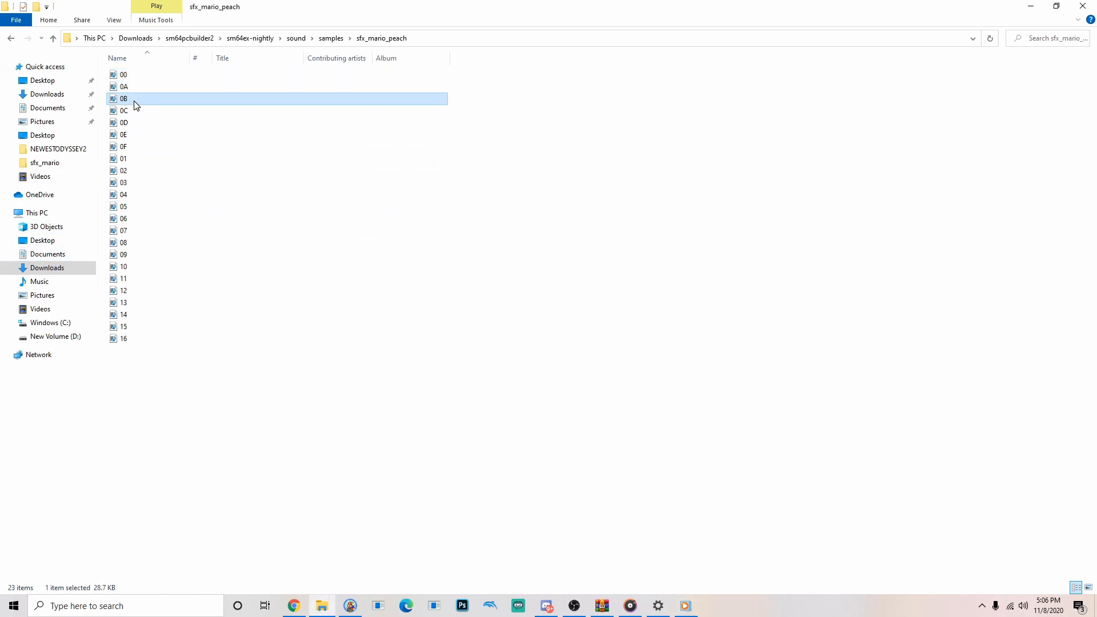
{"action": "left_click", "coordinate": [124, 122]}
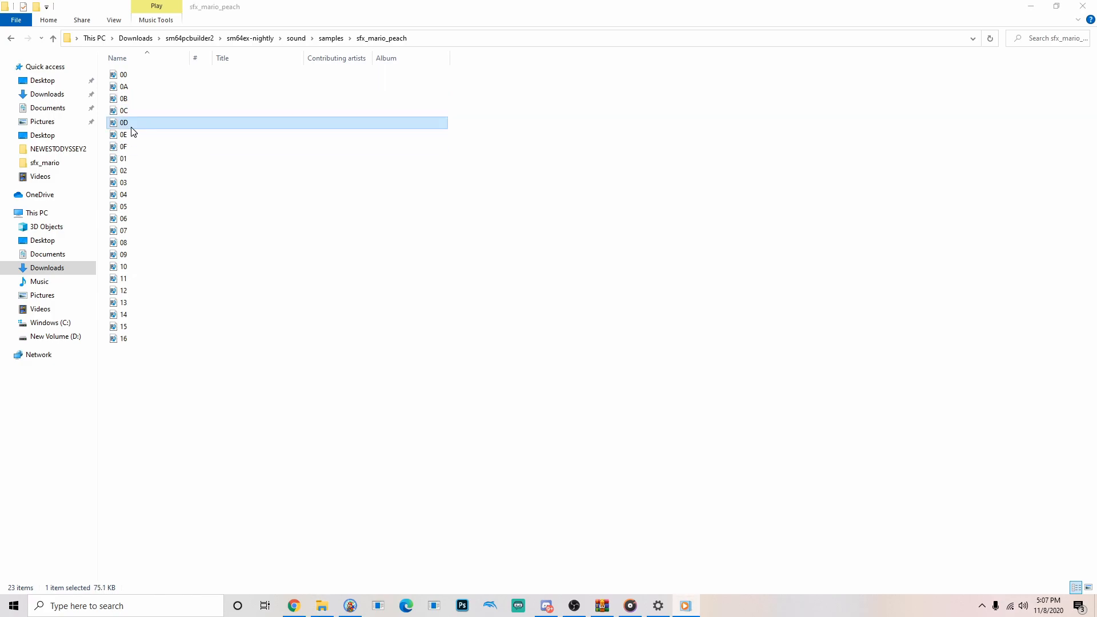
{"action": "left_click", "coordinate": [124, 159]}
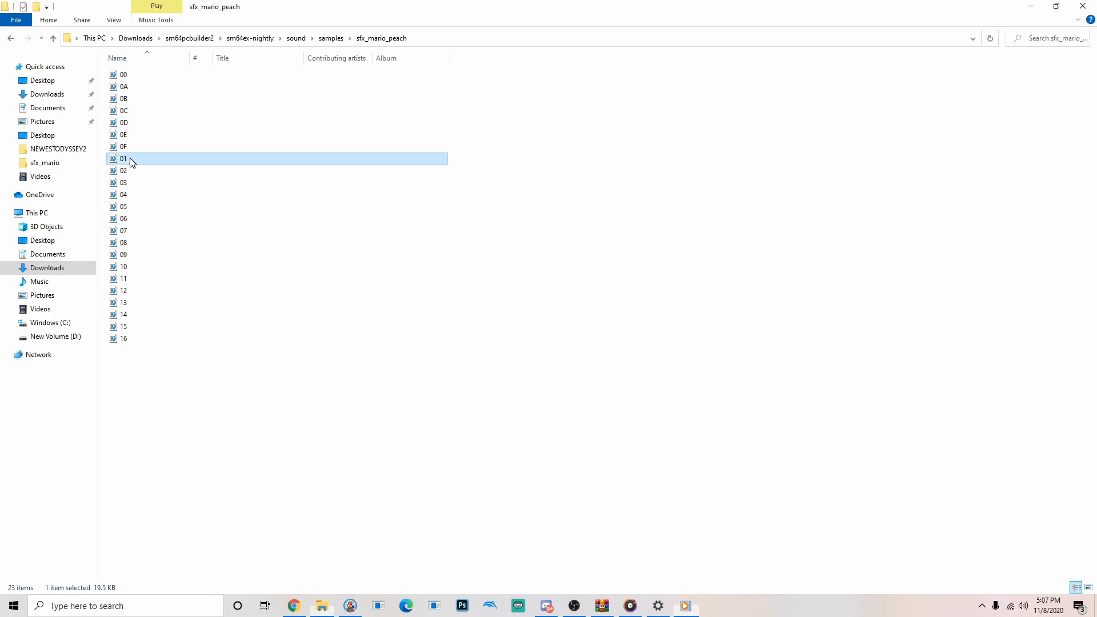
{"action": "left_click", "coordinate": [124, 194]}
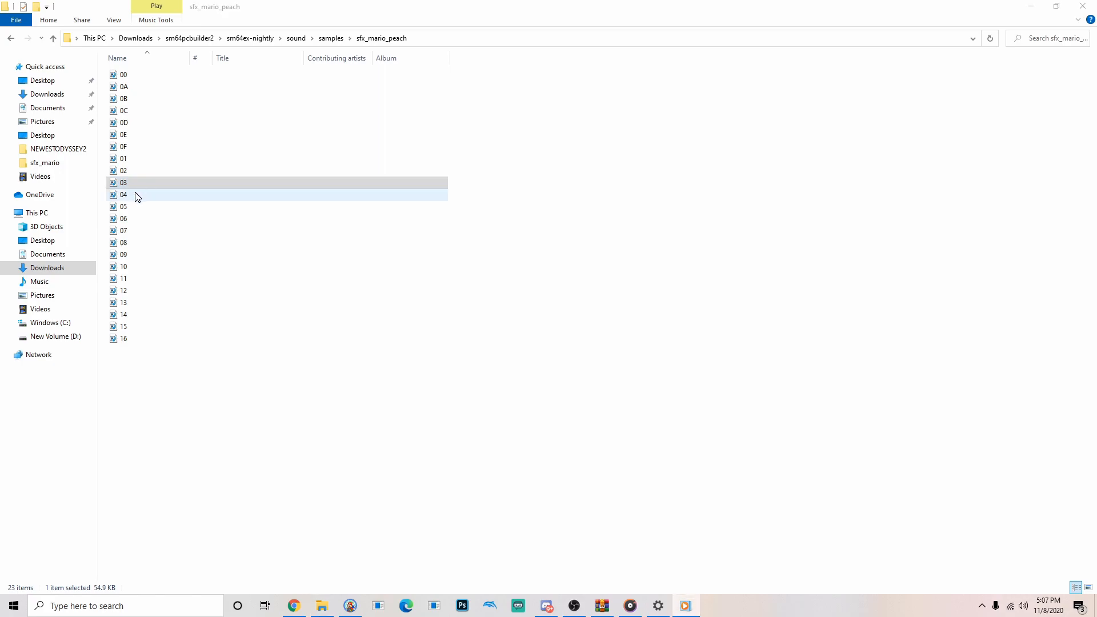
{"action": "left_click", "coordinate": [134, 230]}
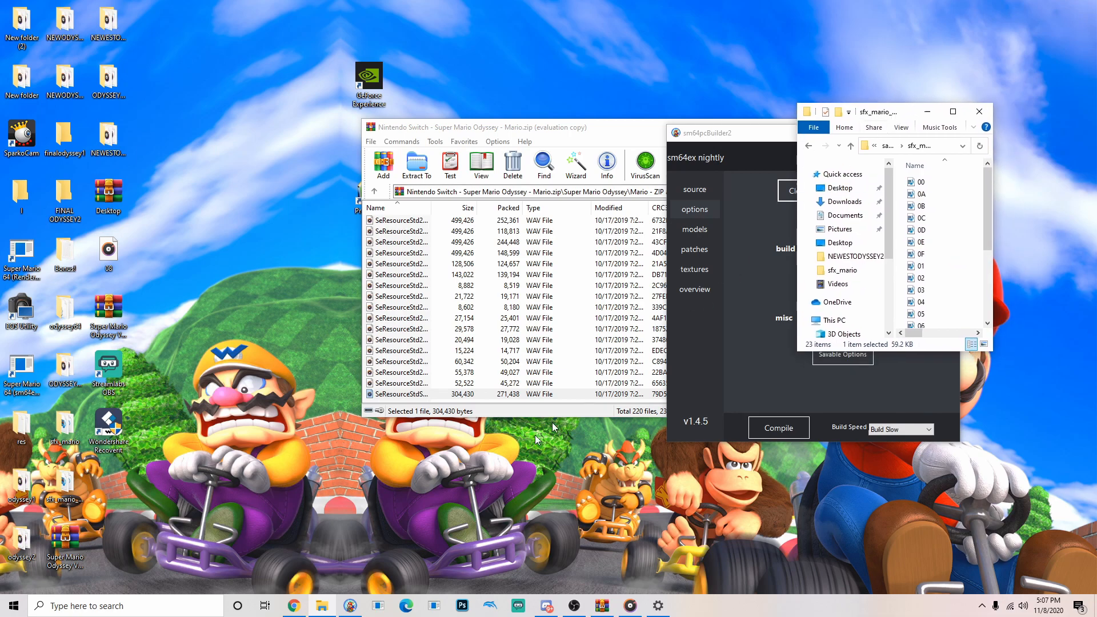
Step: In a new Explorer window, create a Desktop folder named voice1
{"action": "right_click", "coordinate": [321, 605]}
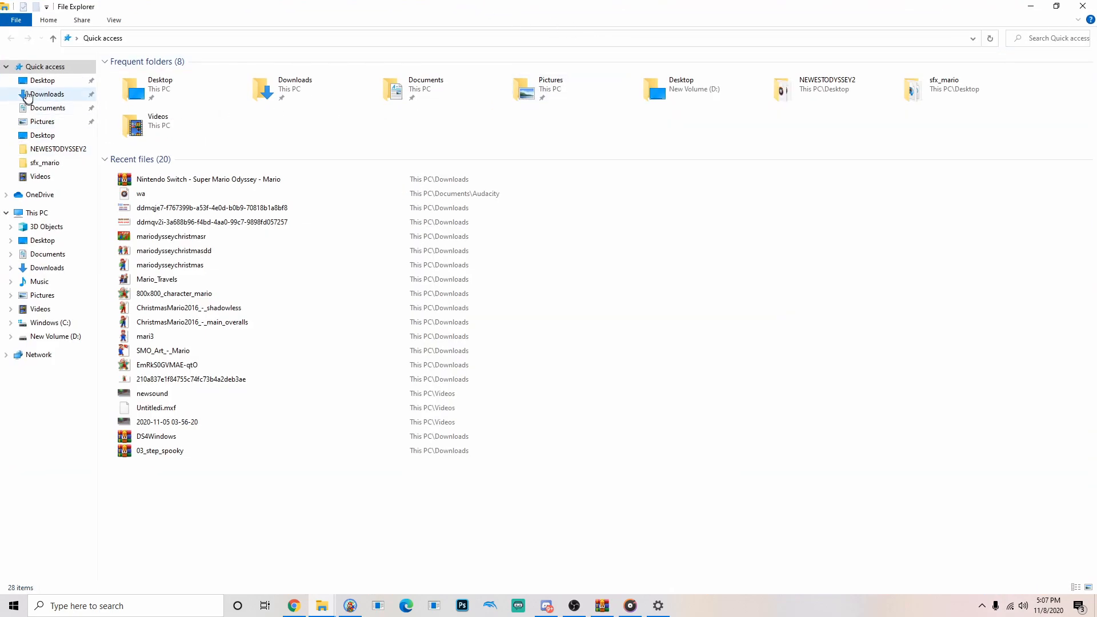
{"action": "left_click", "coordinate": [42, 80]}
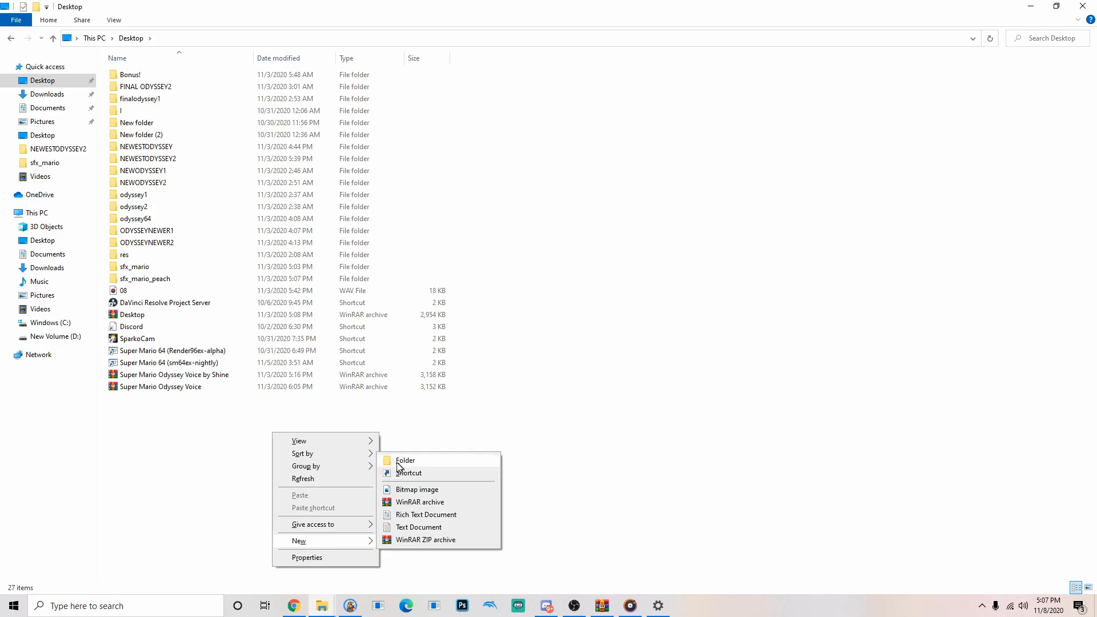
{"action": "left_click", "coordinate": [405, 460]}
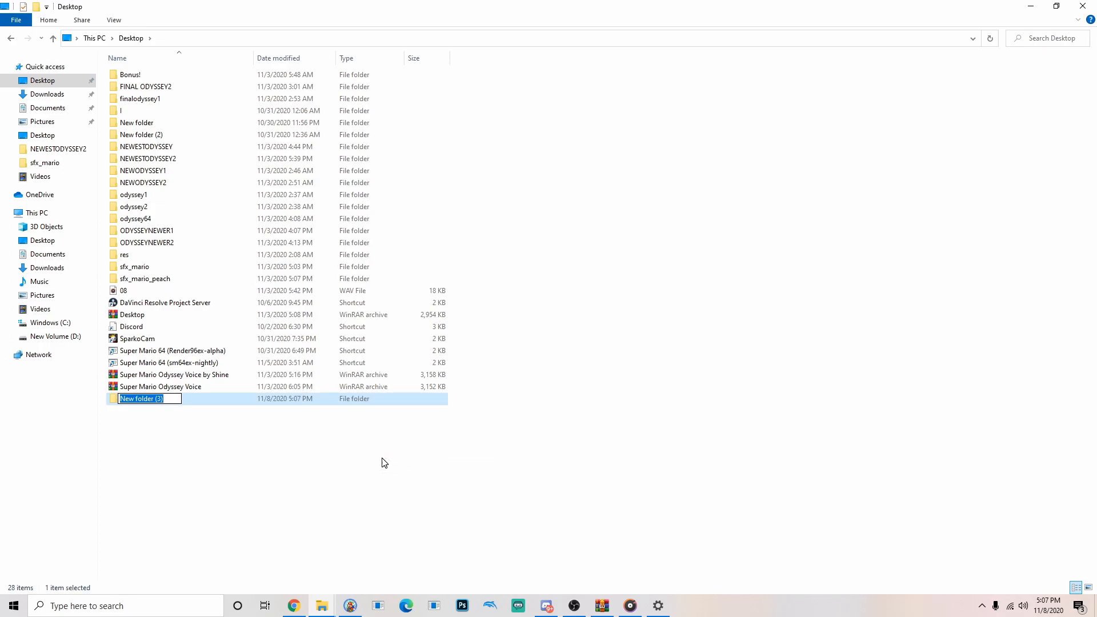
{"action": "type", "text": "voice"}
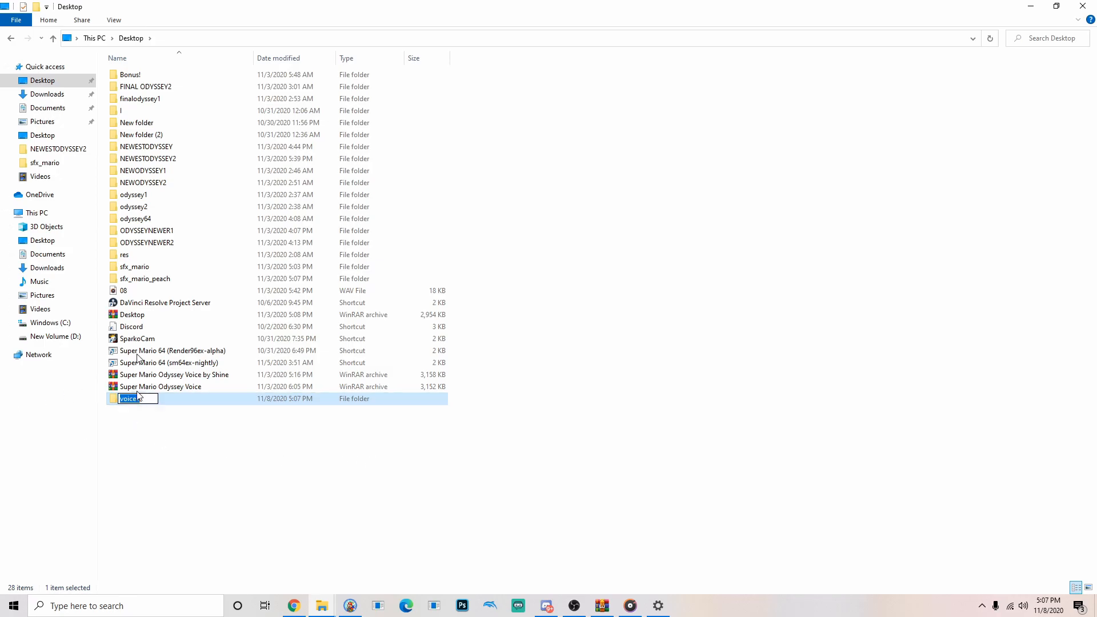
{"action": "key", "text": "Enter"}
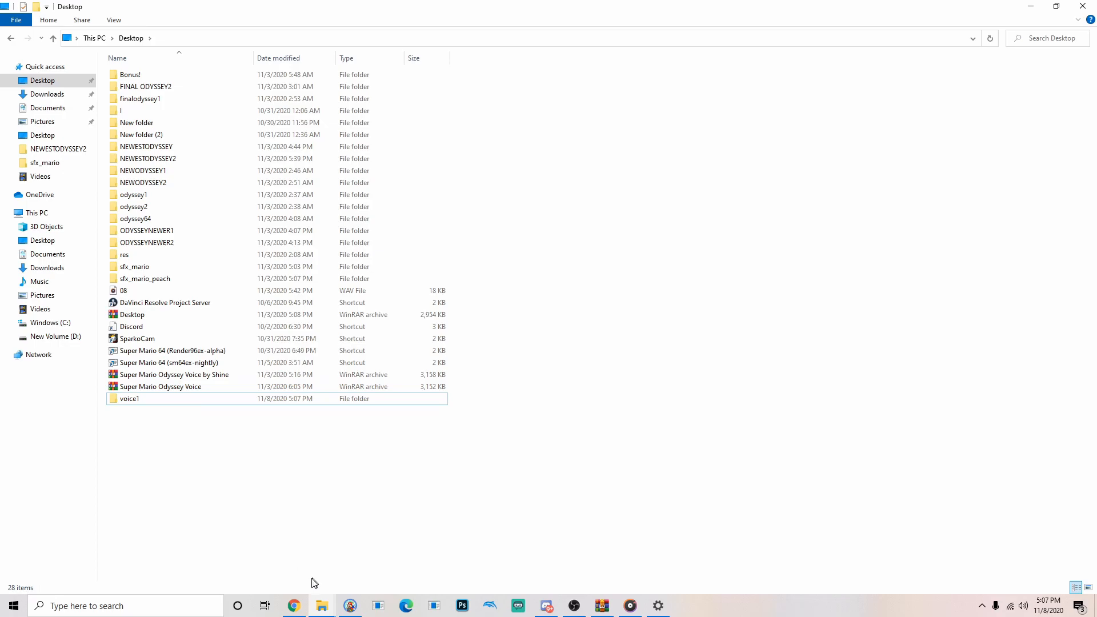
Step: Rename the extracted clip in voice1 to 07 and maximize the sfx_mario_peach window
{"action": "left_click", "coordinate": [601, 605]}
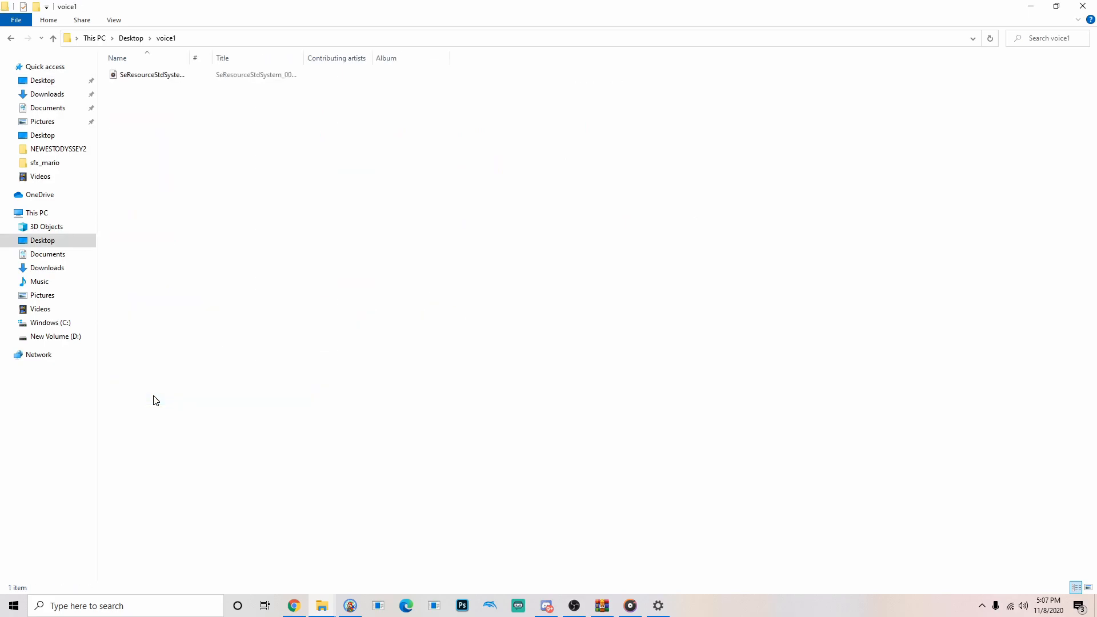
{"action": "left_click", "coordinate": [152, 74]}
{"action": "type", "text": "07"}
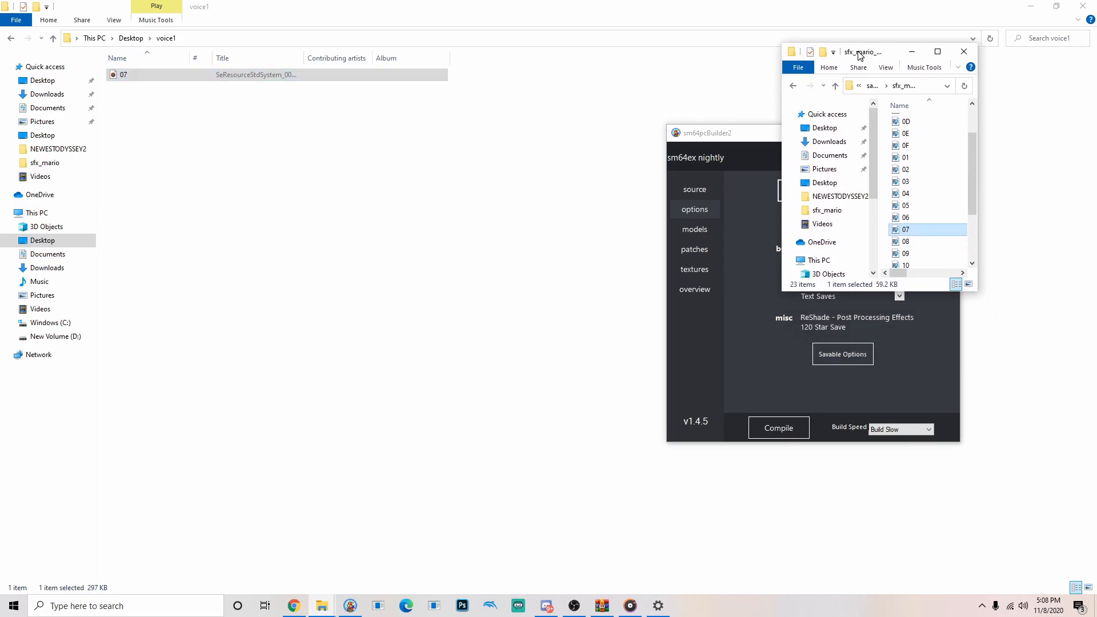
{"action": "left_click_drag", "start_coordinate": [867, 51], "coordinate": [818, 16]}
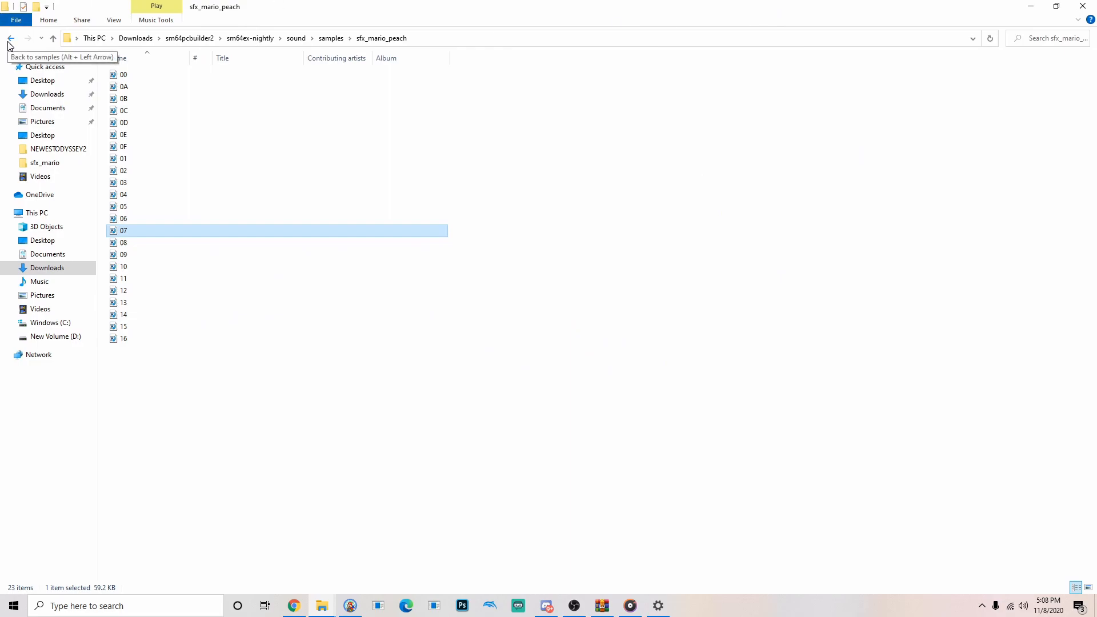
{"action": "mouse_move", "coordinate": [363, 50]}
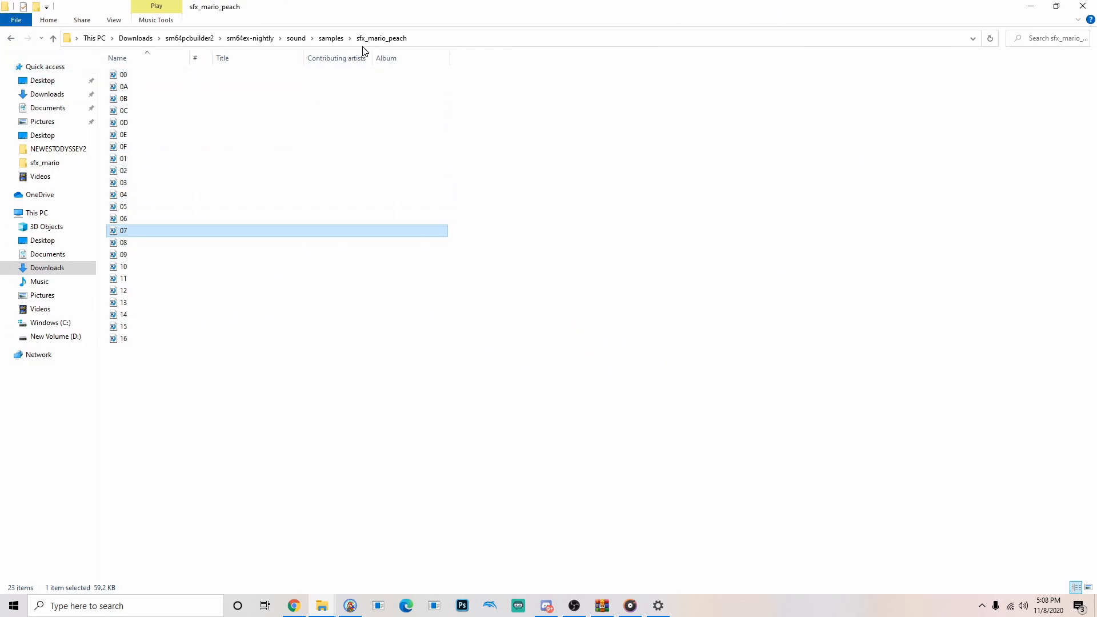
Step: Go back to samples, open sfx_mario, and review samples 0C and 0B
{"action": "left_click", "coordinate": [10, 38]}
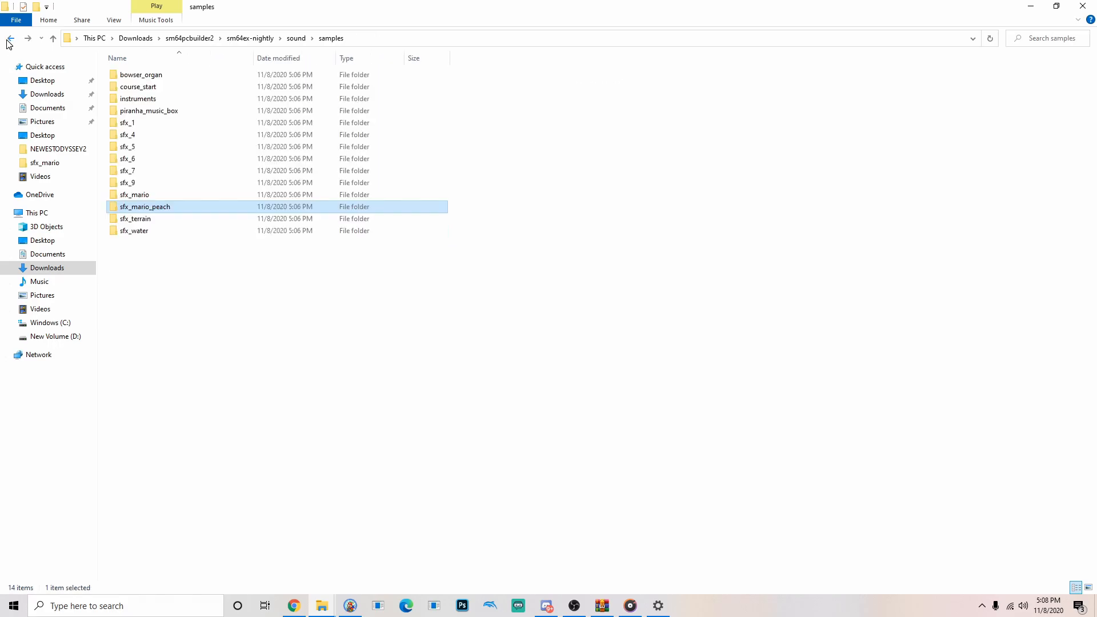
{"action": "double_click", "coordinate": [134, 194]}
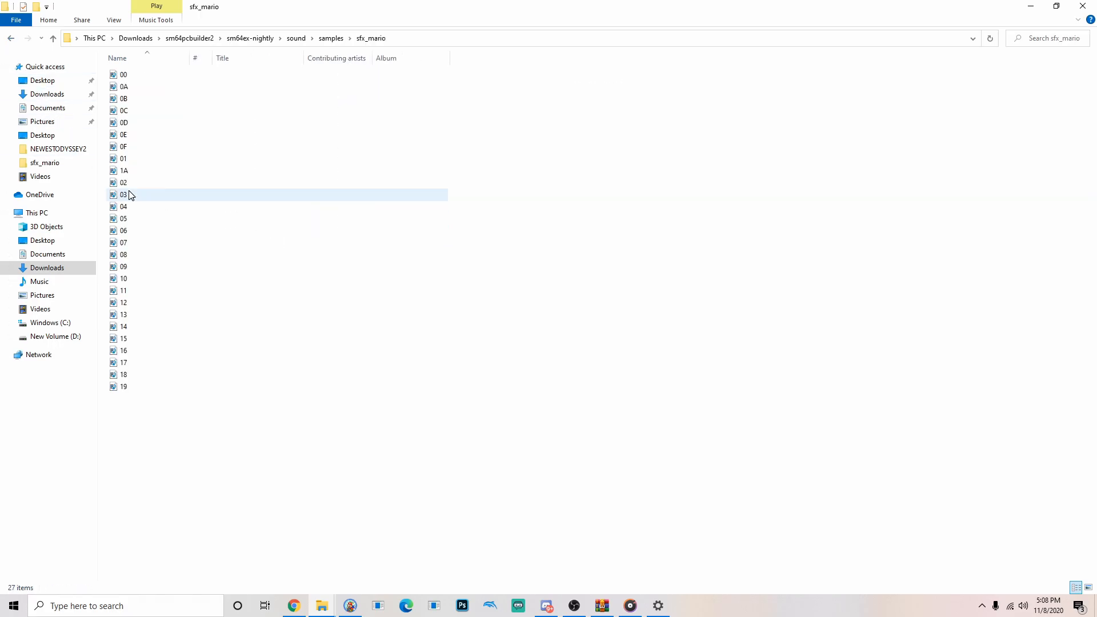
{"action": "mouse_move", "coordinate": [138, 203]}
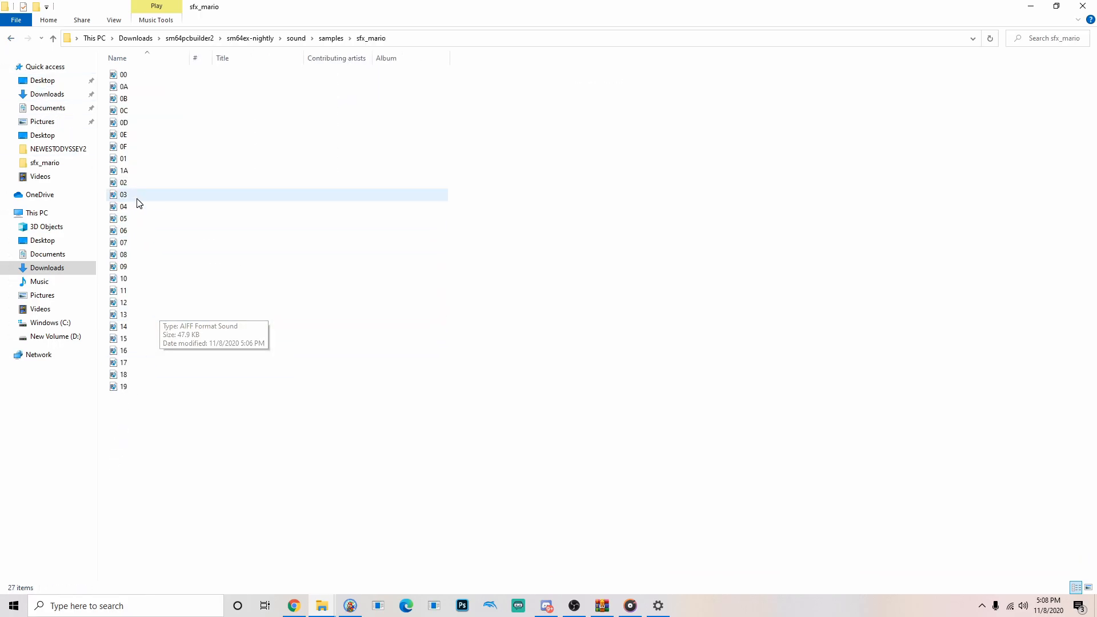
{"action": "left_click", "coordinate": [123, 230]}
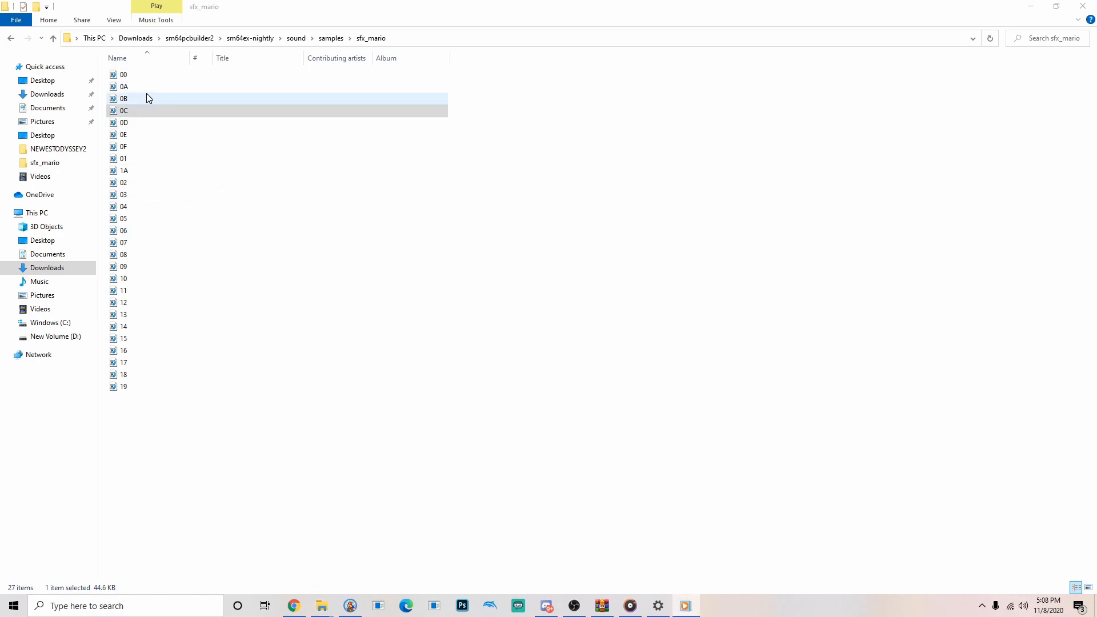
{"action": "left_click", "coordinate": [146, 170]}
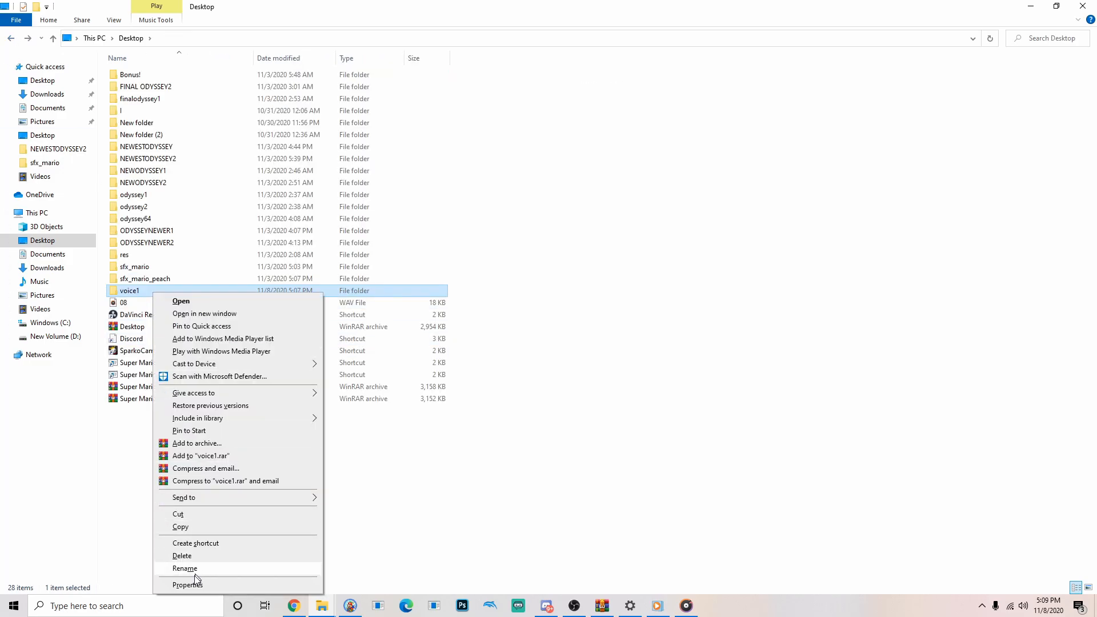
Step: Rename the old clip folder to voice2, add a new voice1 folder, and open voice2
{"action": "left_click", "coordinate": [185, 568]}
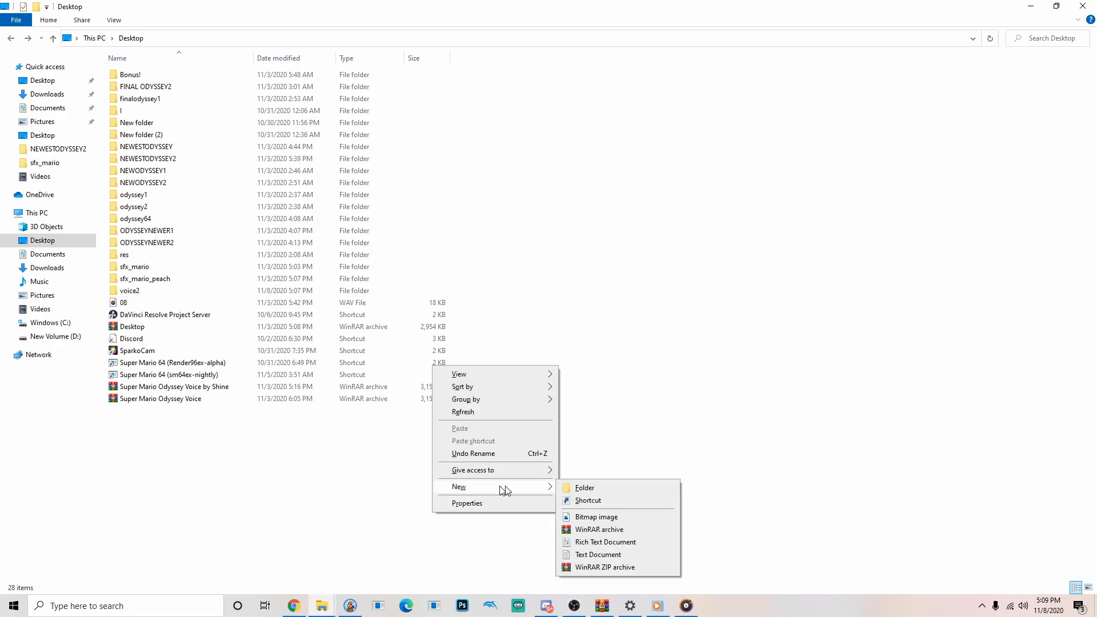
{"action": "left_click", "coordinate": [583, 487]}
{"action": "type", "text": "voice1"}
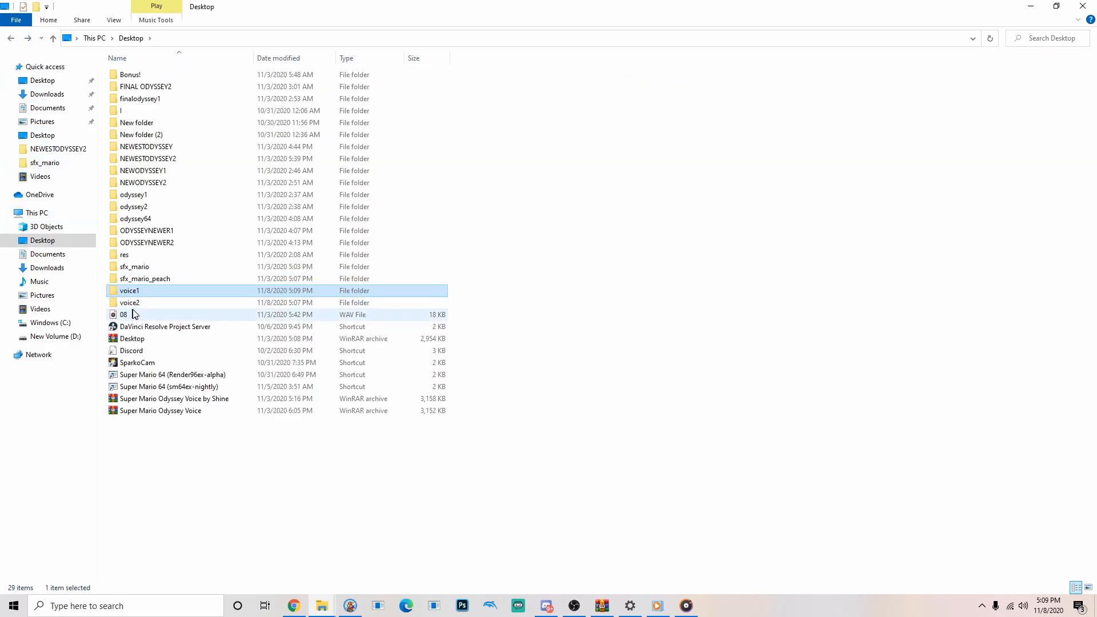
{"action": "double_click", "coordinate": [131, 303]}
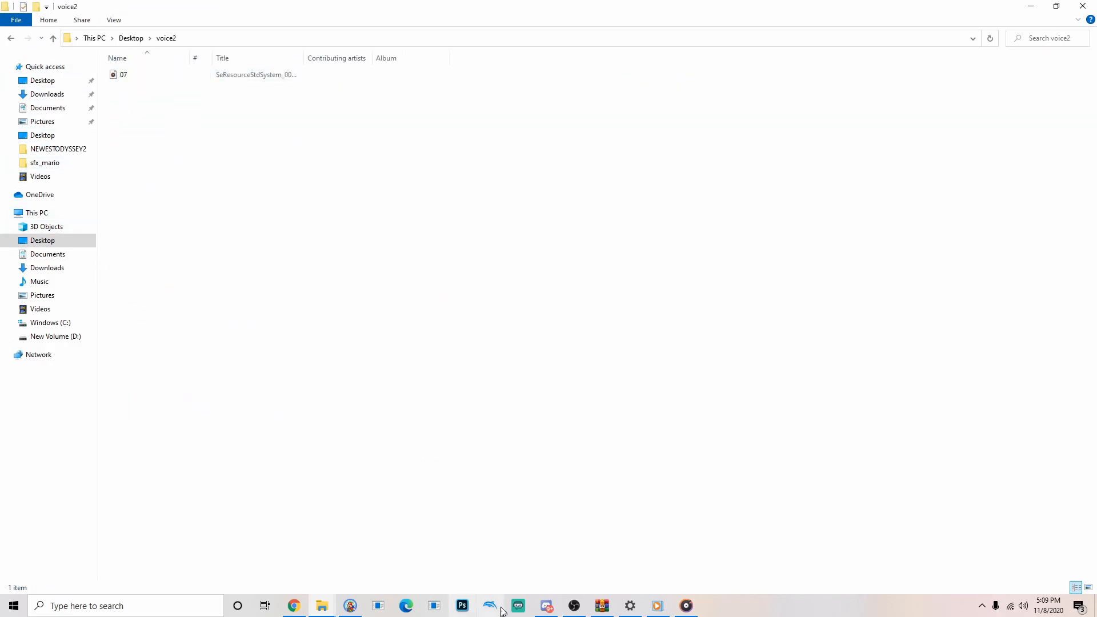
{"action": "mouse_move", "coordinate": [321, 605]}
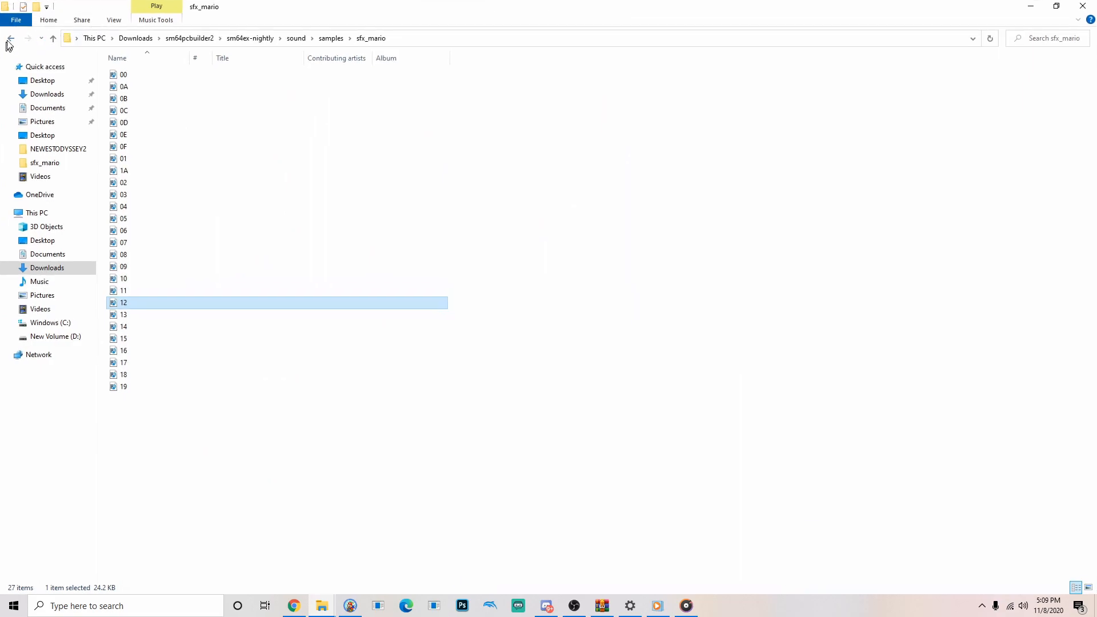
Step: Check the sfx_mario_peach samples folder, then open the new empty voice1 folder
{"action": "left_click", "coordinate": [10, 37]}
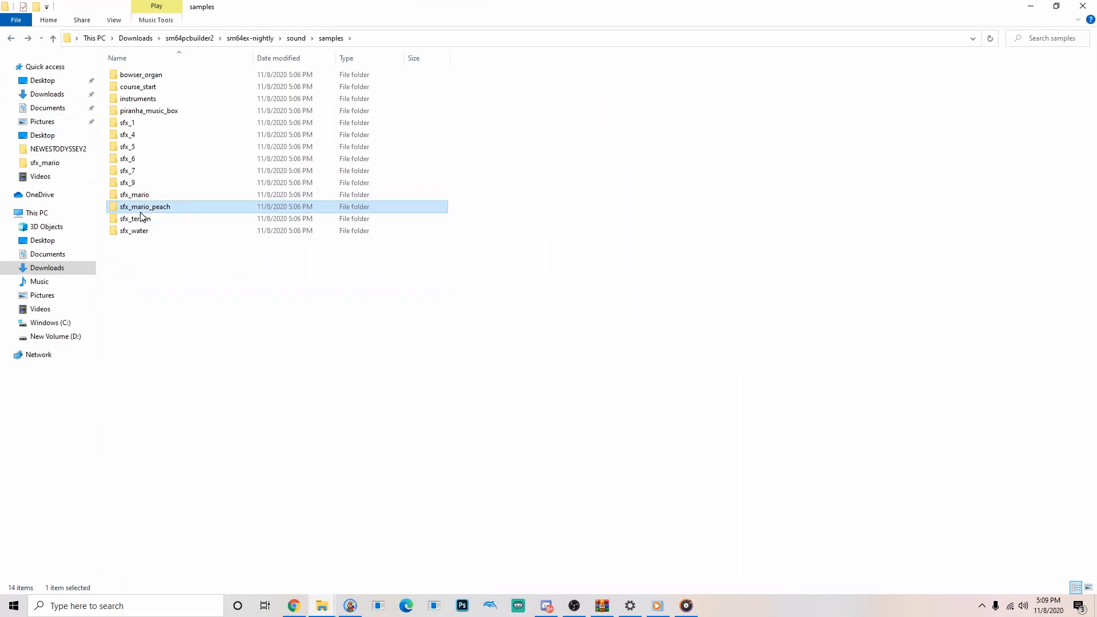
{"action": "double_click", "coordinate": [144, 206]}
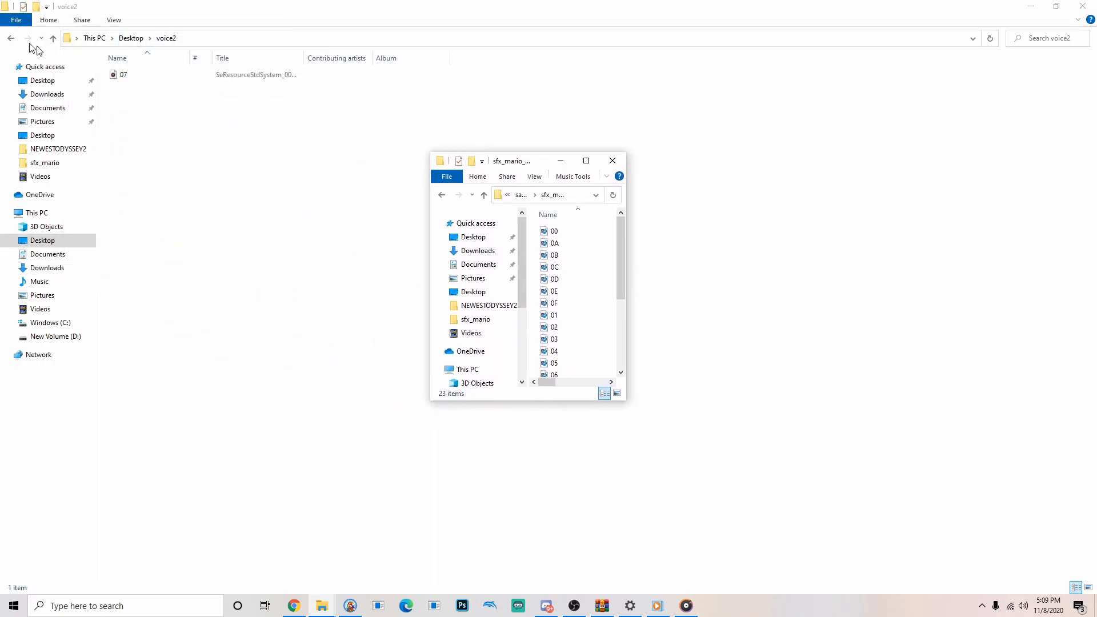
{"action": "left_click", "coordinate": [10, 37]}
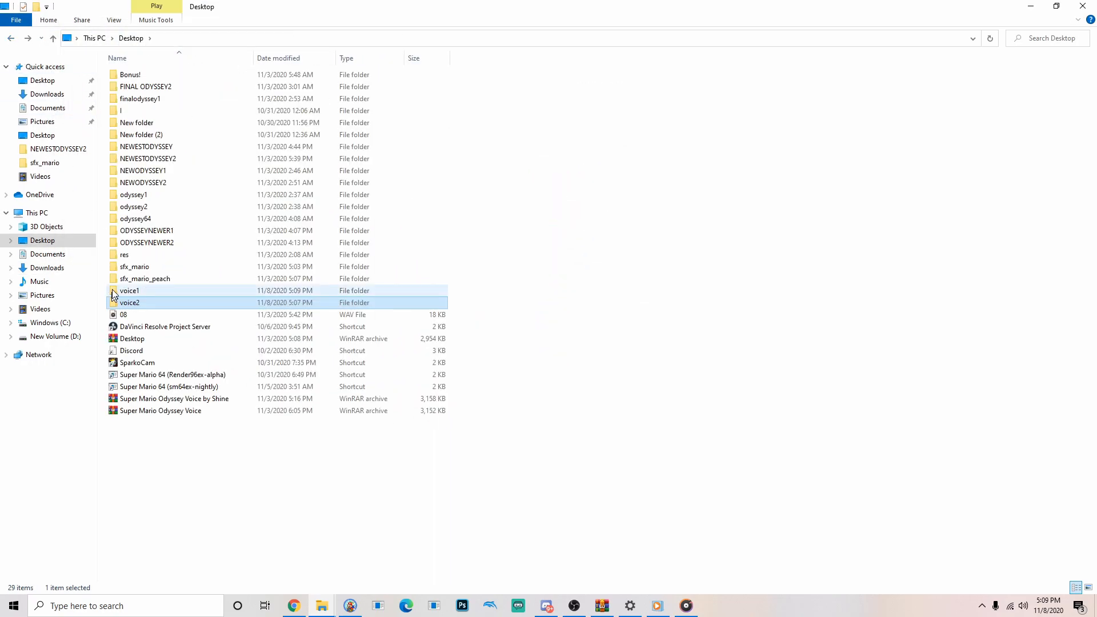
{"action": "double_click", "coordinate": [130, 290]}
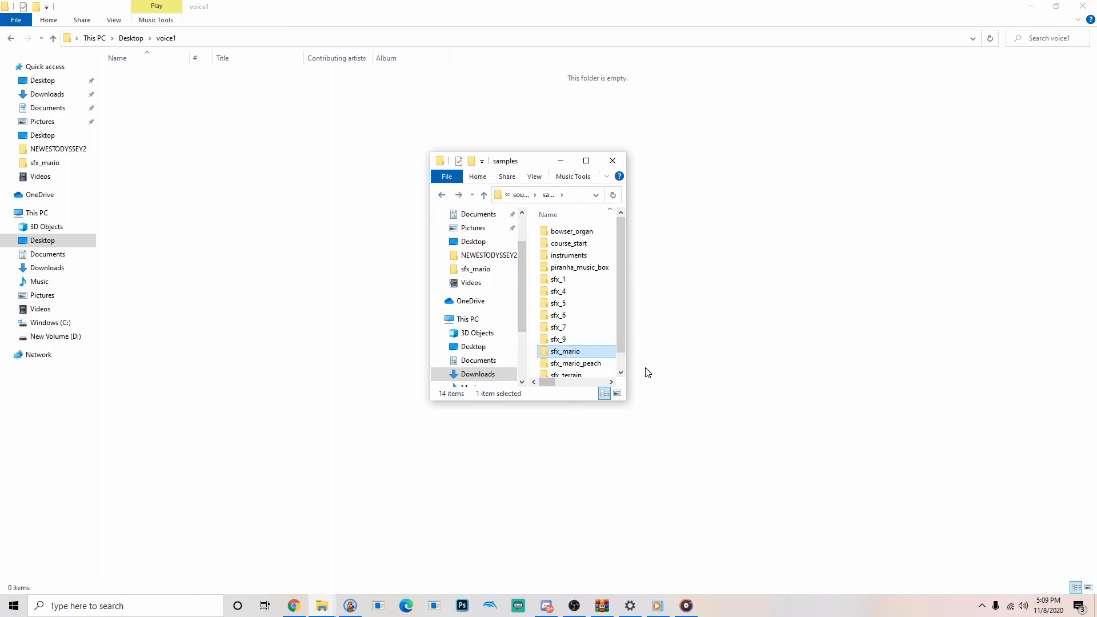
{"action": "mouse_move", "coordinate": [574, 364]}
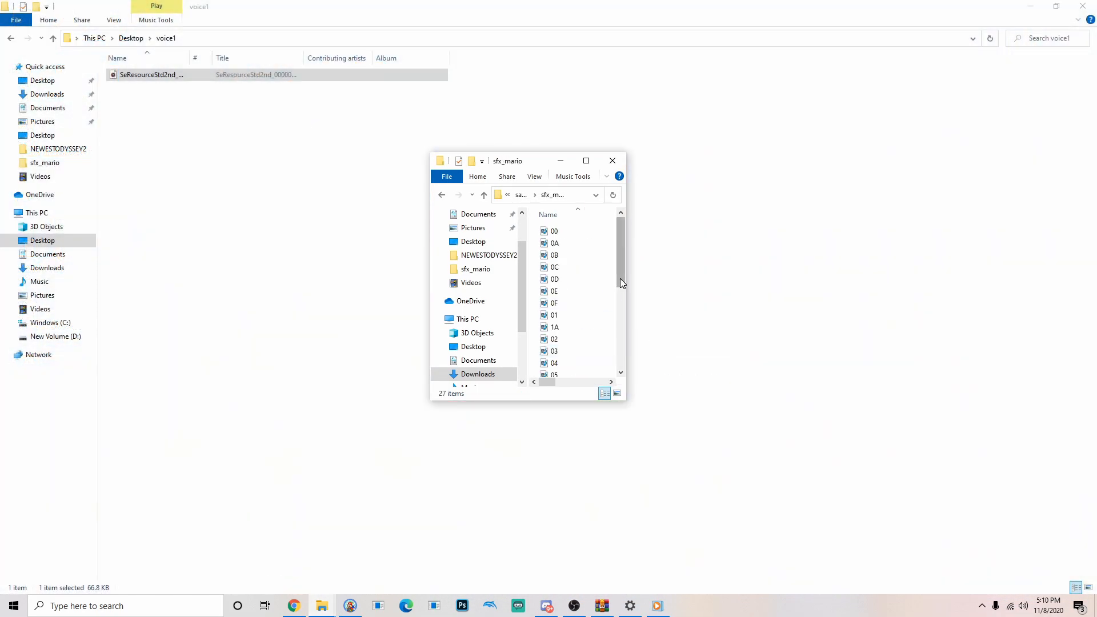
Step: Rename the Mario clip in voice1 to 12 and return to the Desktop
{"action": "left_click", "coordinate": [554, 317]}
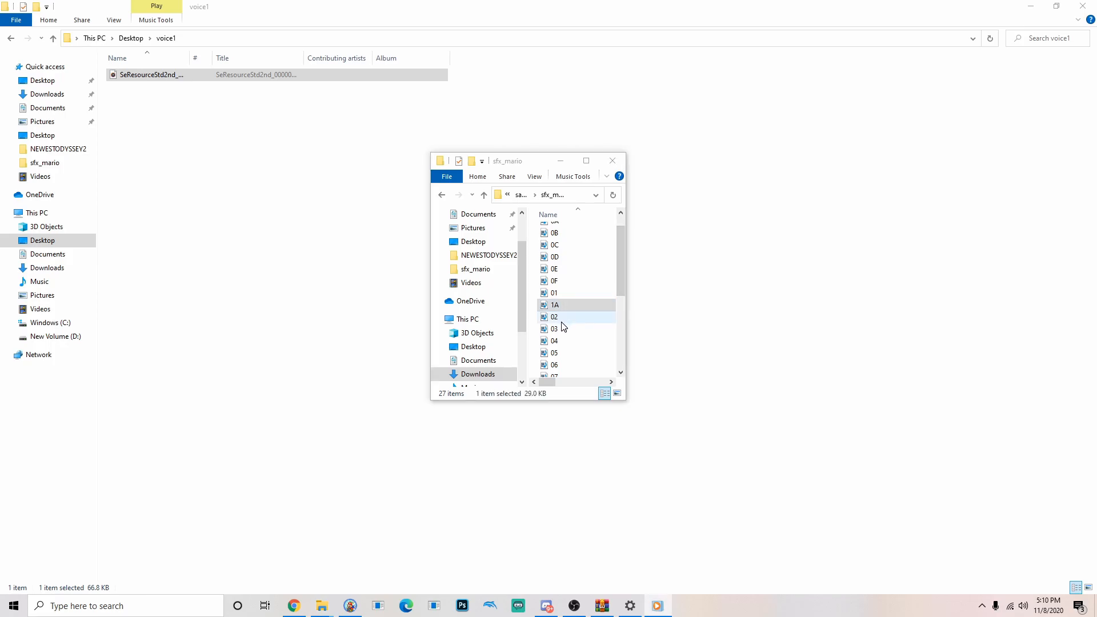
{"action": "left_click", "coordinate": [555, 352]}
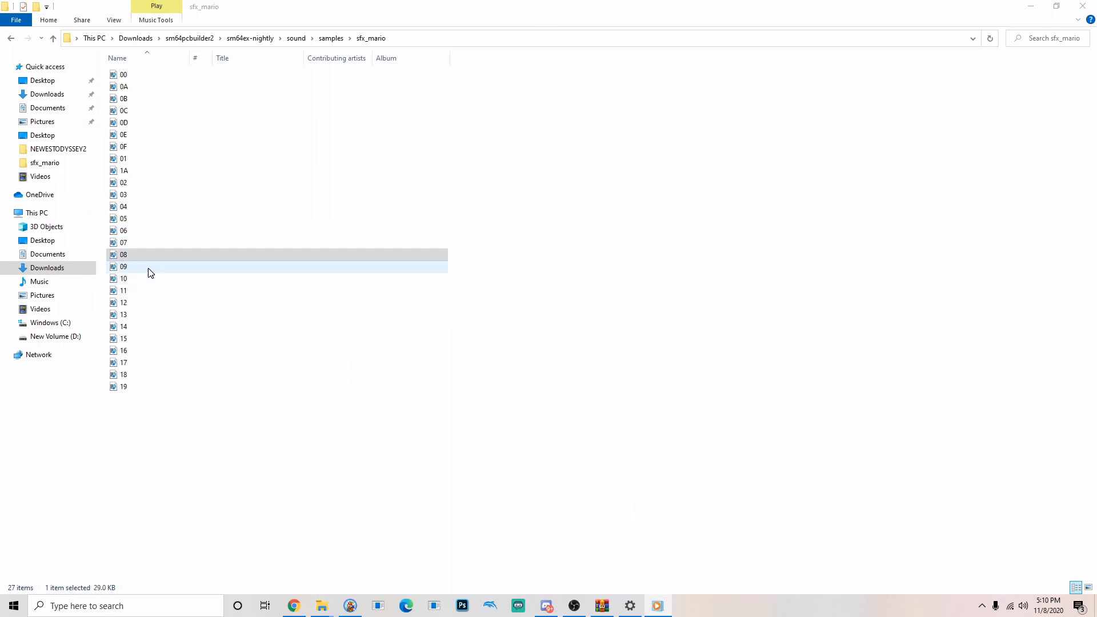
{"action": "left_click", "coordinate": [149, 314]}
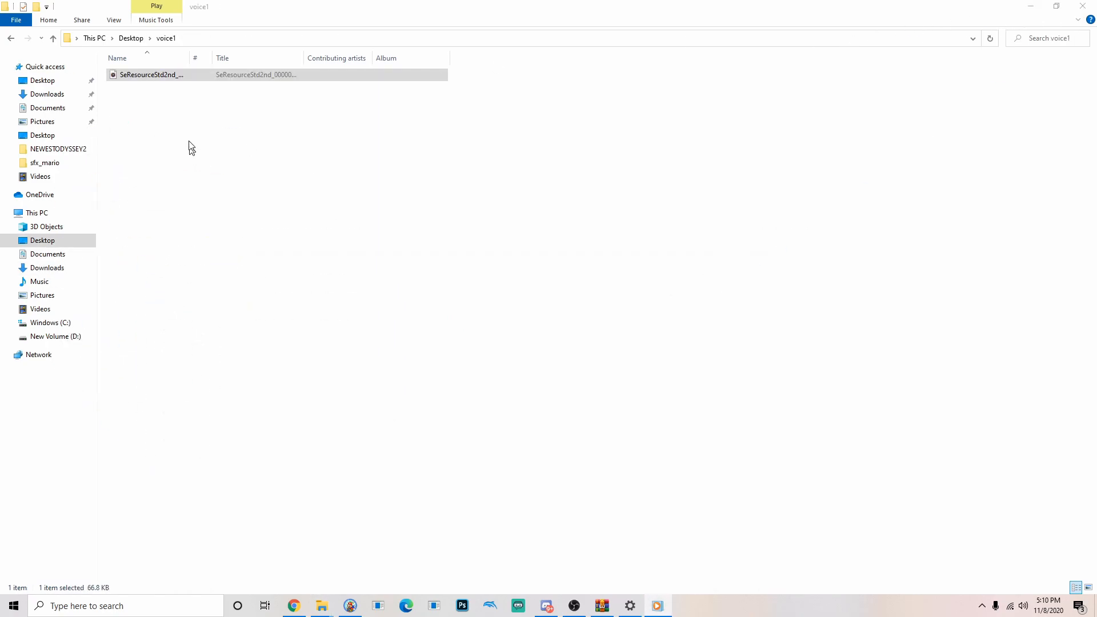
{"action": "key", "text": "F2"}
{"action": "type", "text": "12"}
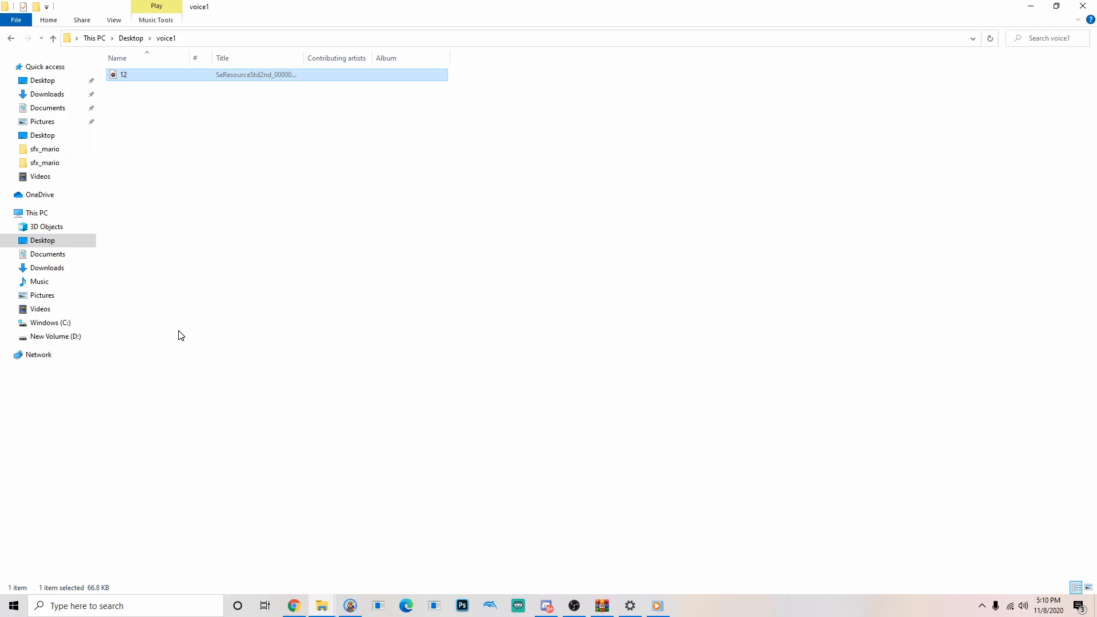
{"action": "left_click", "coordinate": [10, 38]}
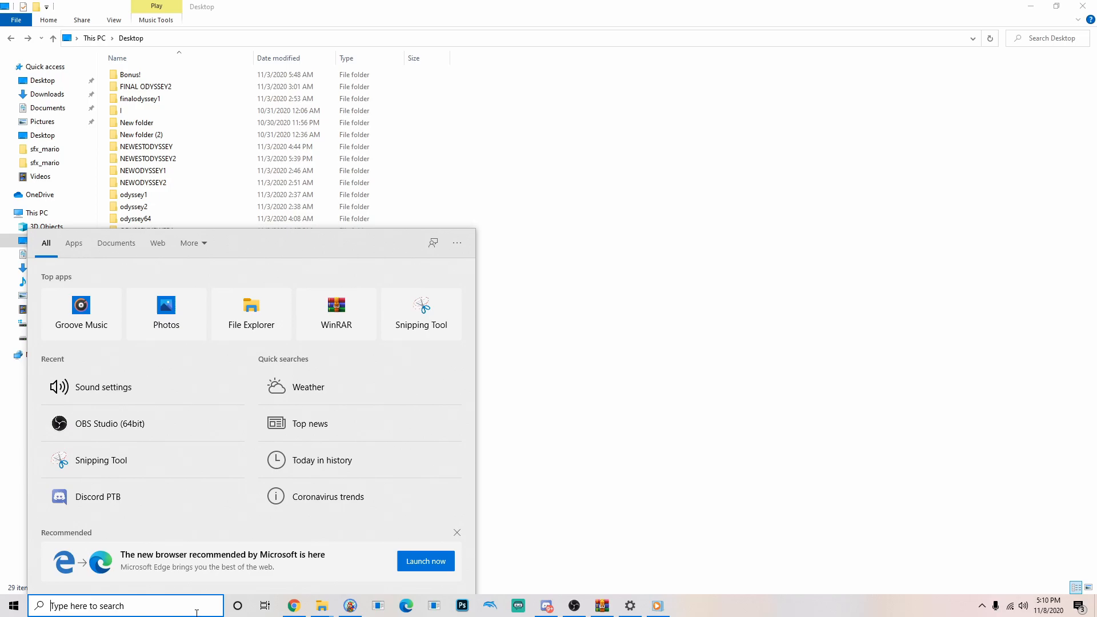
Step: Launch Audacity from search and create Desktop folders newvoice1 and newvoice2
{"action": "type", "text": "audacity"}
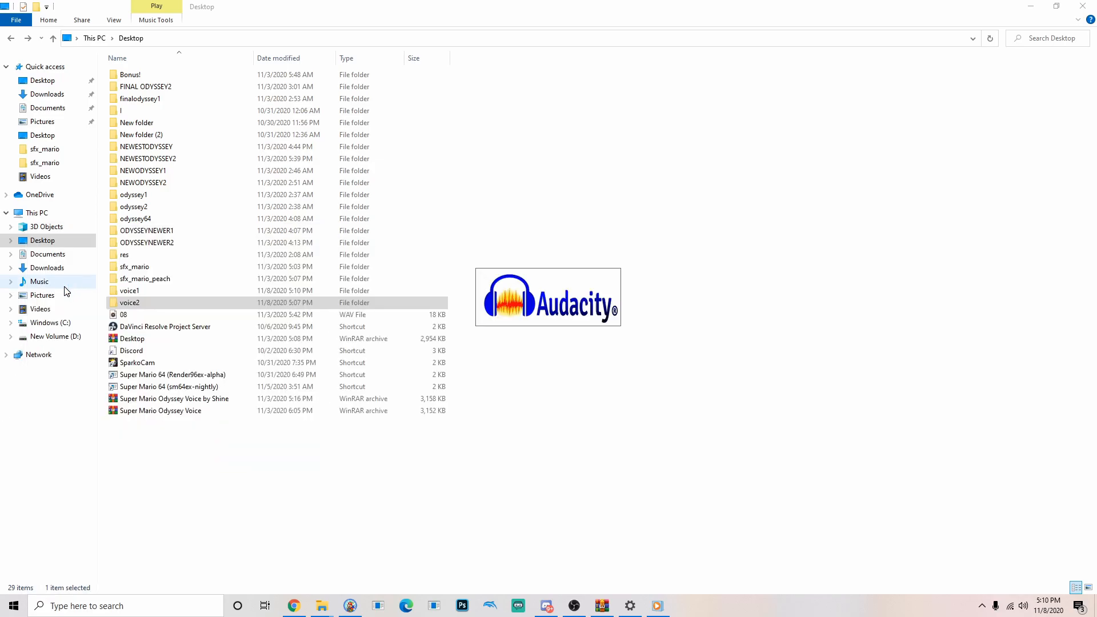
{"action": "left_click", "coordinate": [686, 604]}
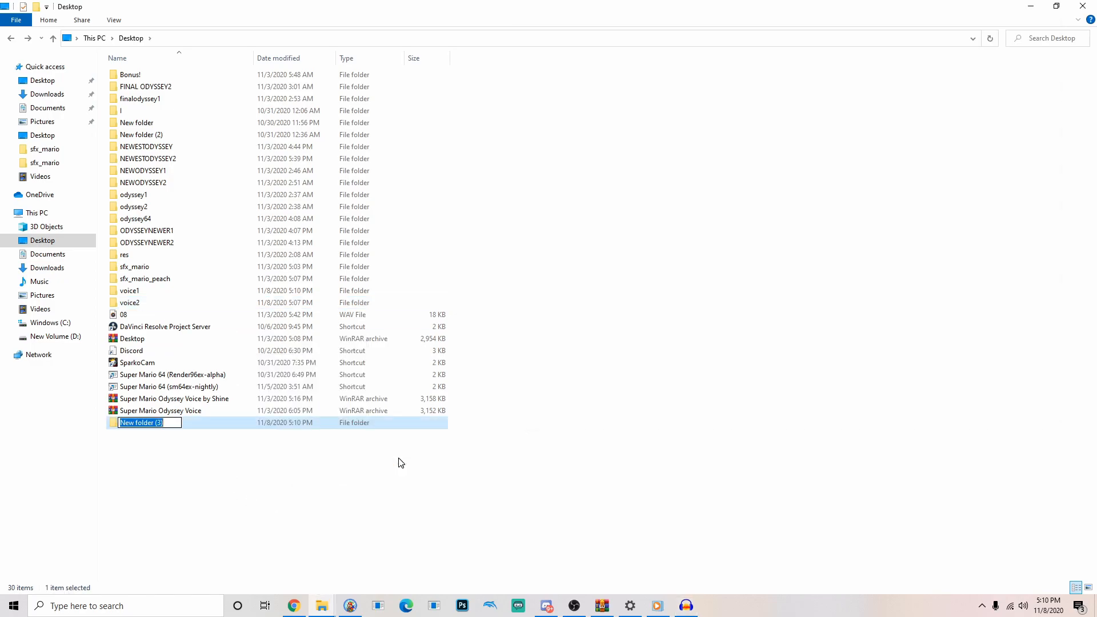
{"action": "type", "text": "newvoid"}
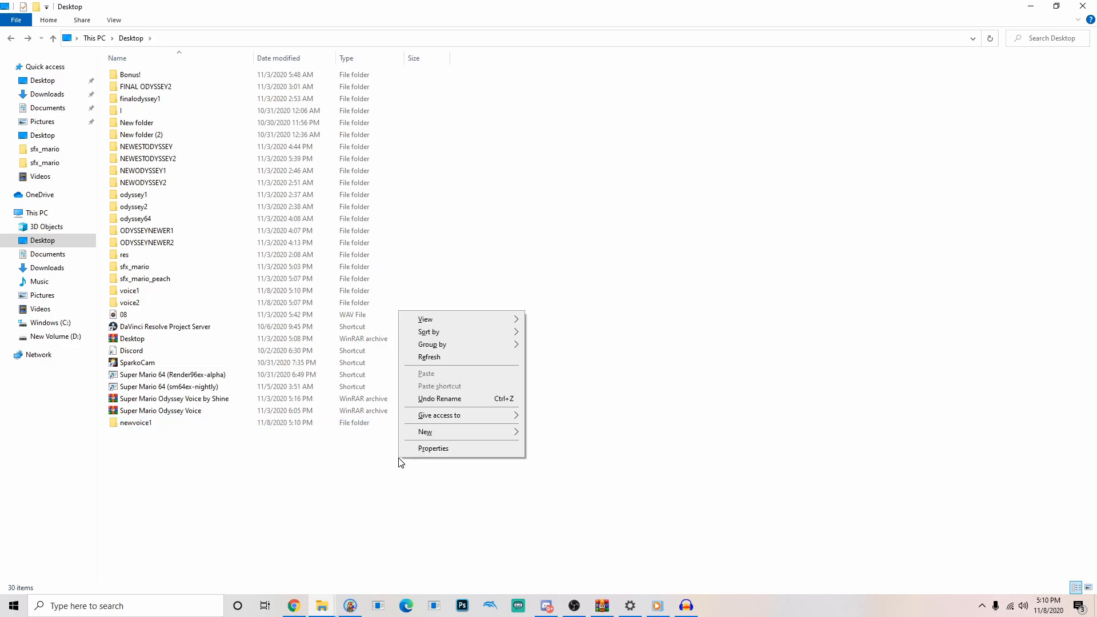
{"action": "left_click", "coordinate": [539, 439]}
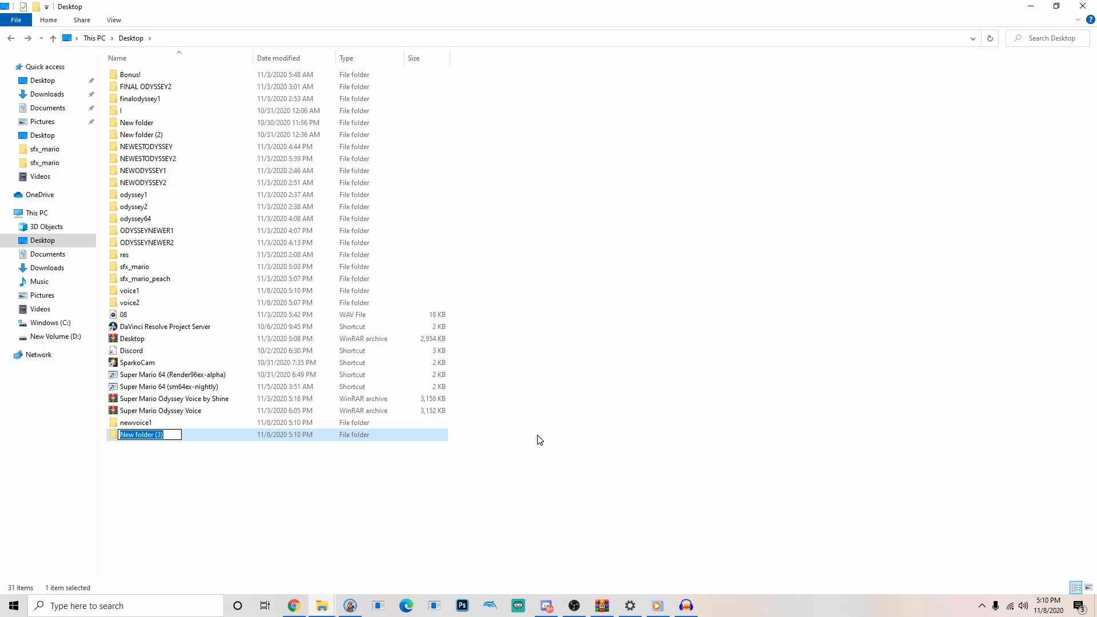
{"action": "type", "text": "newvoice2"}
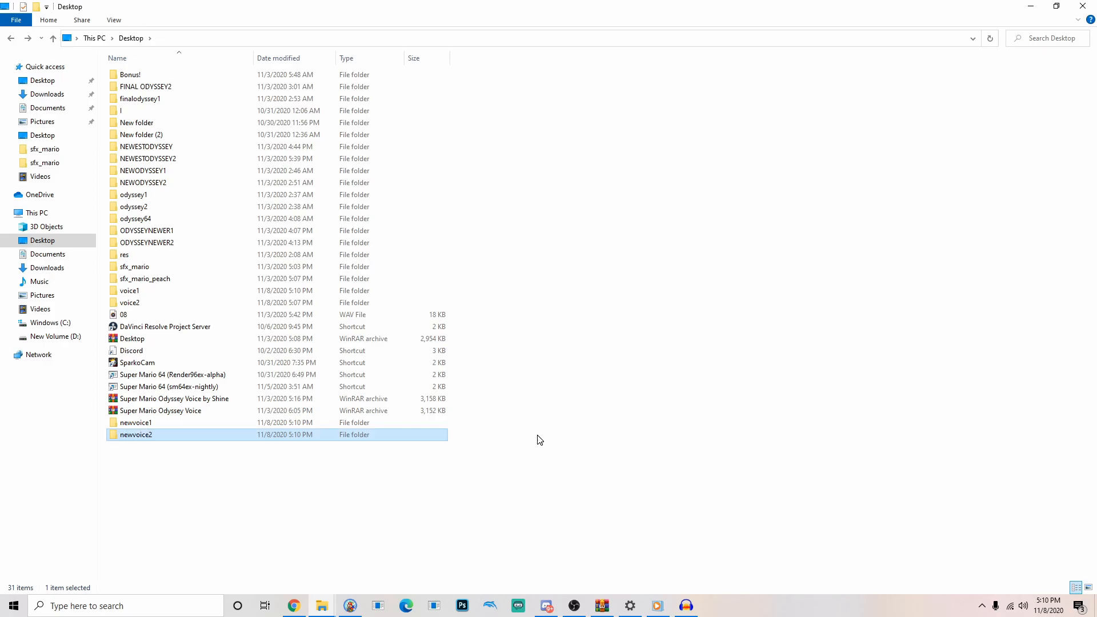
{"action": "mouse_move", "coordinate": [343, 526]}
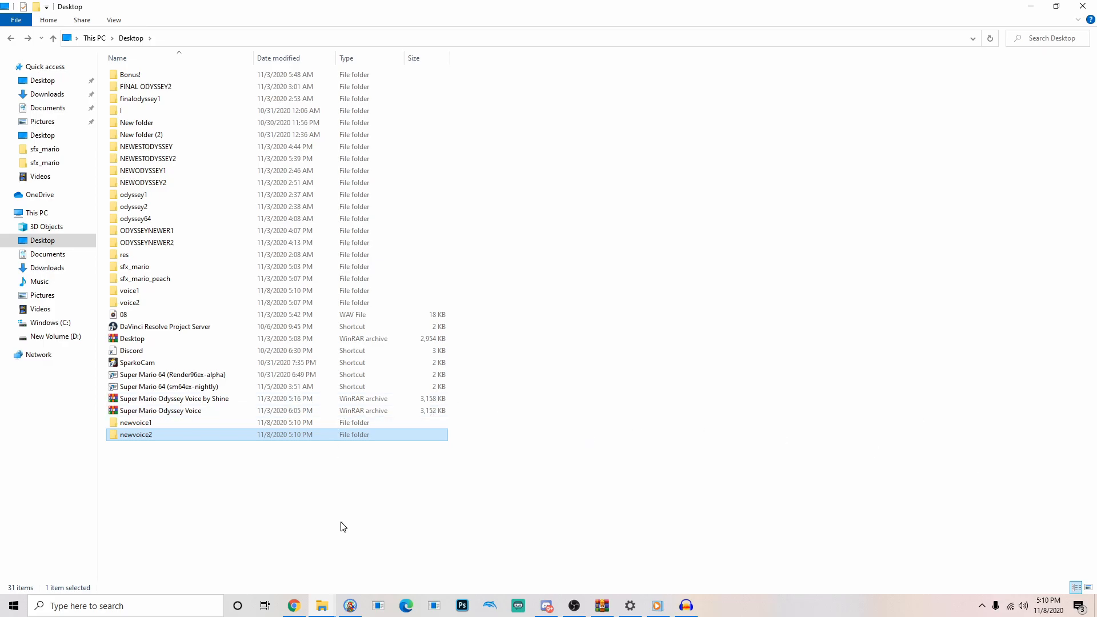
{"action": "left_click", "coordinate": [685, 606]}
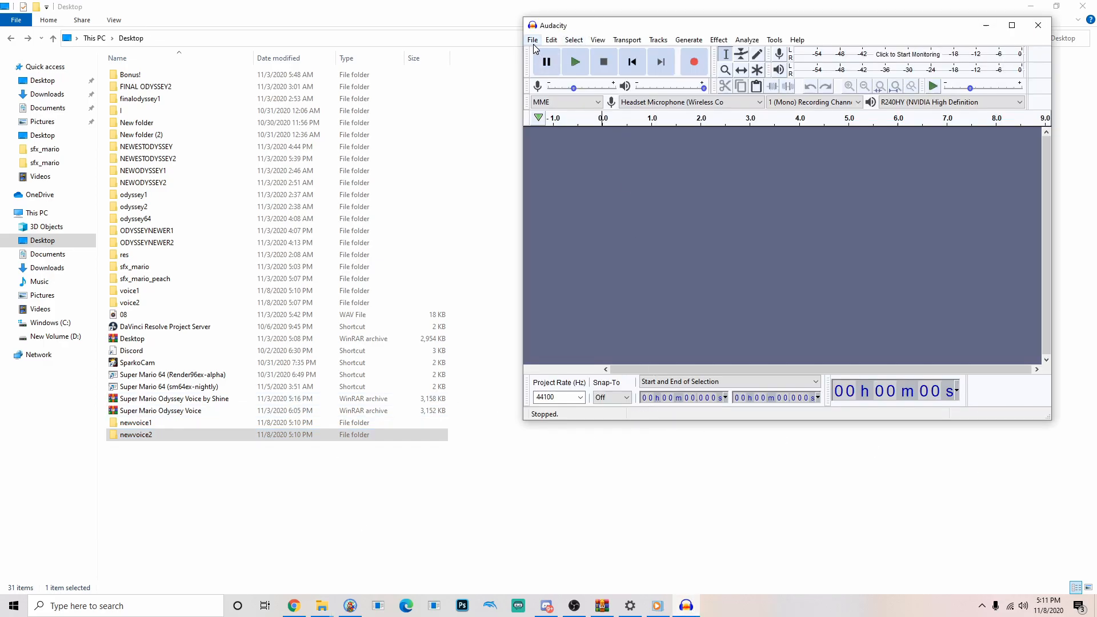
Step: Open clip 12 in Audacity with All files as the type, and play it
{"action": "left_click", "coordinate": [531, 40]}
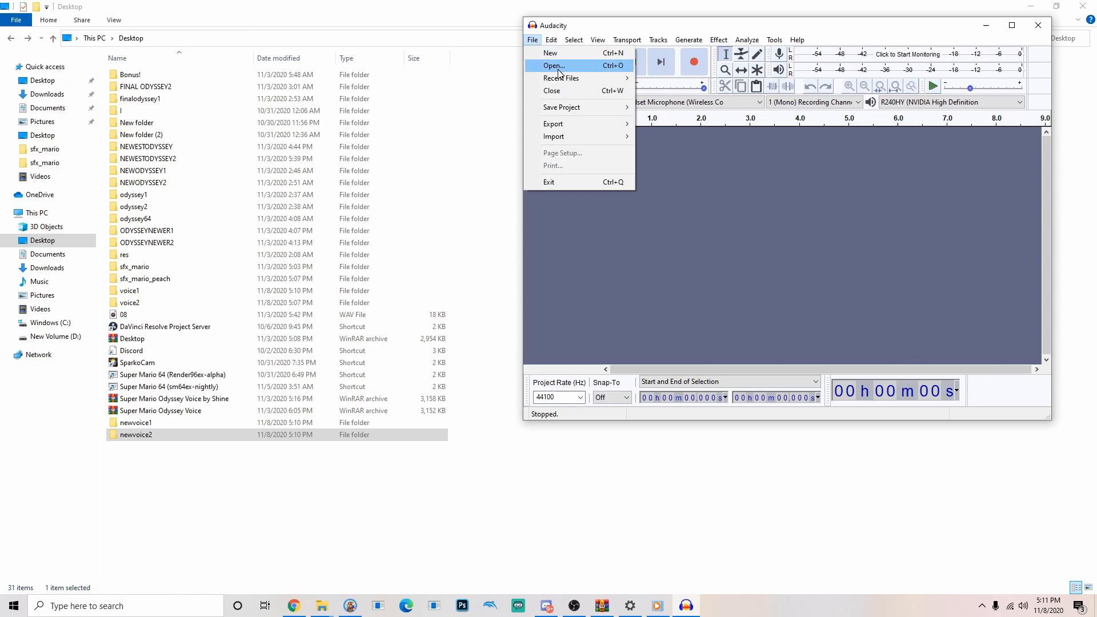
{"action": "left_click", "coordinate": [554, 65]}
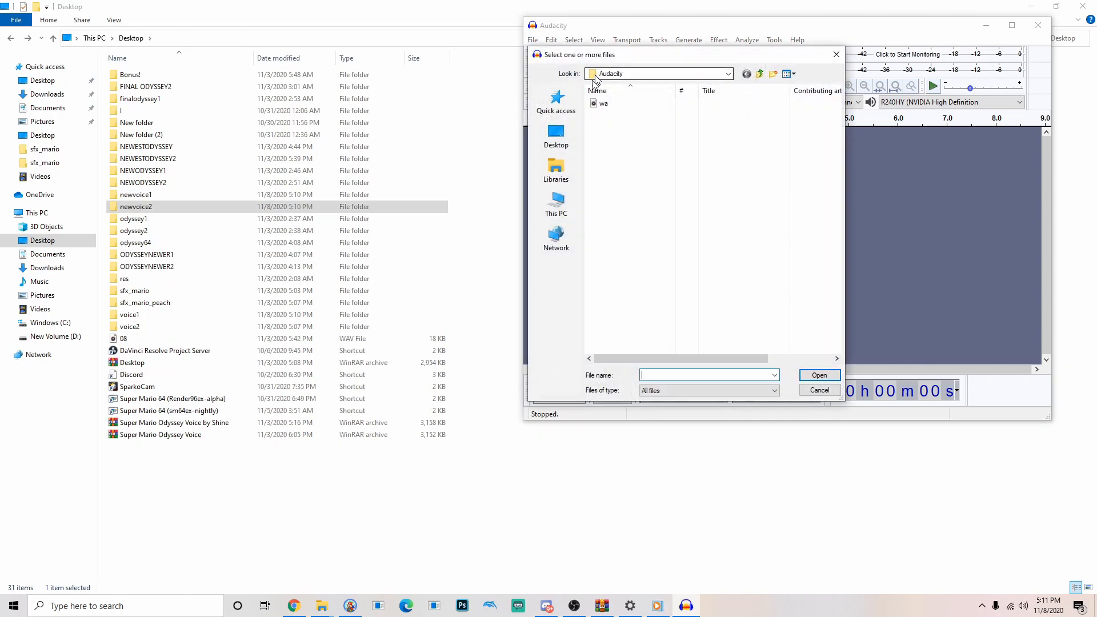
{"action": "left_click", "coordinate": [555, 136]}
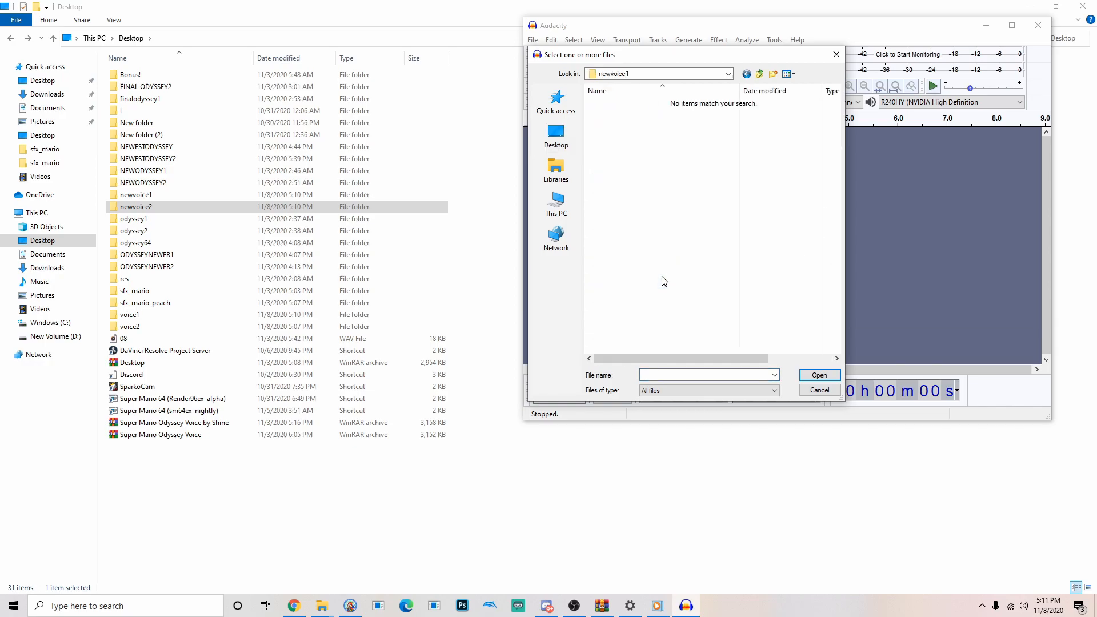
{"action": "left_click", "coordinate": [706, 390]}
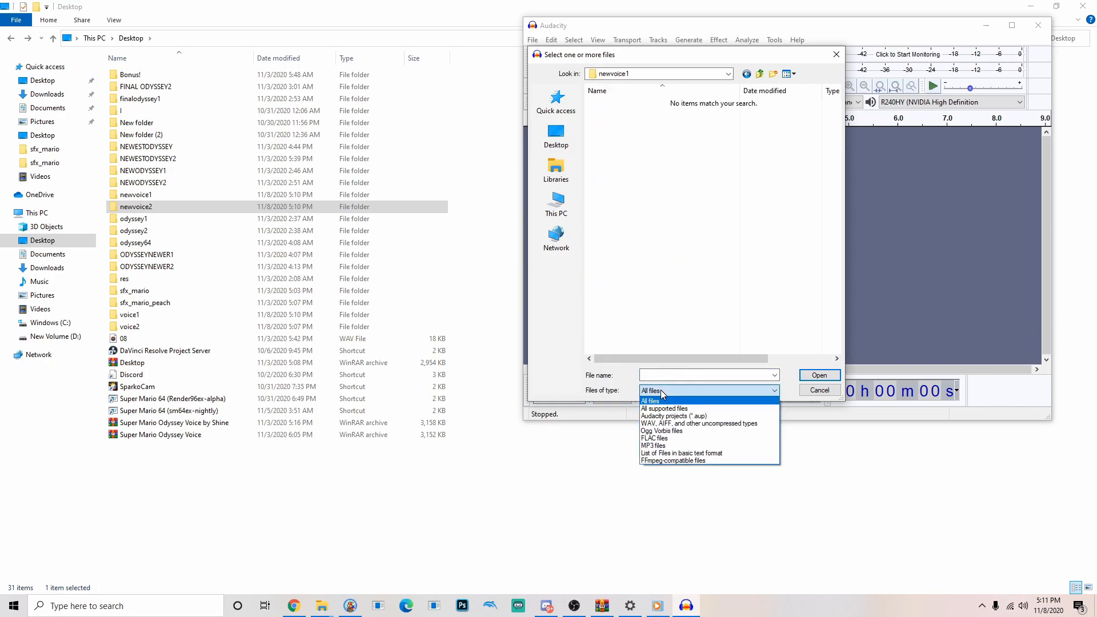
{"action": "left_click", "coordinate": [651, 399]}
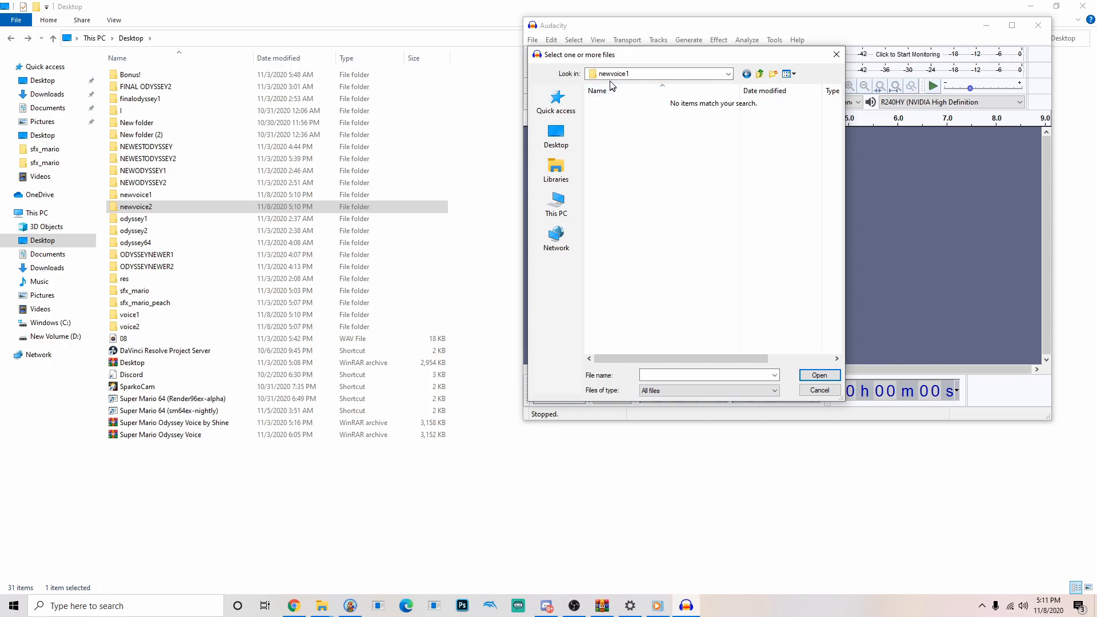
{"action": "left_click", "coordinate": [555, 136]}
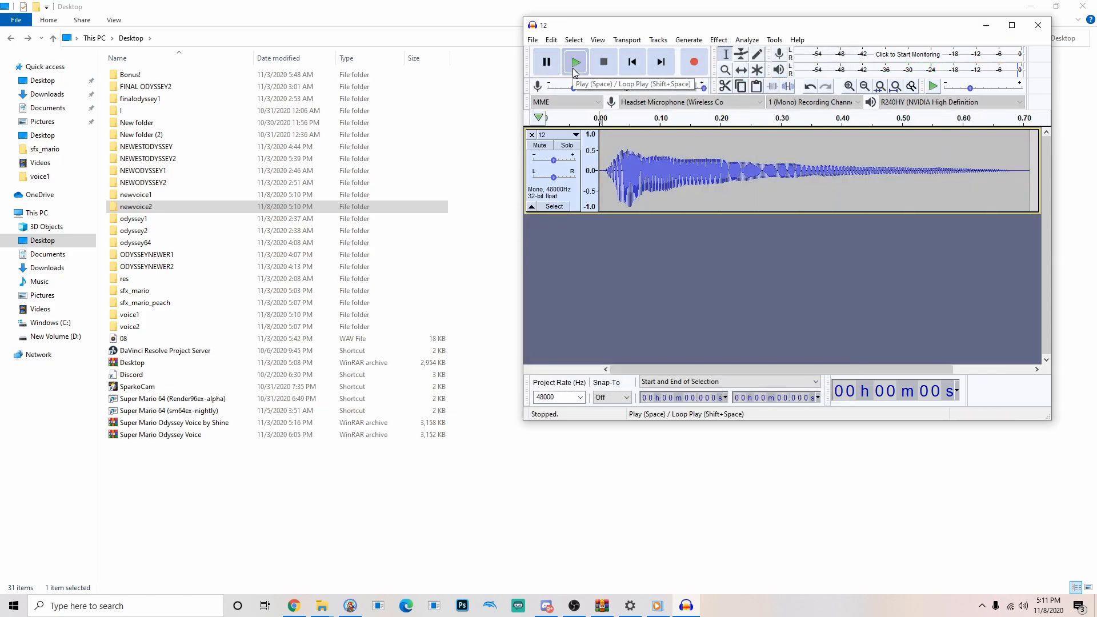
{"action": "left_click", "coordinate": [574, 62]}
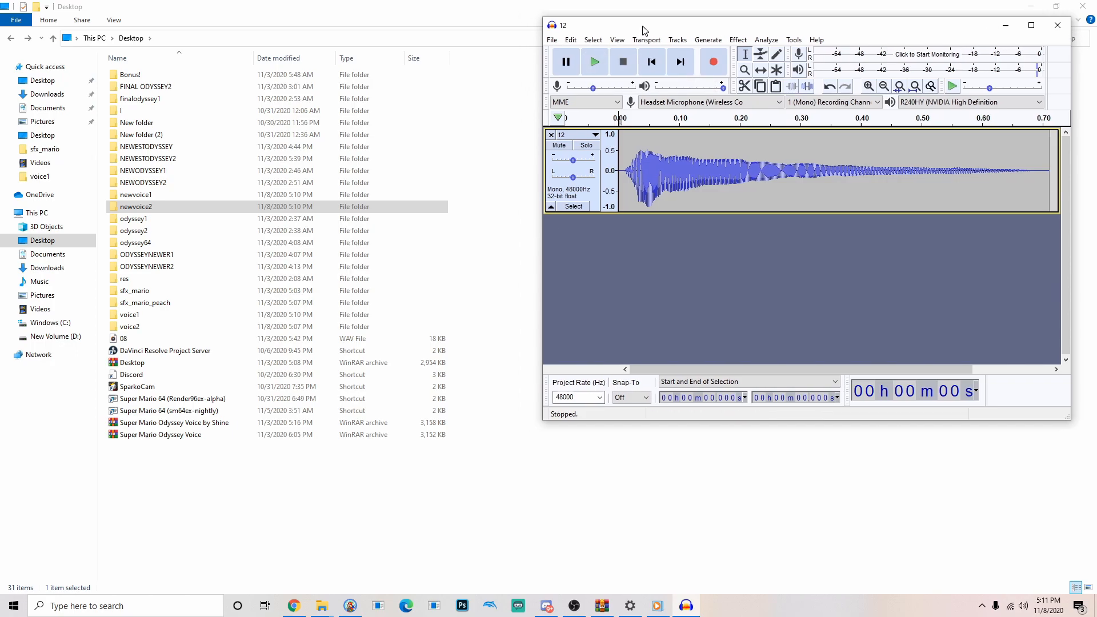
{"action": "mouse_move", "coordinate": [634, 33]}
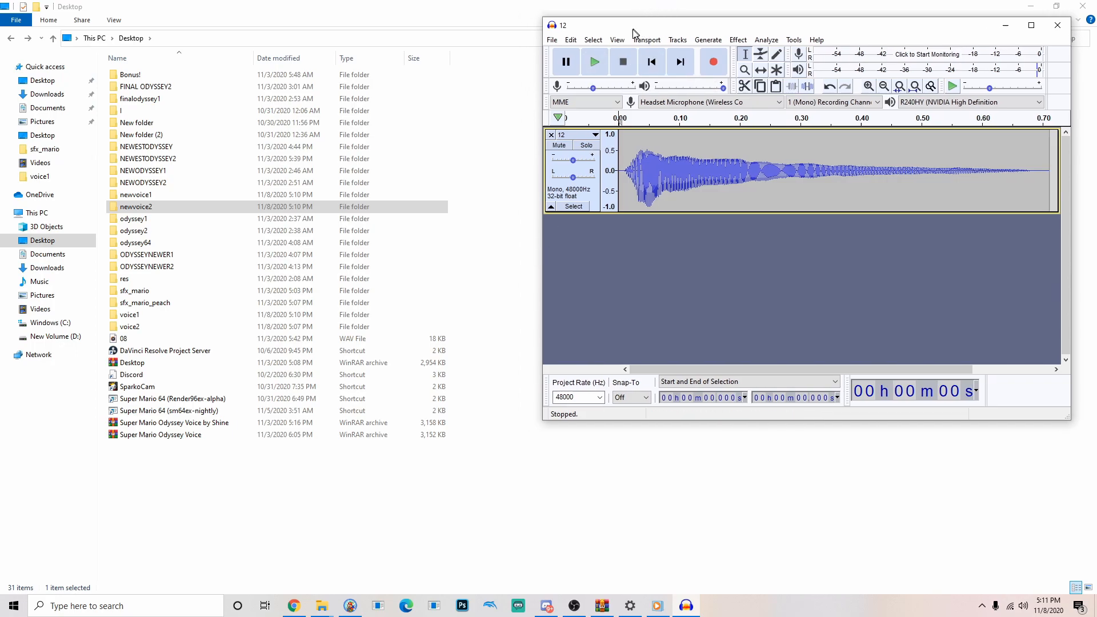
{"action": "mouse_move", "coordinate": [321, 605]}
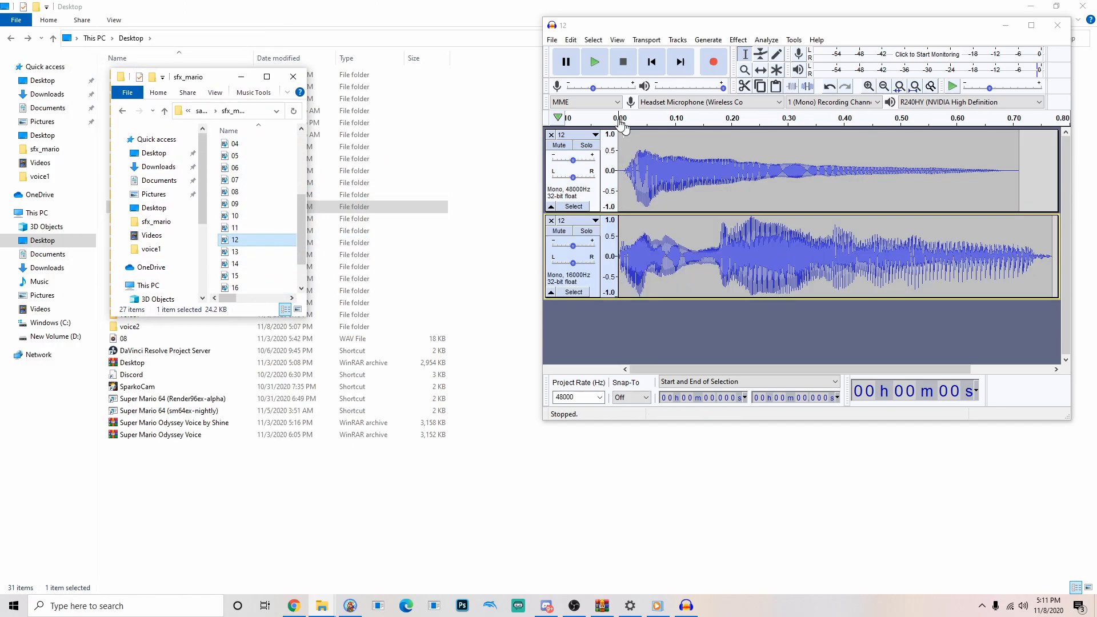
Step: Import original sample 12 as a second track, compare both, and delete its audio
{"action": "left_click", "coordinate": [593, 62]}
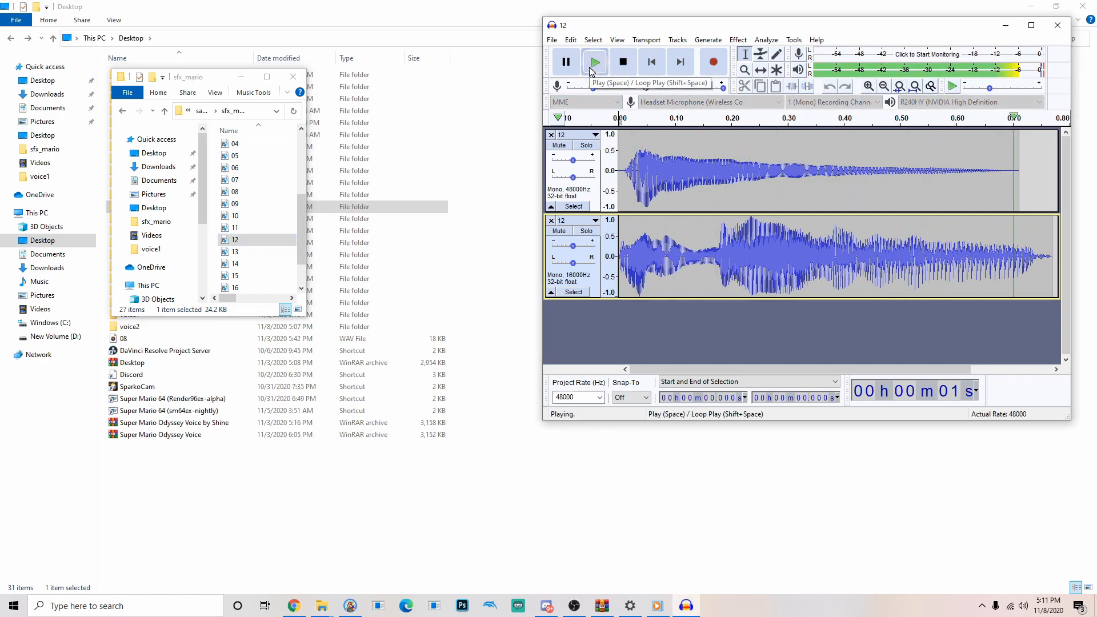
{"action": "left_click", "coordinate": [622, 62]}
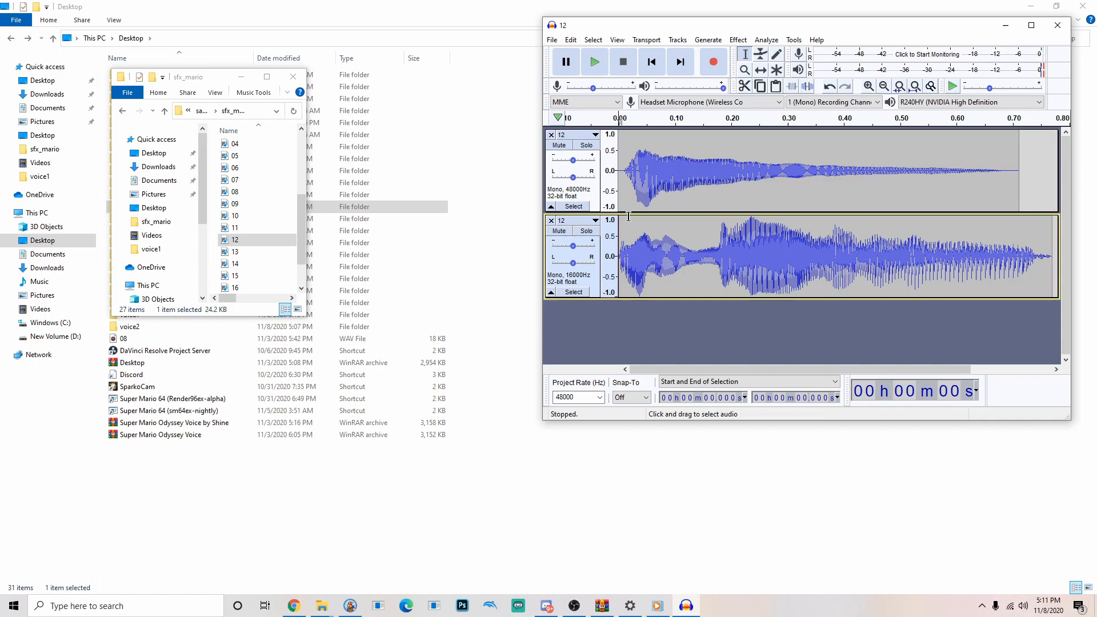
{"action": "mouse_move", "coordinate": [672, 217]}
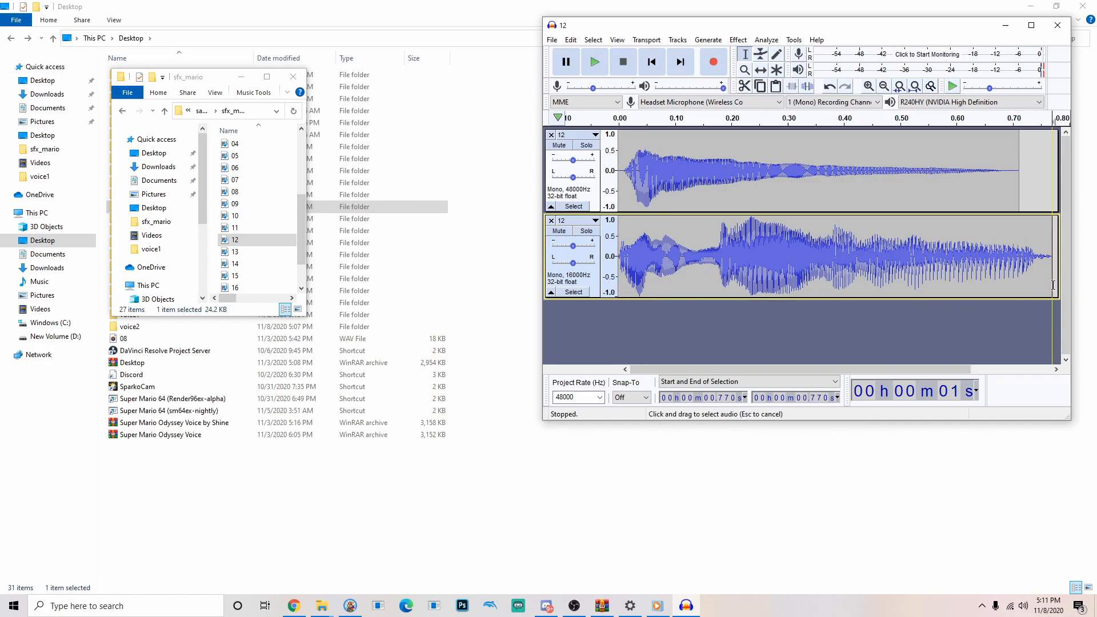
{"action": "left_click", "coordinate": [573, 292]}
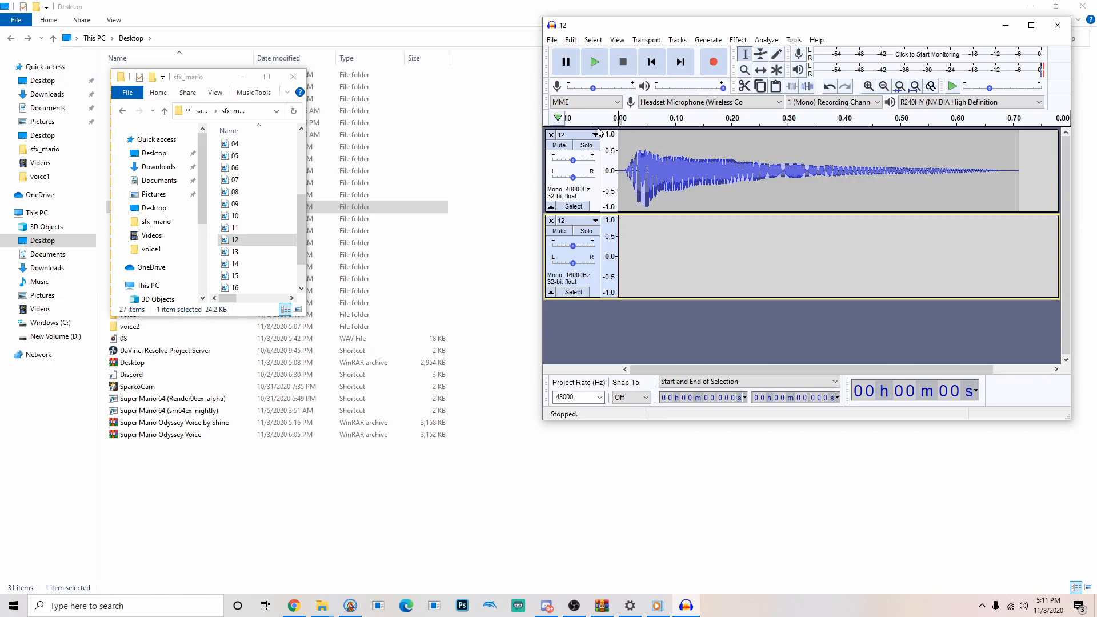
Step: Set the project rate to 32000 Hz, briefly trying 8000 Hz first
{"action": "left_click", "coordinate": [595, 135]}
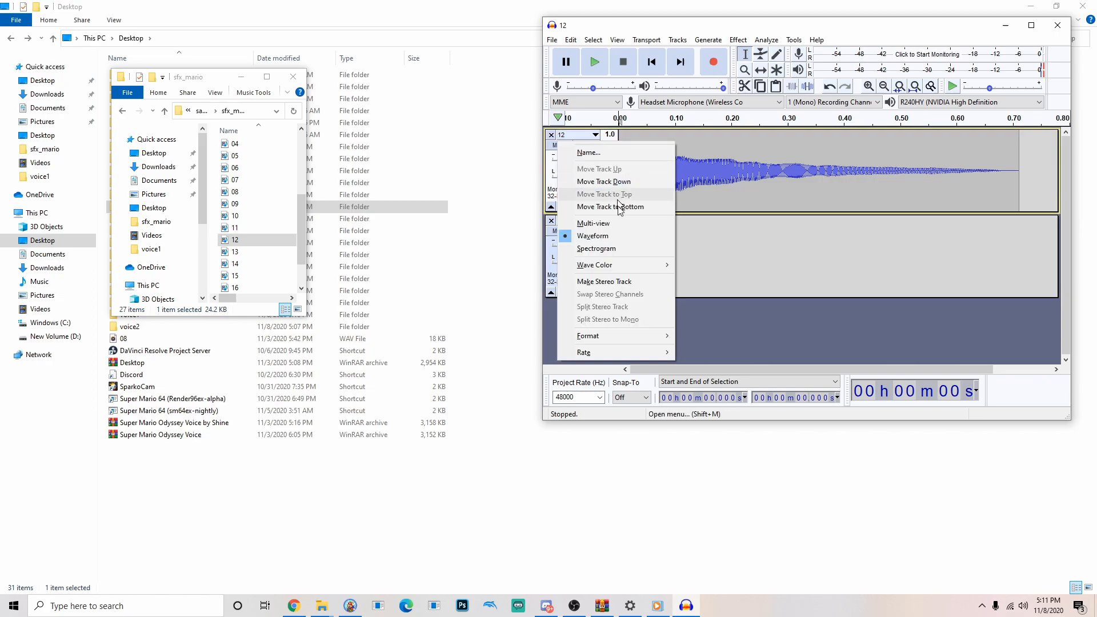
{"action": "mouse_move", "coordinate": [587, 336]}
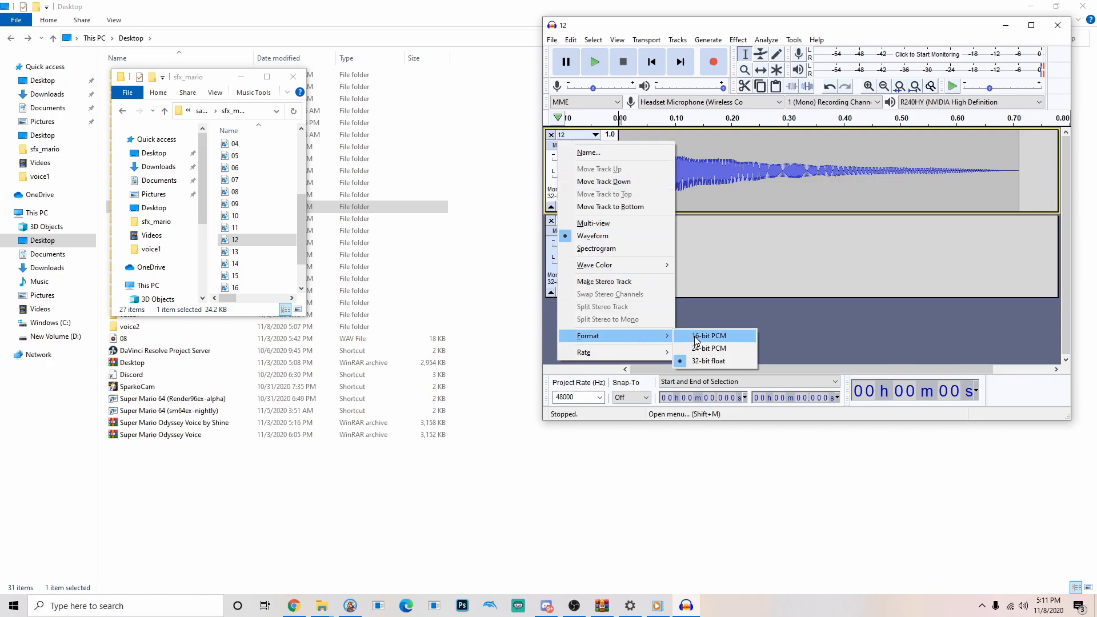
{"action": "mouse_move", "coordinate": [713, 347]}
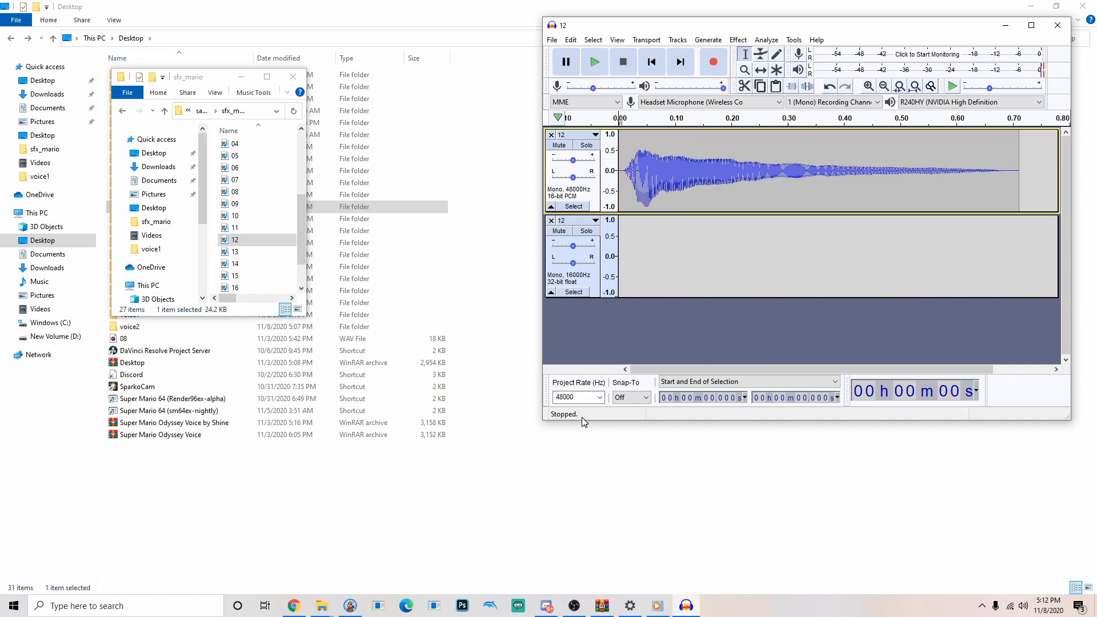
{"action": "left_click", "coordinate": [599, 396]}
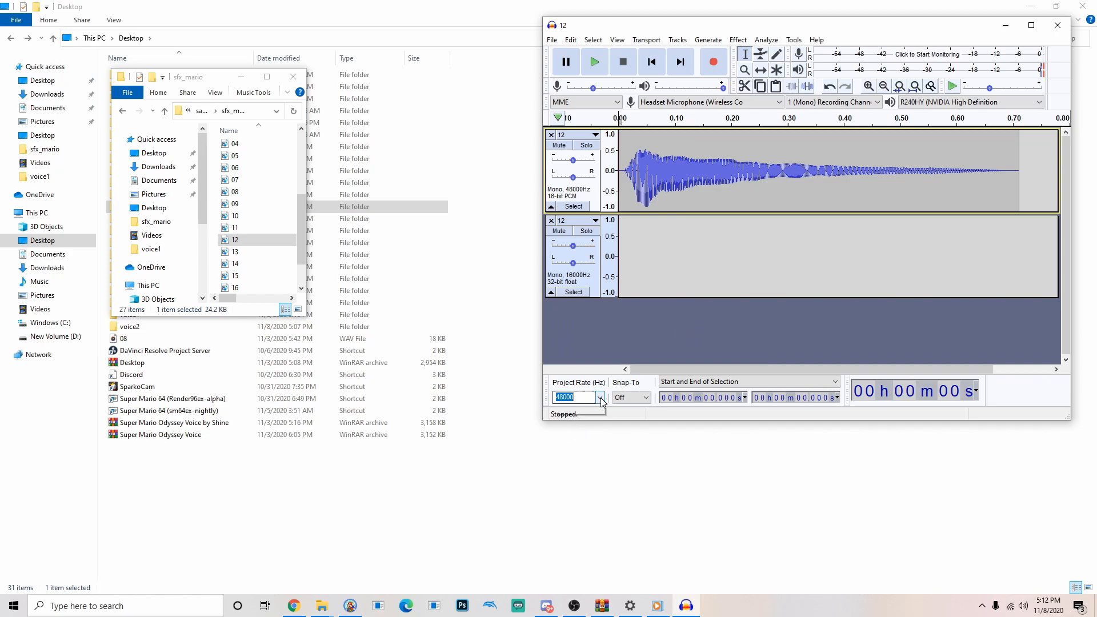
{"action": "left_click", "coordinate": [598, 398]}
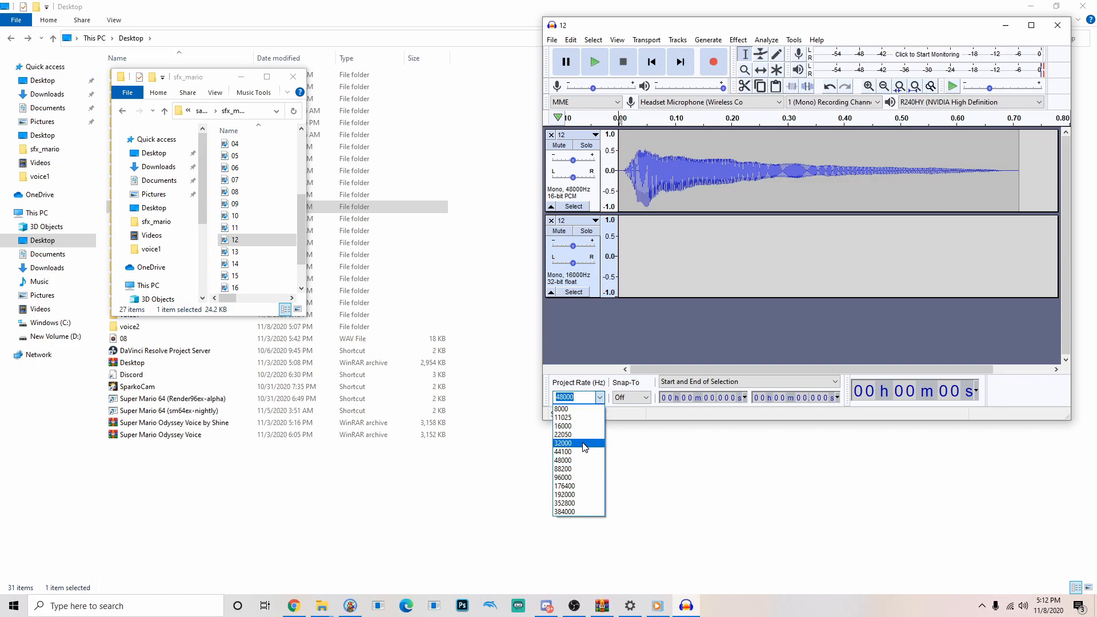
{"action": "left_click", "coordinate": [563, 442]}
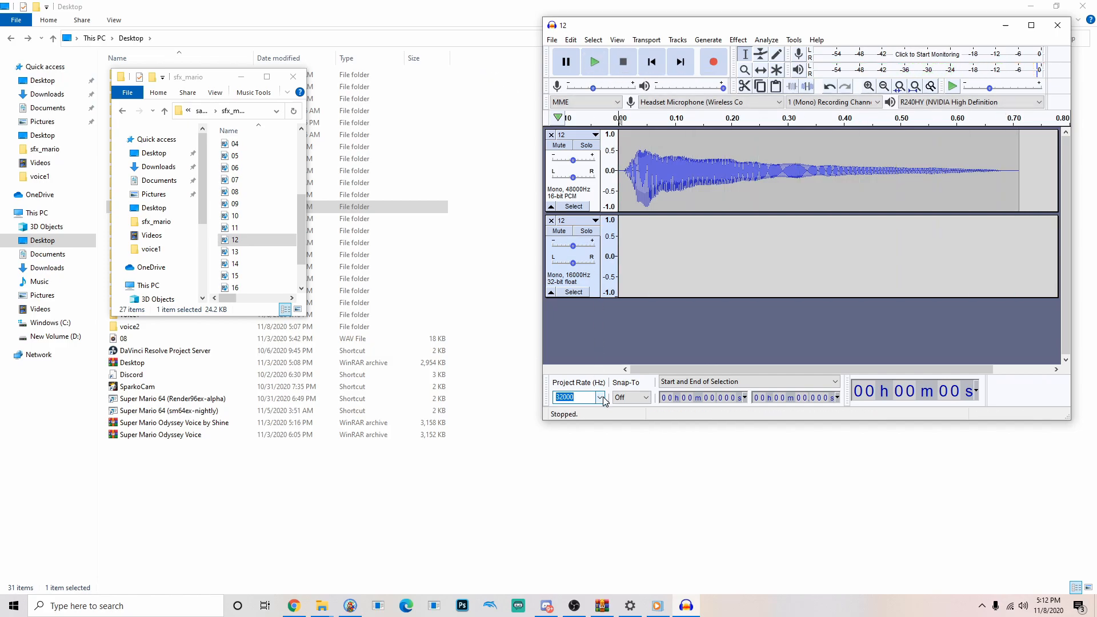
{"action": "left_click", "coordinate": [600, 397]}
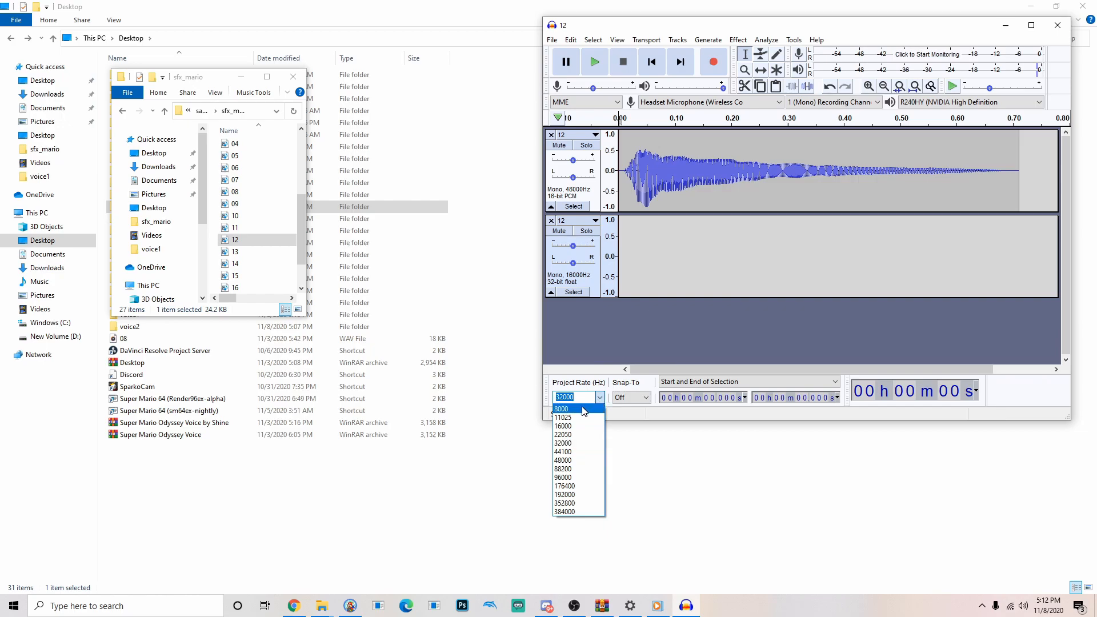
{"action": "left_click", "coordinate": [564, 409]}
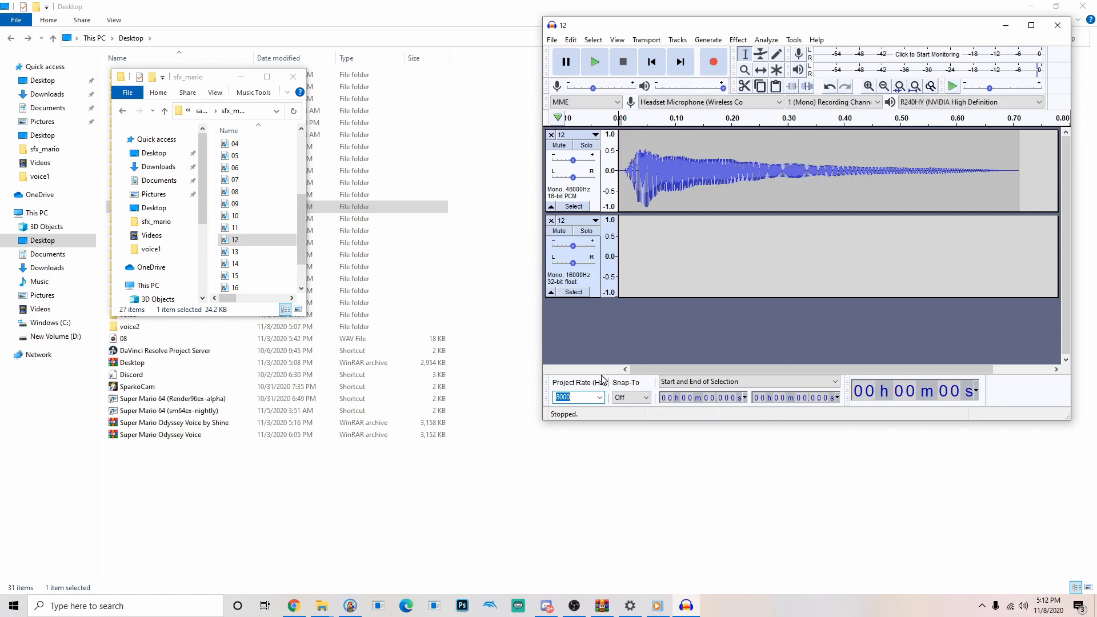
{"action": "left_click", "coordinate": [598, 397]}
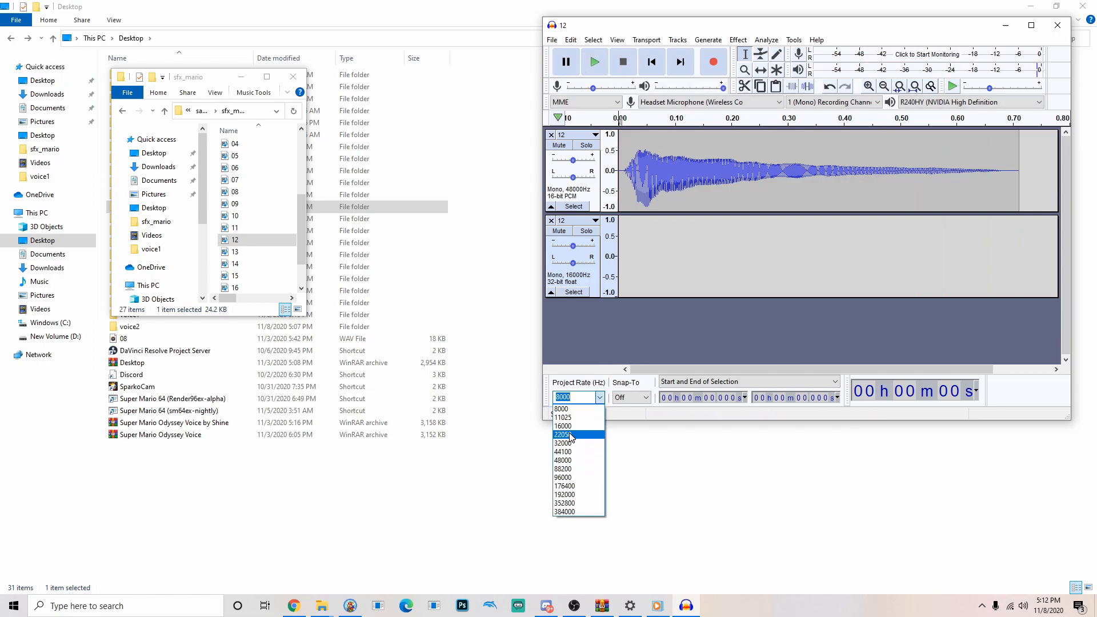
{"action": "left_click", "coordinate": [567, 442]}
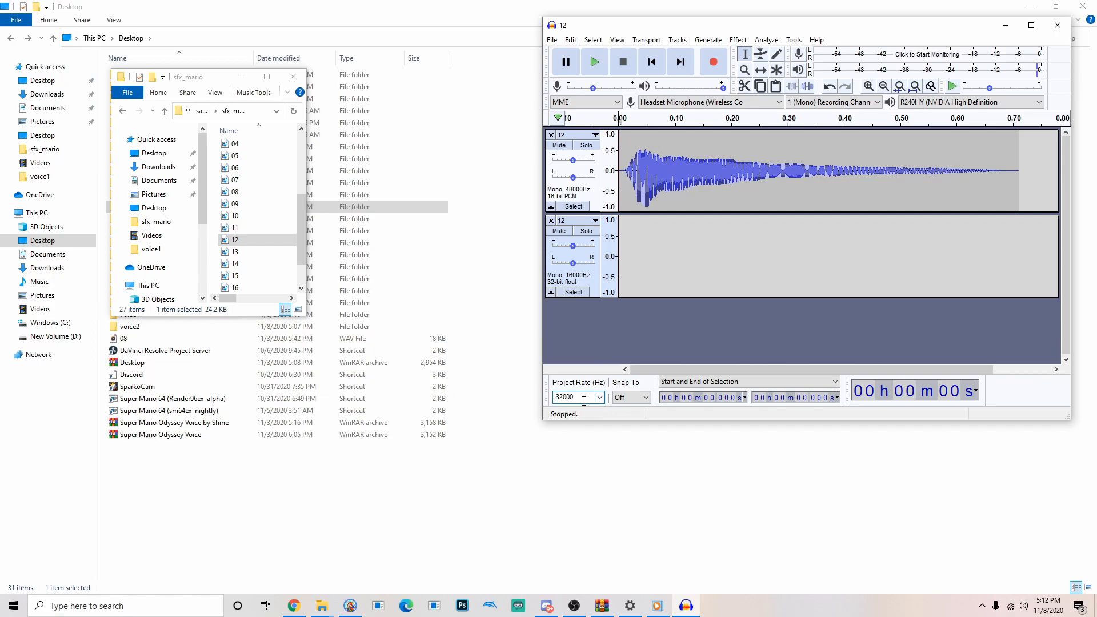
{"action": "mouse_move", "coordinate": [588, 185]}
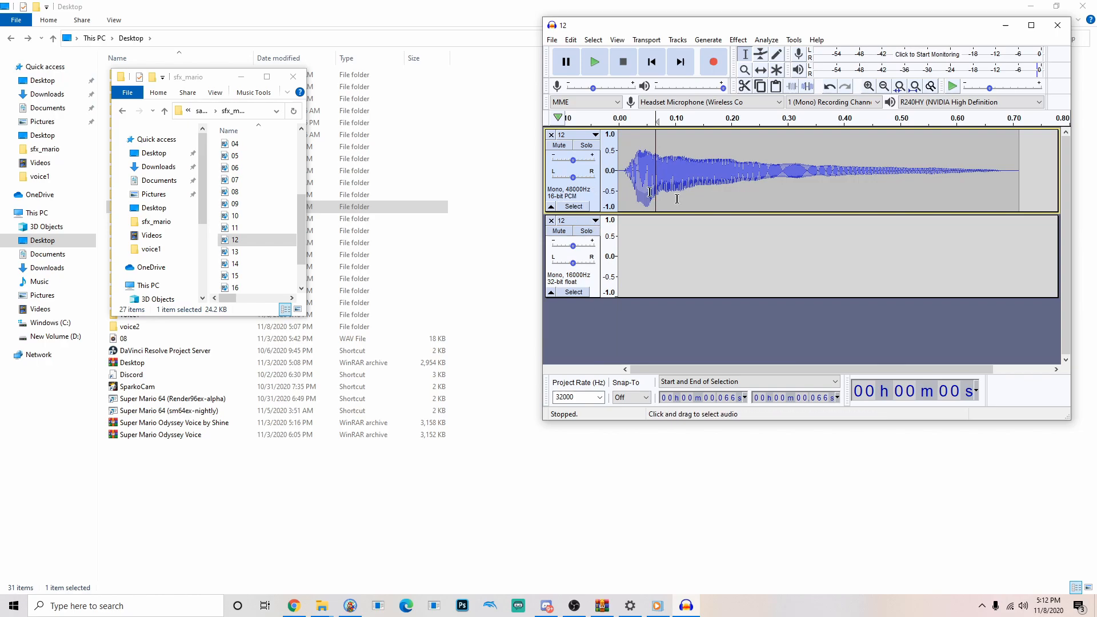
Step: Export clip 12 as a mono WAV into Desktop\newvoice1, accepting mixdown and metadata
{"action": "left_click", "coordinate": [551, 39]}
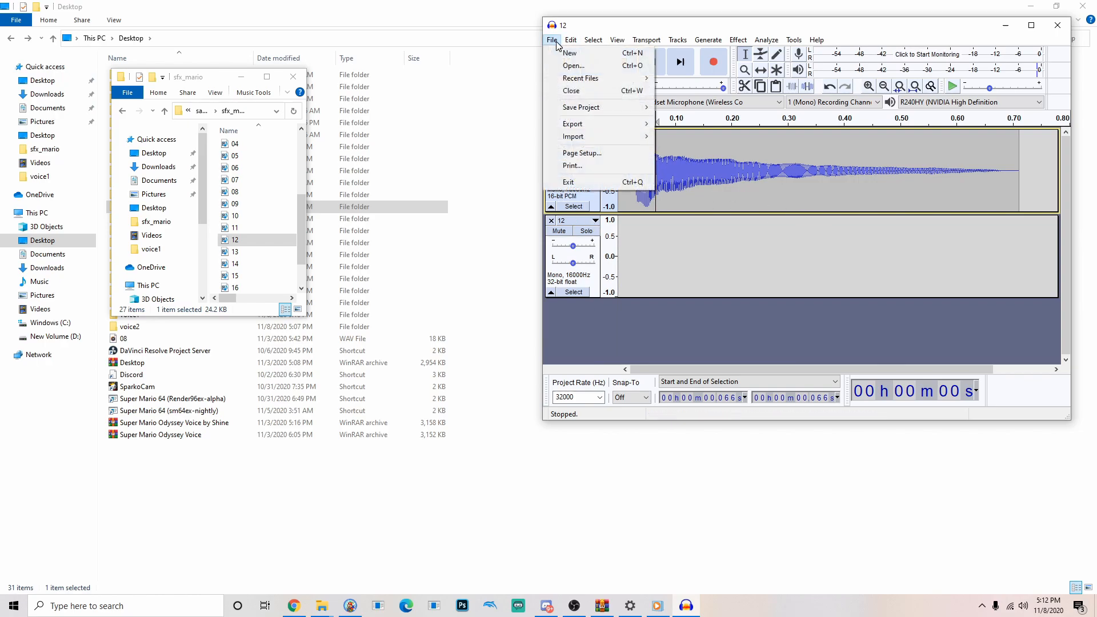
{"action": "mouse_move", "coordinate": [572, 124]}
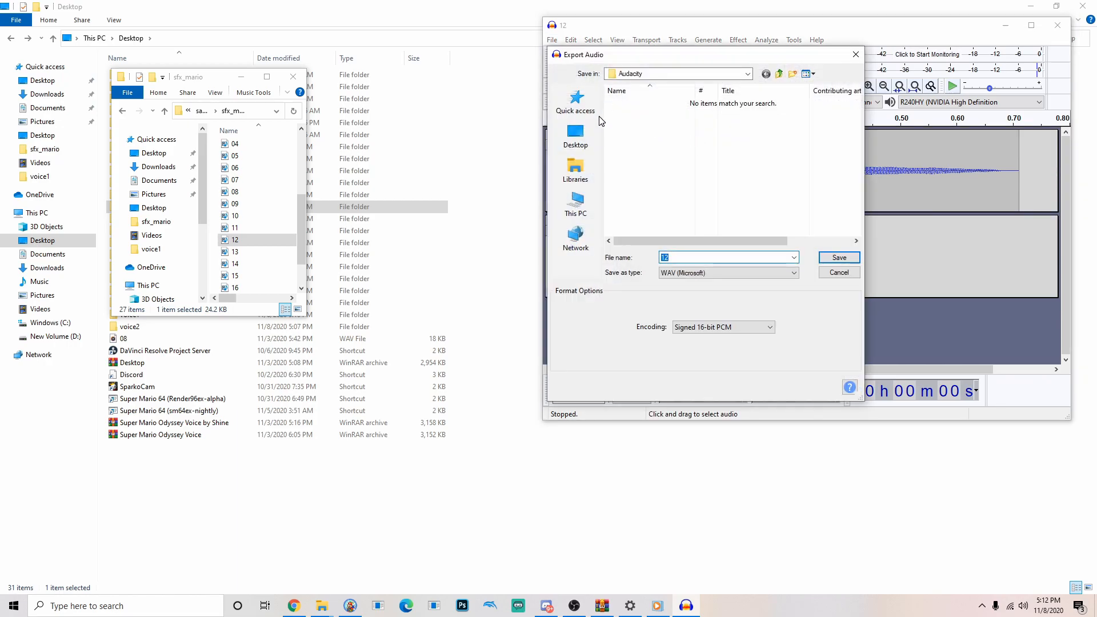
{"action": "left_click", "coordinate": [575, 136]}
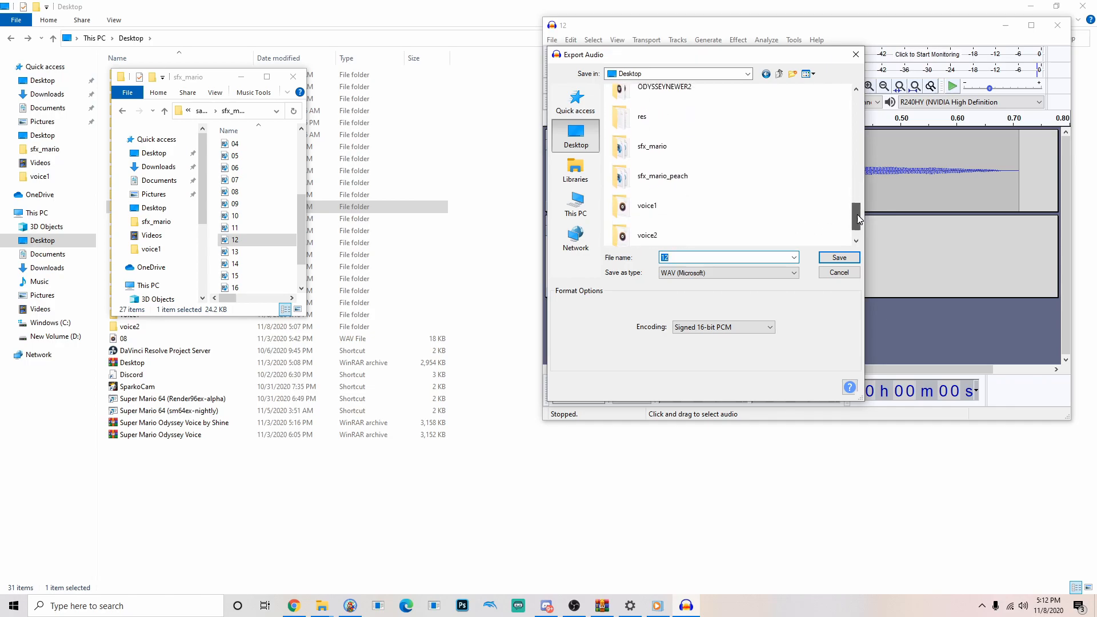
{"action": "scroll", "scroll_direction": "down", "scroll_amount": 3}
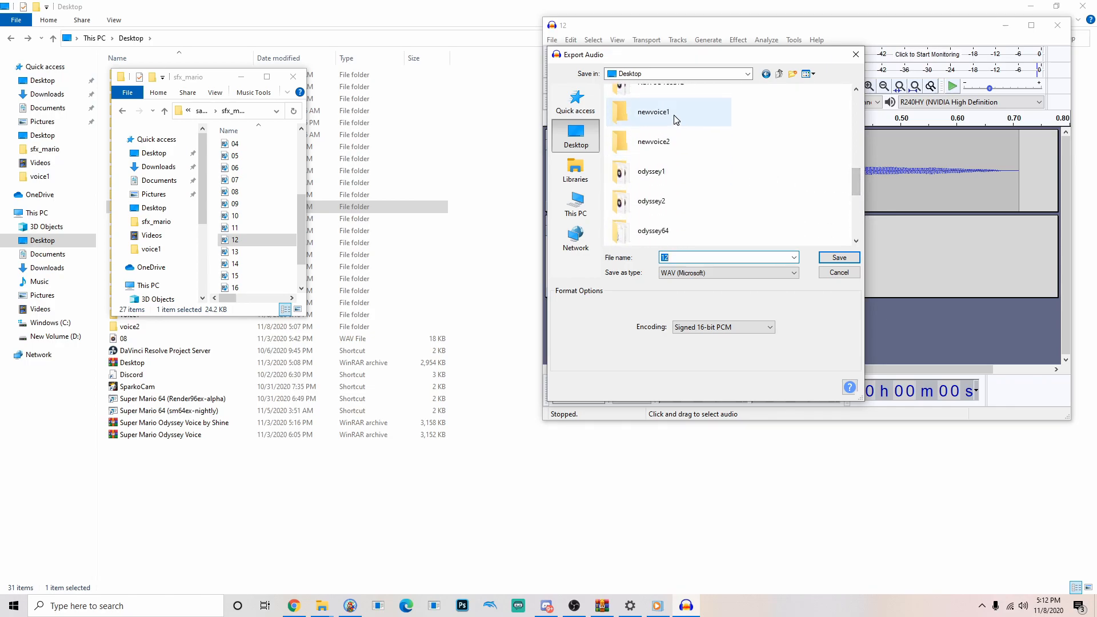
{"action": "double_click", "coordinate": [652, 112]}
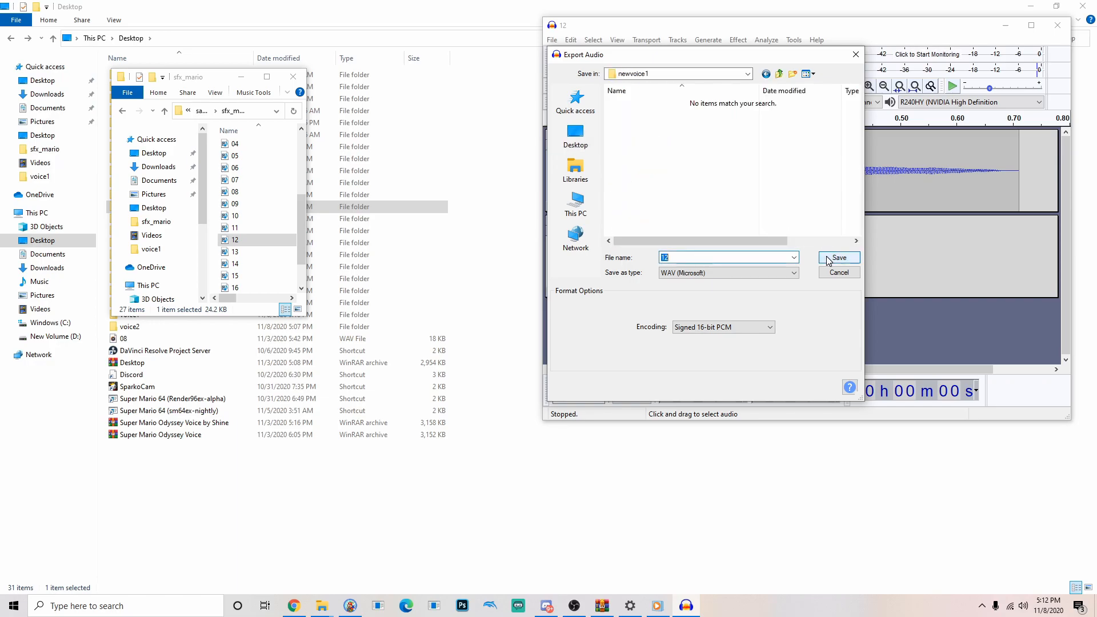
{"action": "left_click", "coordinate": [838, 257]}
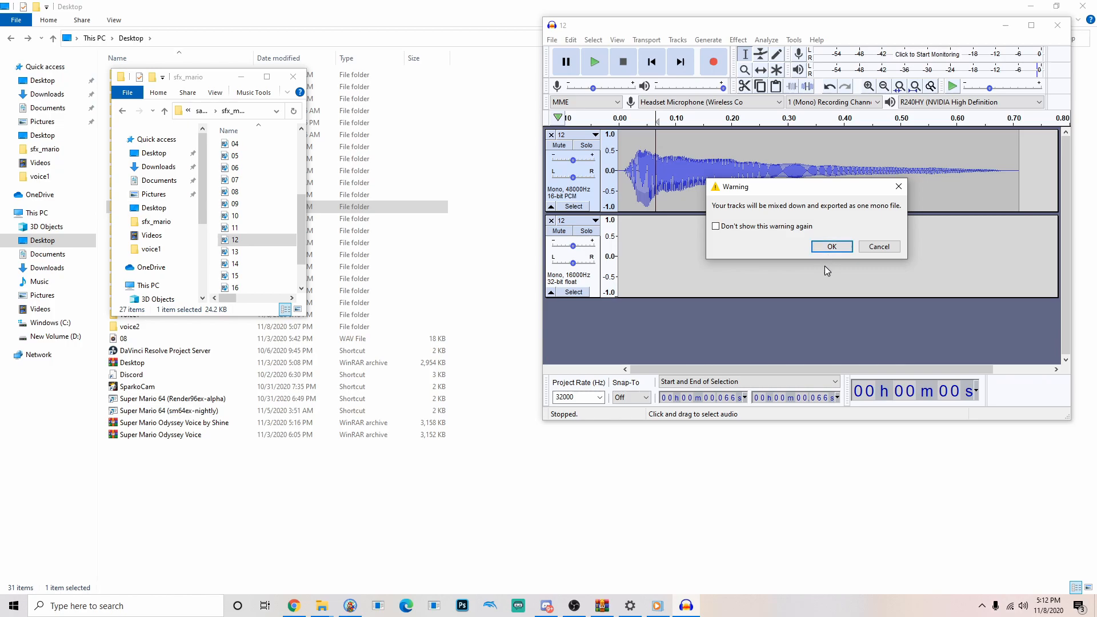
{"action": "mouse_move", "coordinate": [820, 228]}
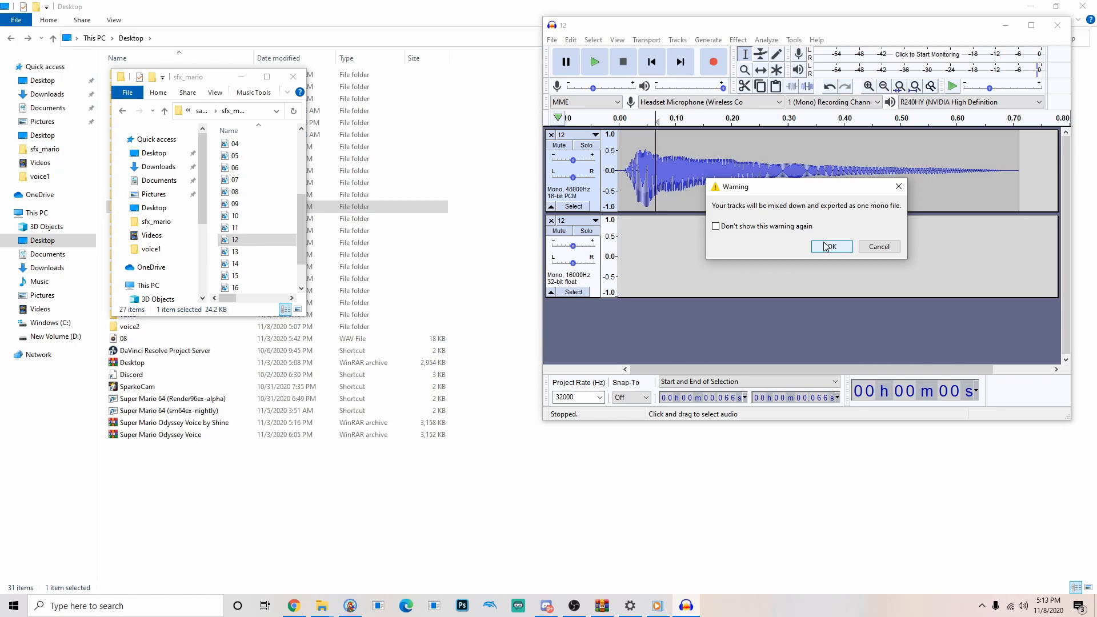
{"action": "left_click", "coordinate": [829, 246]}
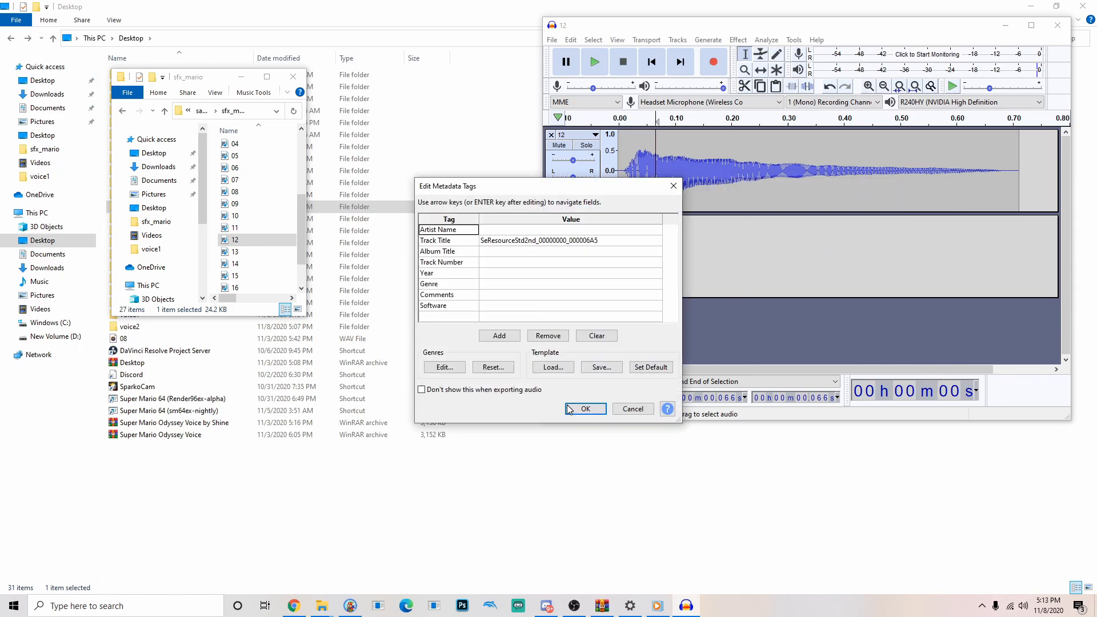
{"action": "left_click", "coordinate": [583, 409]}
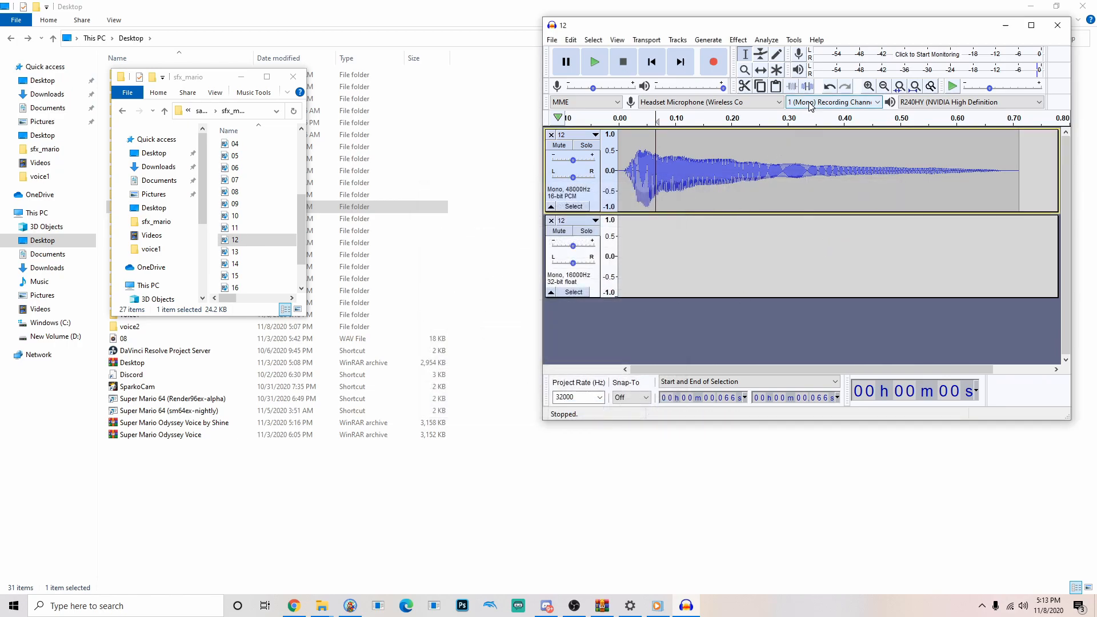
{"action": "left_click", "coordinate": [832, 102]}
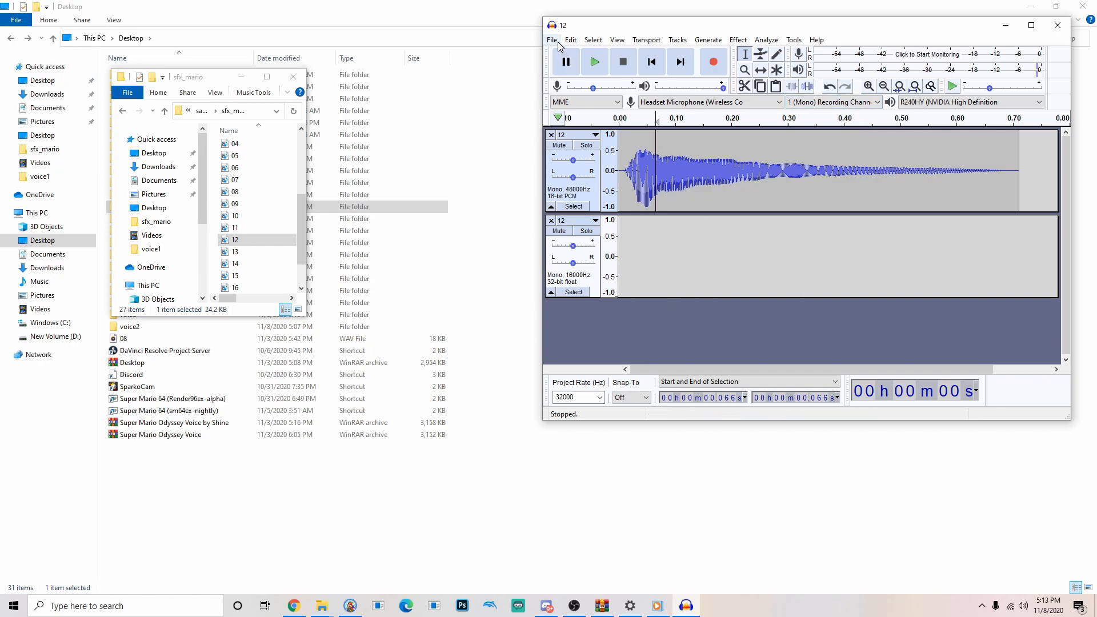
Step: Open clip 07, add sample 07 from sfx_mario as a second track, and play it
{"action": "left_click", "coordinate": [552, 39]}
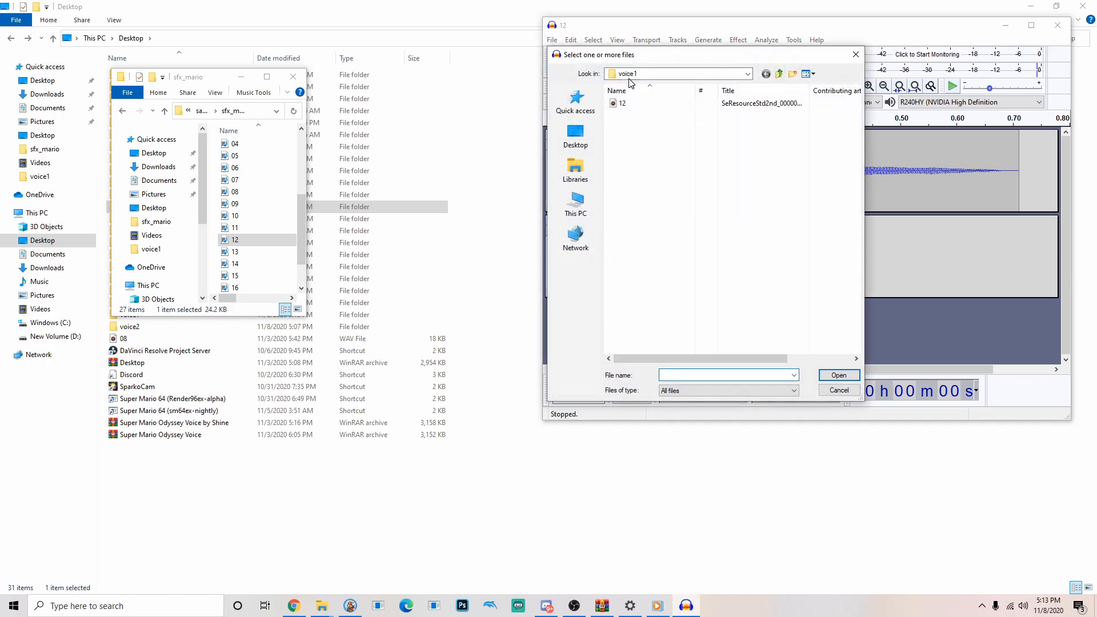
{"action": "left_click", "coordinate": [747, 73]}
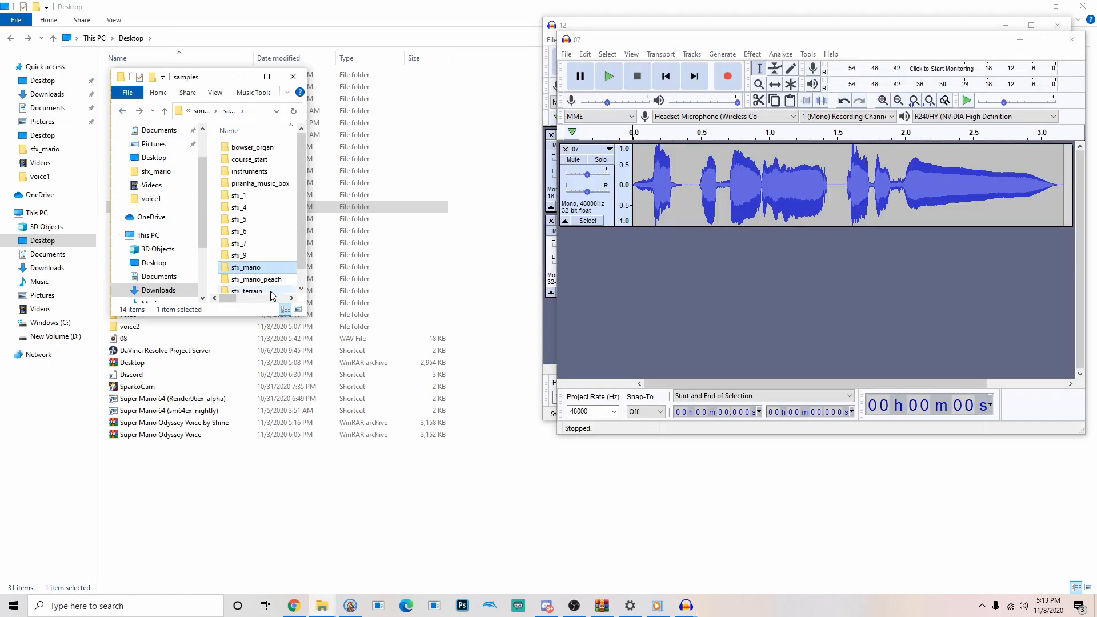
{"action": "double_click", "coordinate": [245, 266]}
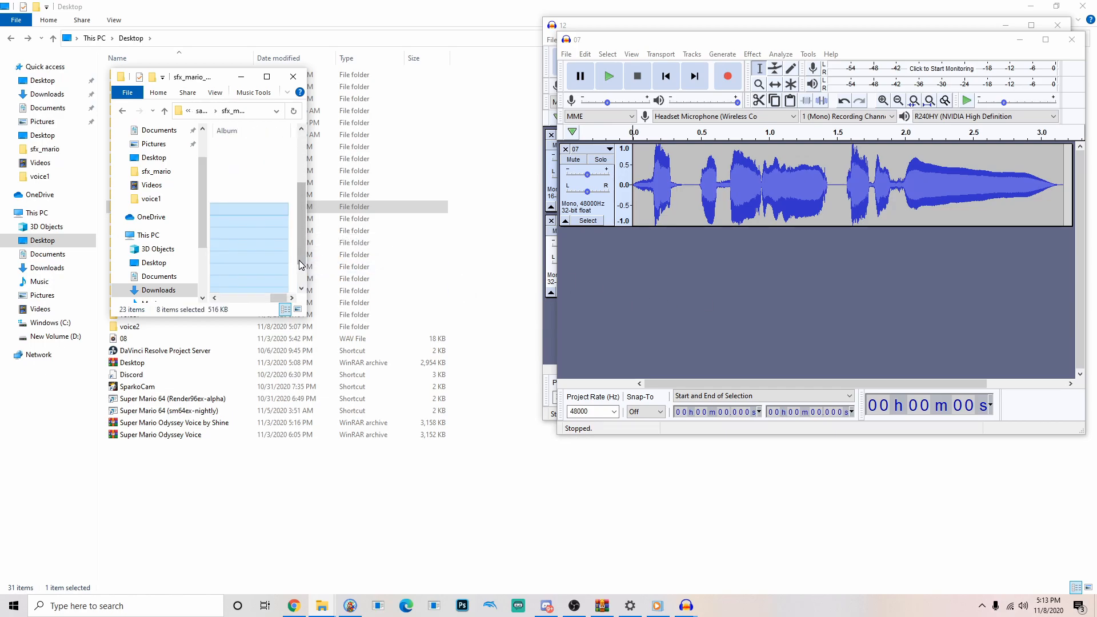
{"action": "left_click", "coordinate": [234, 256]}
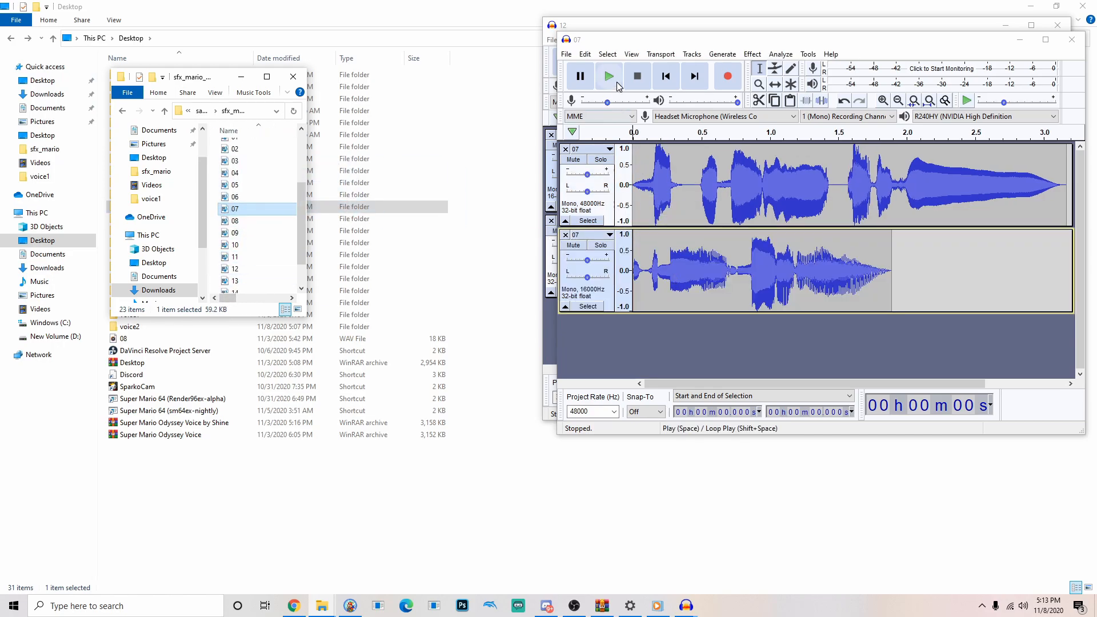
{"action": "left_click", "coordinate": [607, 76]}
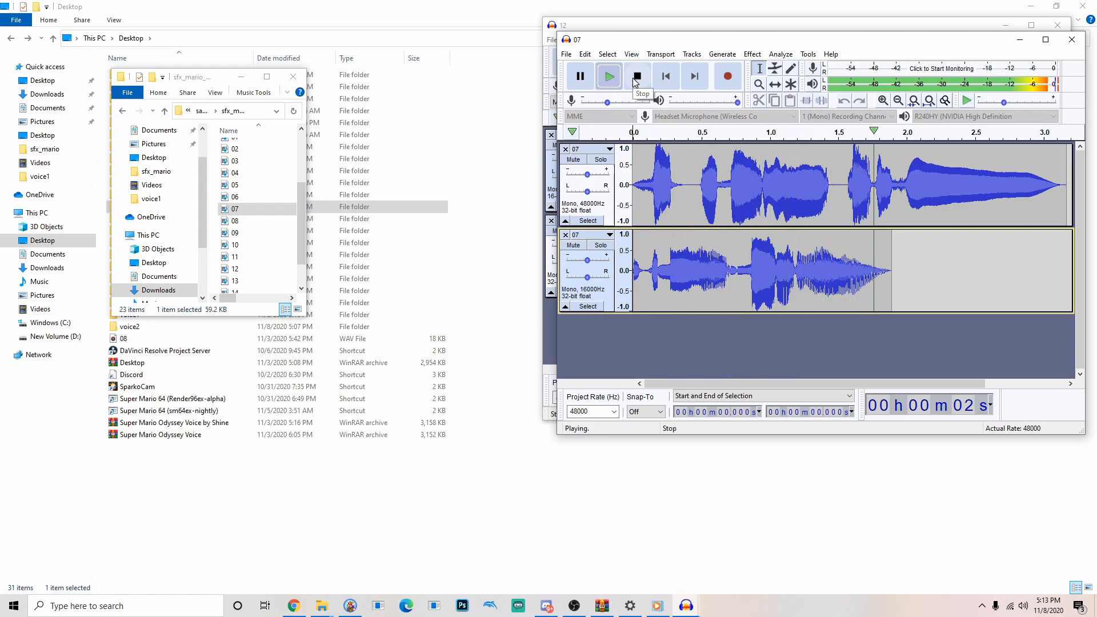
{"action": "left_click", "coordinate": [637, 75]}
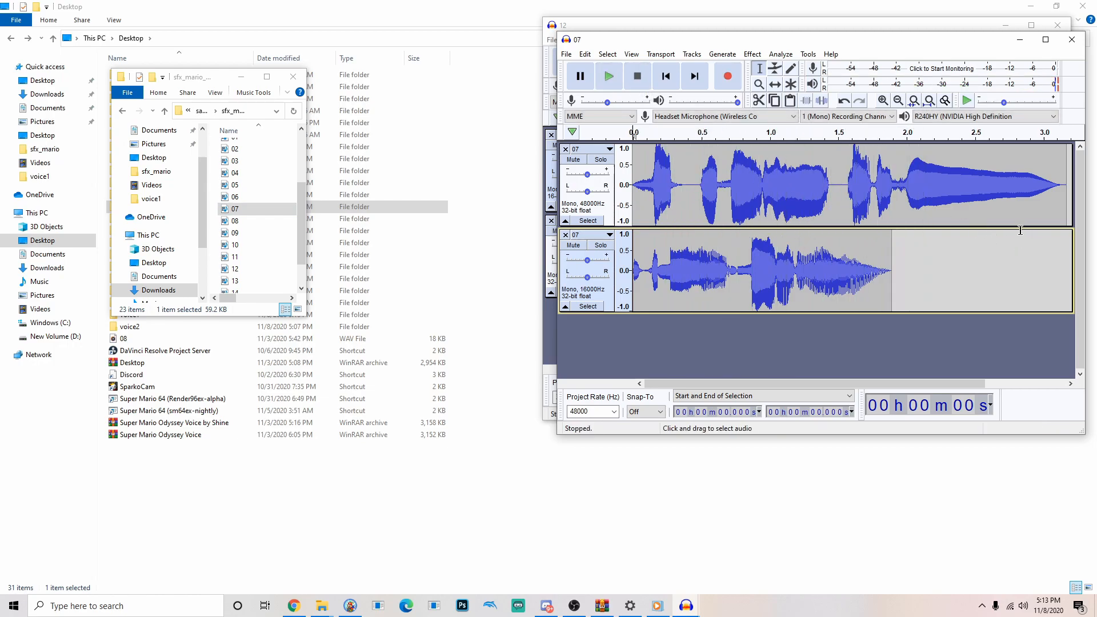
{"action": "mouse_move", "coordinate": [859, 185]}
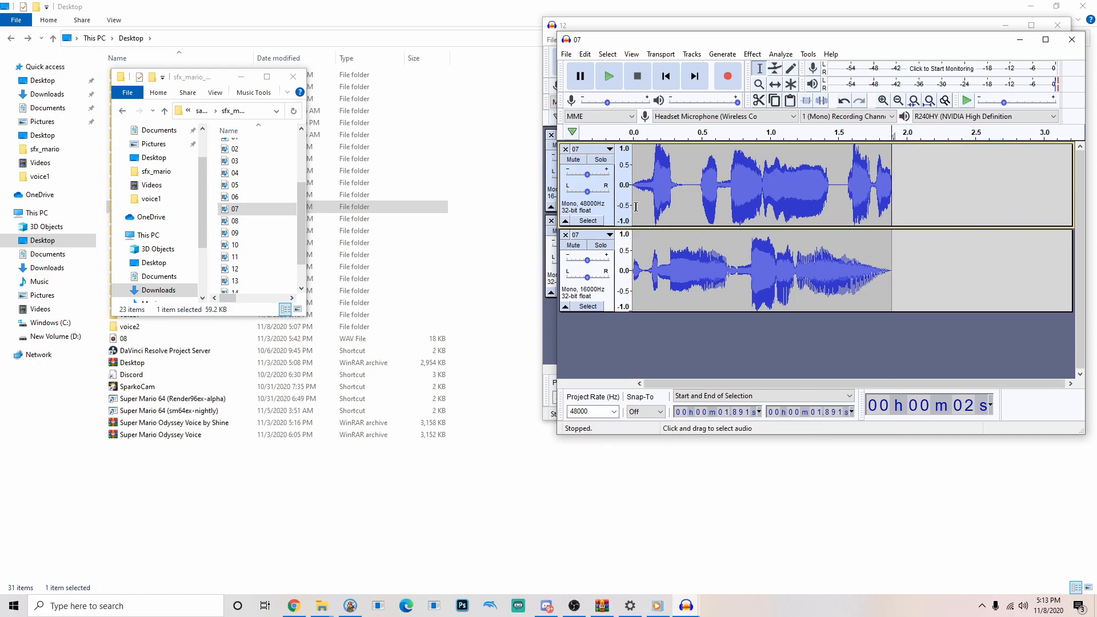
Step: Play the trimmed 48 kHz clip 07 against the 16 kHz track, then solo it
{"action": "left_click", "coordinate": [608, 76]}
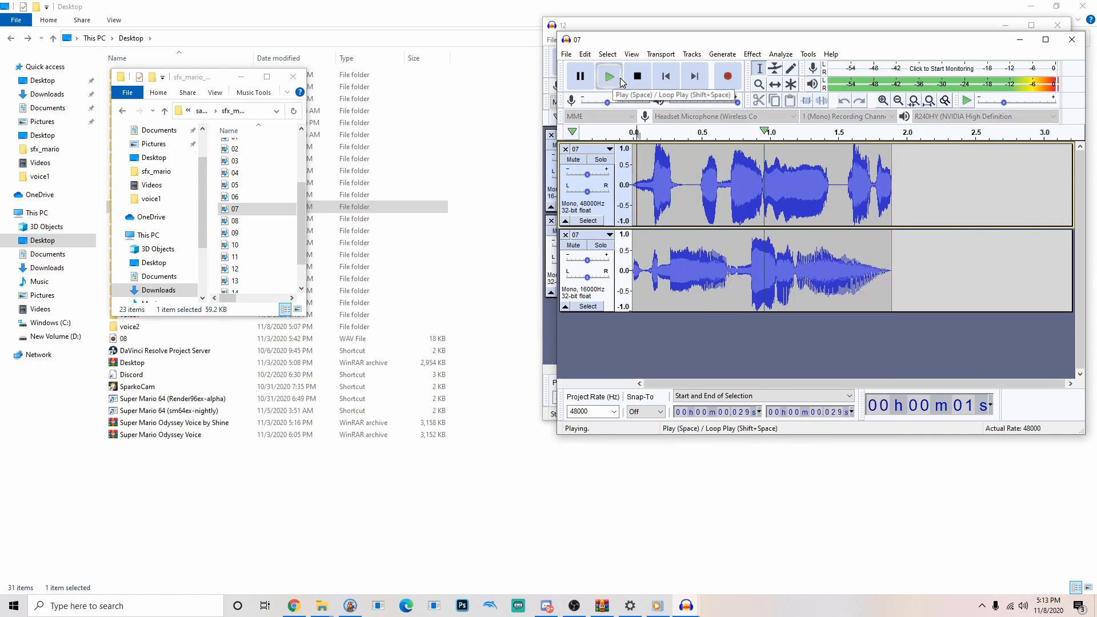
{"action": "left_click", "coordinate": [636, 75]}
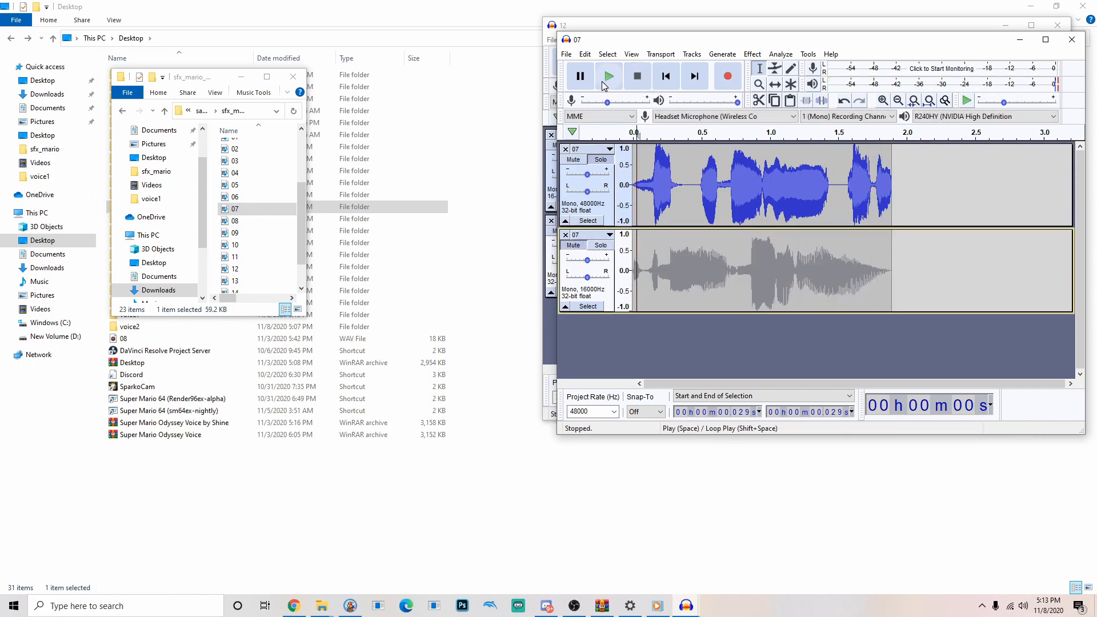
{"action": "left_click", "coordinate": [607, 75]}
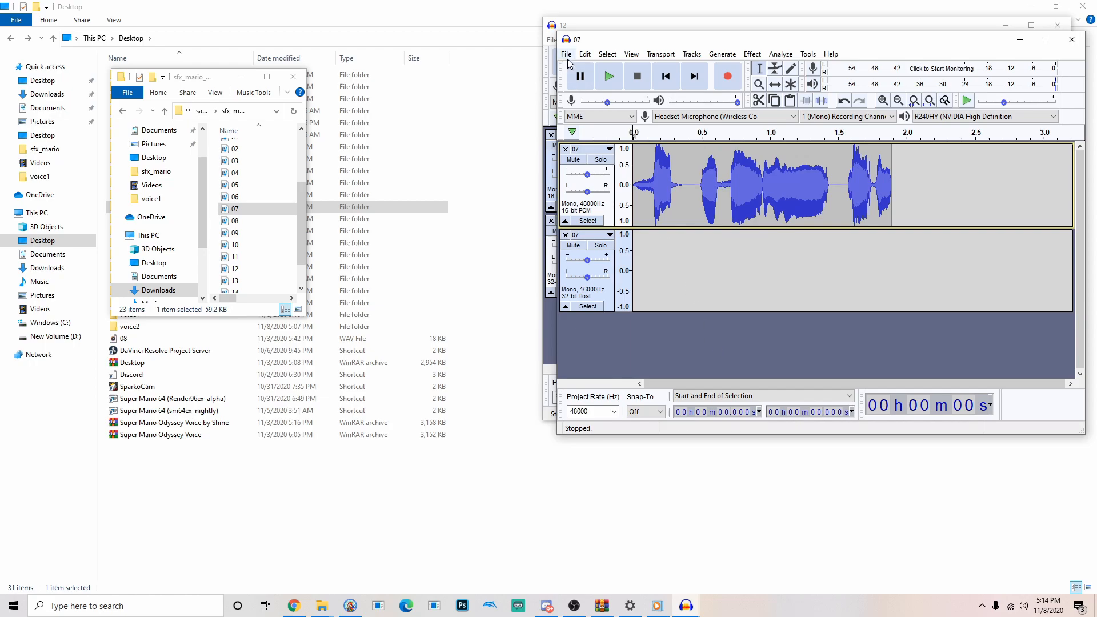
Step: Export clip 07 as WAV into newvoice2, accepting the mono mixdown and metadata
{"action": "left_click", "coordinate": [565, 53]}
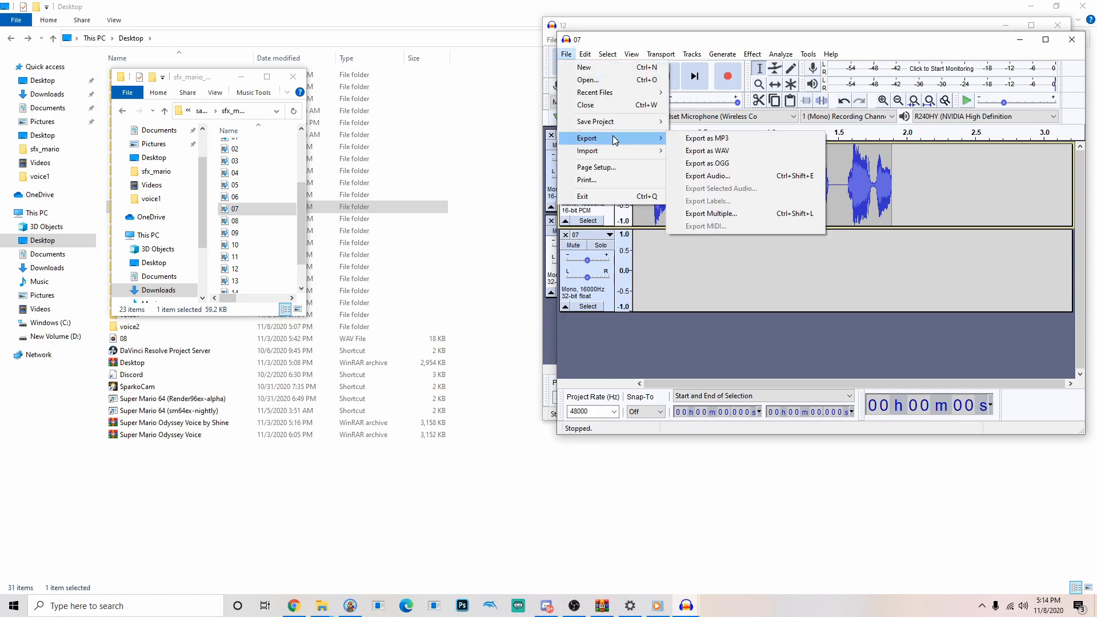
{"action": "left_click", "coordinate": [707, 176]}
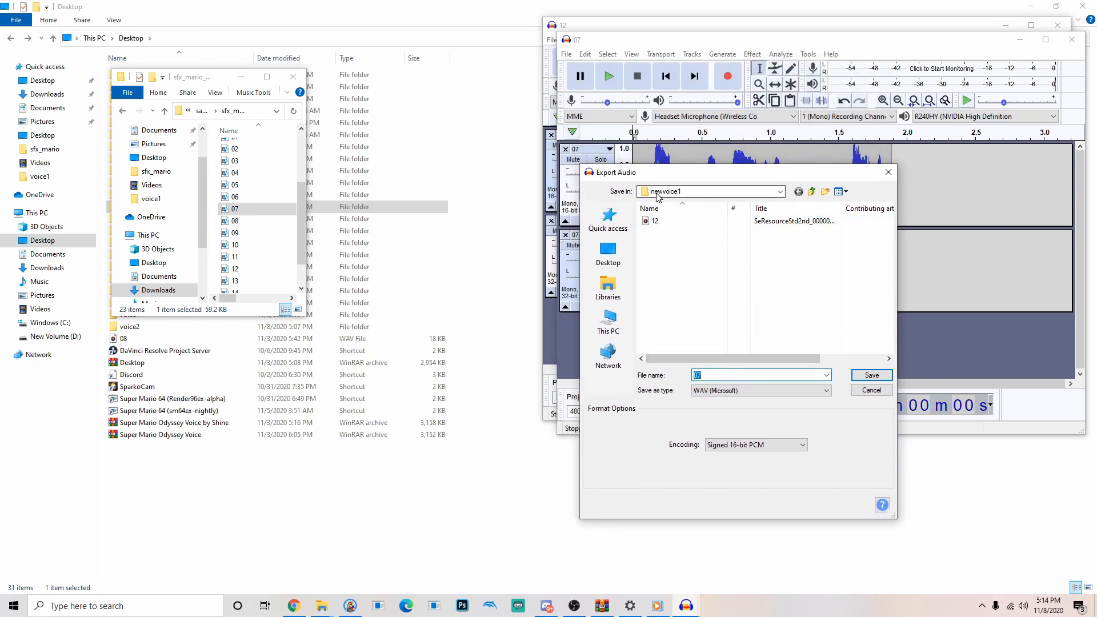
{"action": "left_click", "coordinate": [778, 190]}
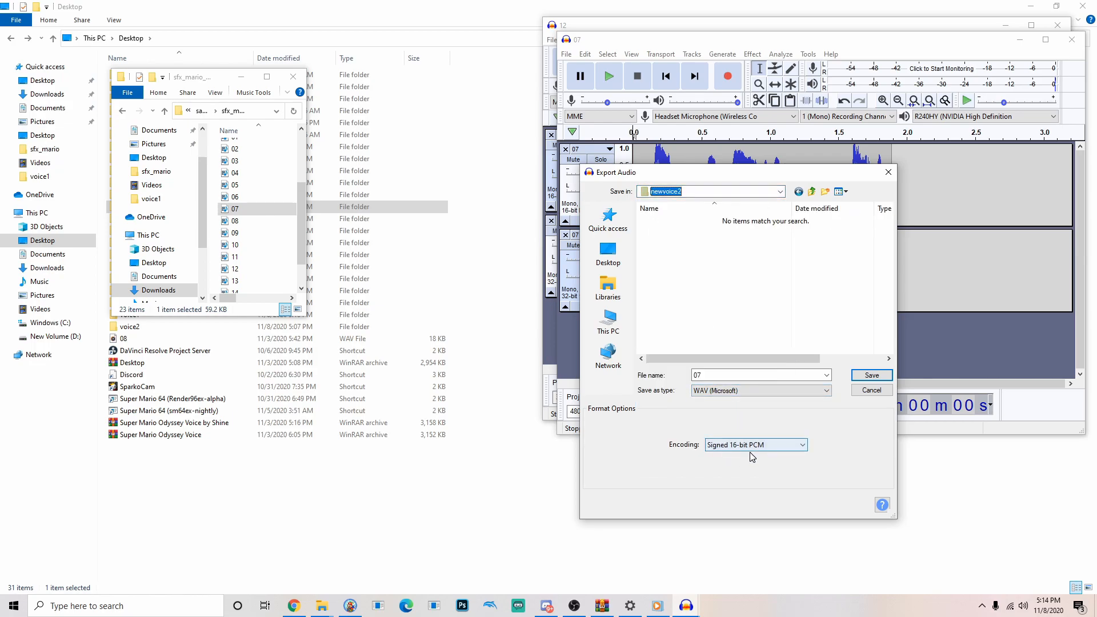
{"action": "left_click", "coordinate": [870, 375]}
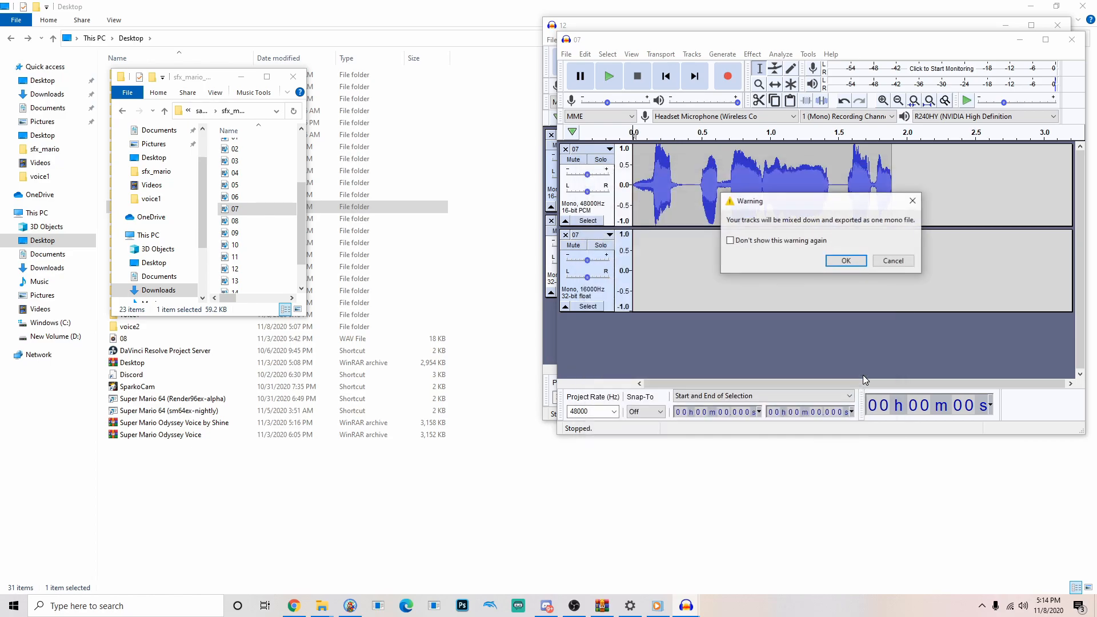
{"action": "left_click", "coordinate": [845, 261]}
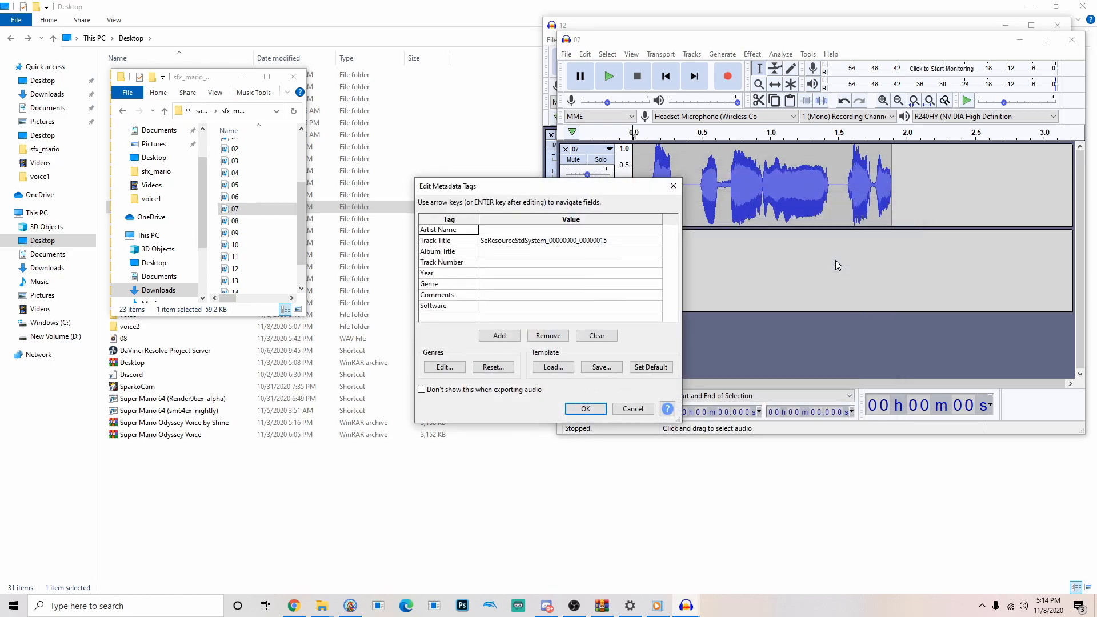
{"action": "left_click", "coordinate": [585, 408]}
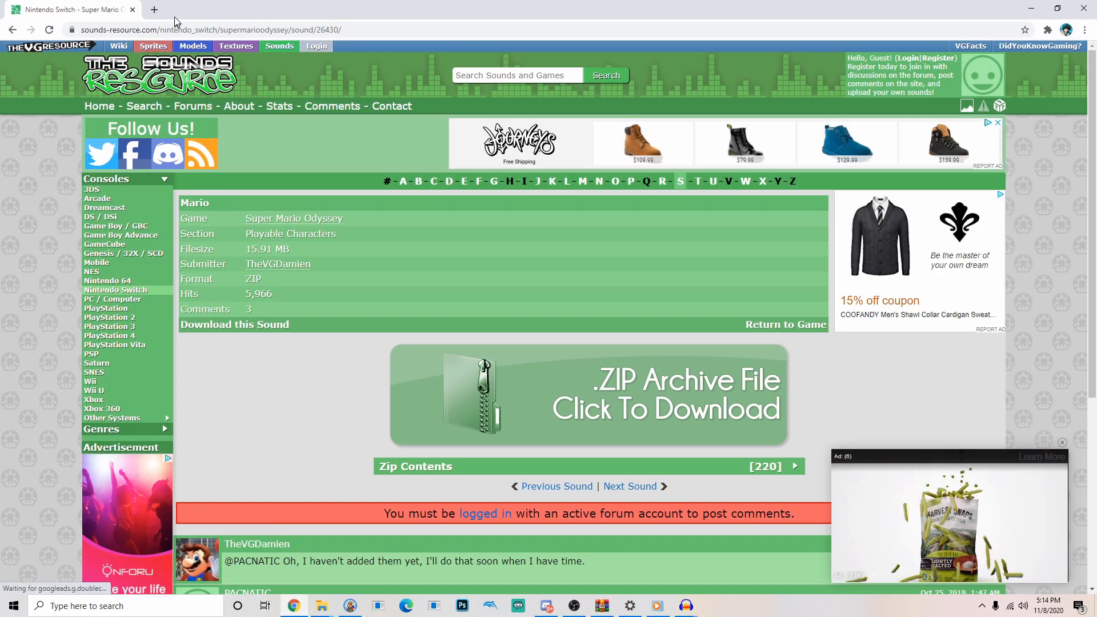
Step: In a new tab, search 'wav to aiff converter' and open Online-Convert's AIFF converter
{"action": "left_click", "coordinate": [154, 9]}
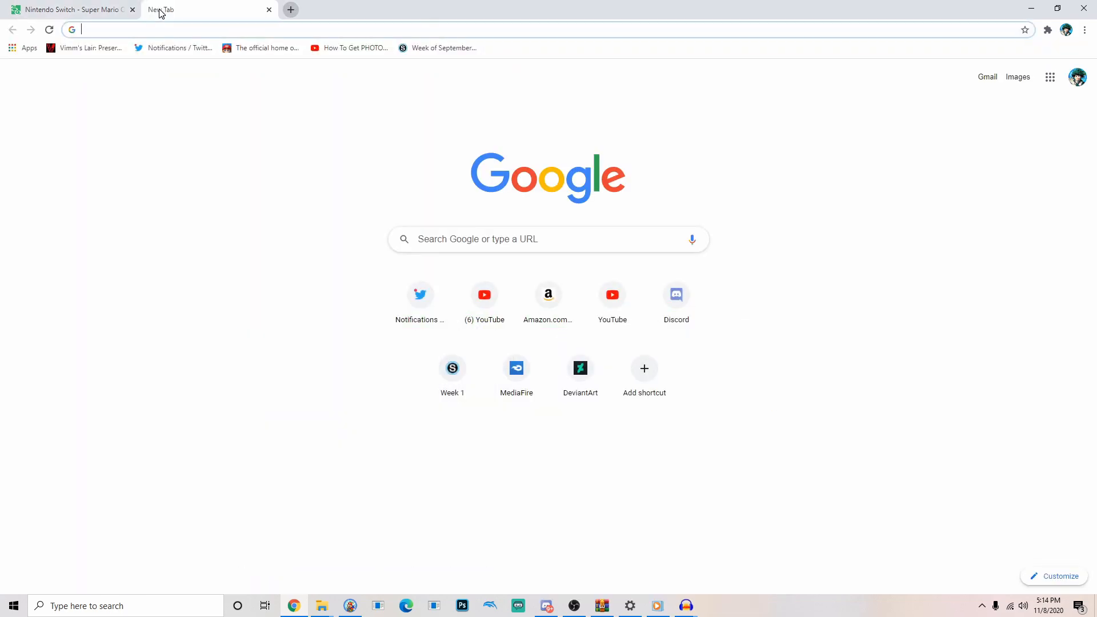
{"action": "type", "text": "wav to aiff converter"}
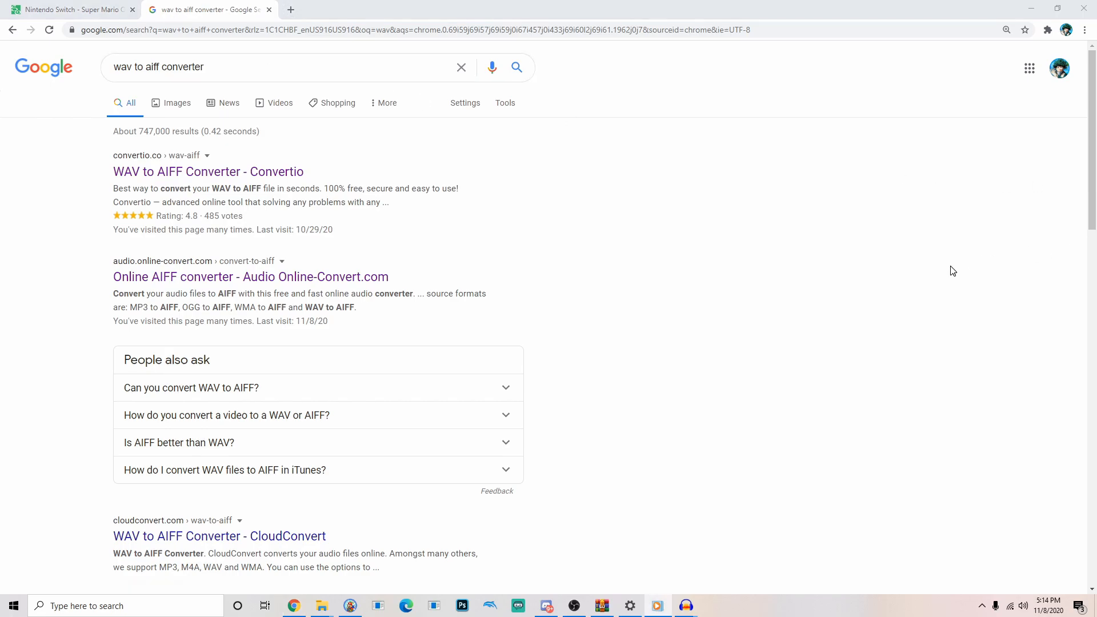
{"action": "left_click", "coordinate": [250, 276]}
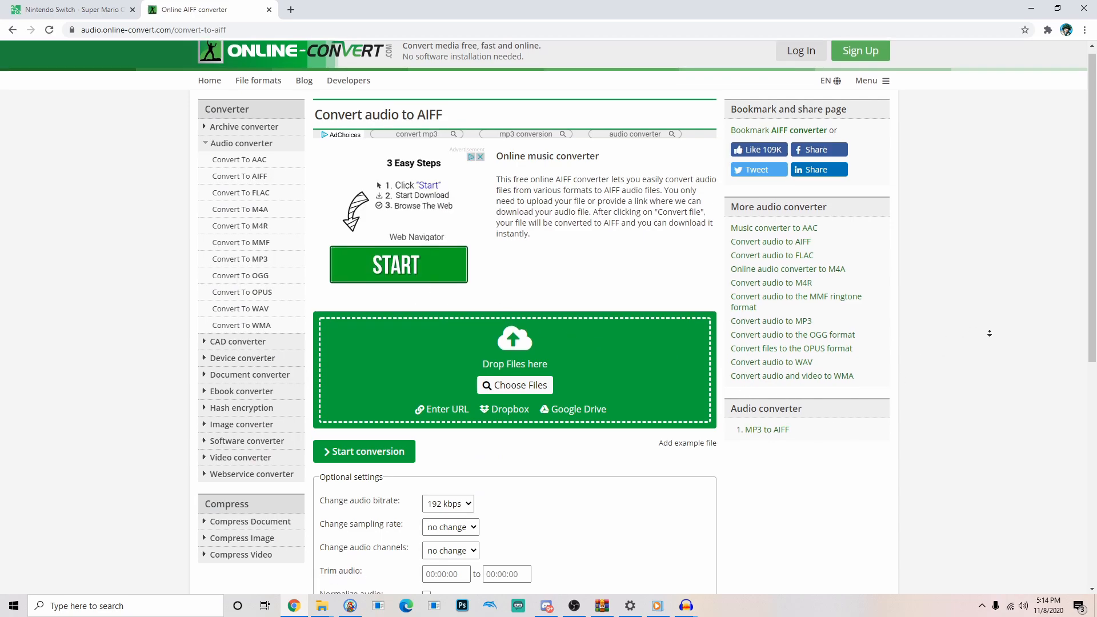
Step: Upload clip 12 from Desktop > newvoice1 to the Online-Convert AIFF converter
{"action": "scroll", "scroll_direction": "down", "scroll_amount": 3}
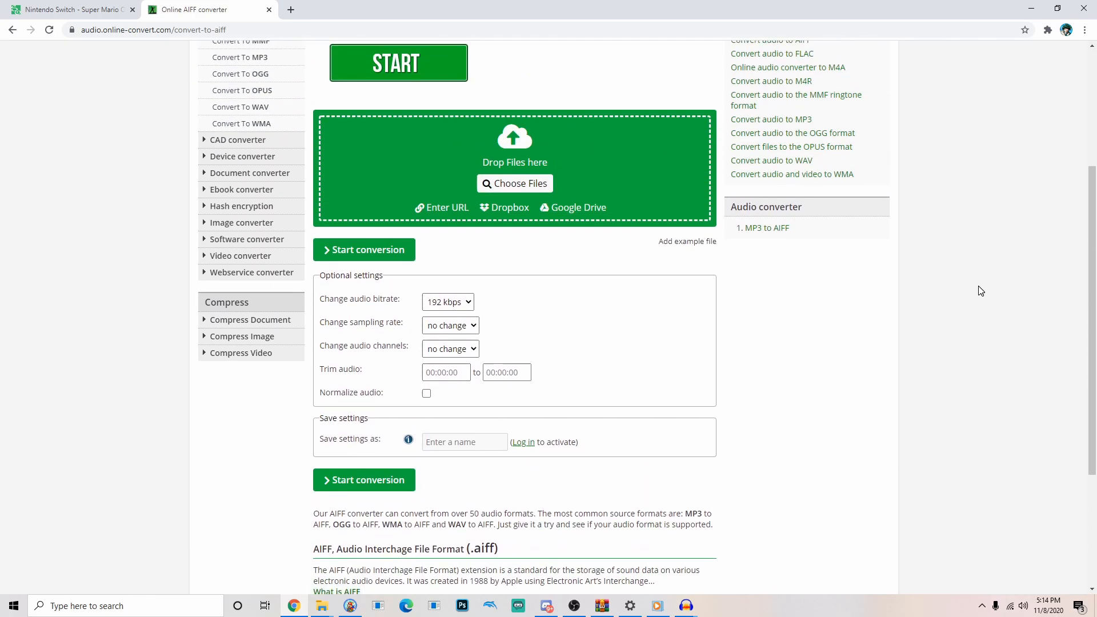
{"action": "left_click", "coordinate": [514, 184]}
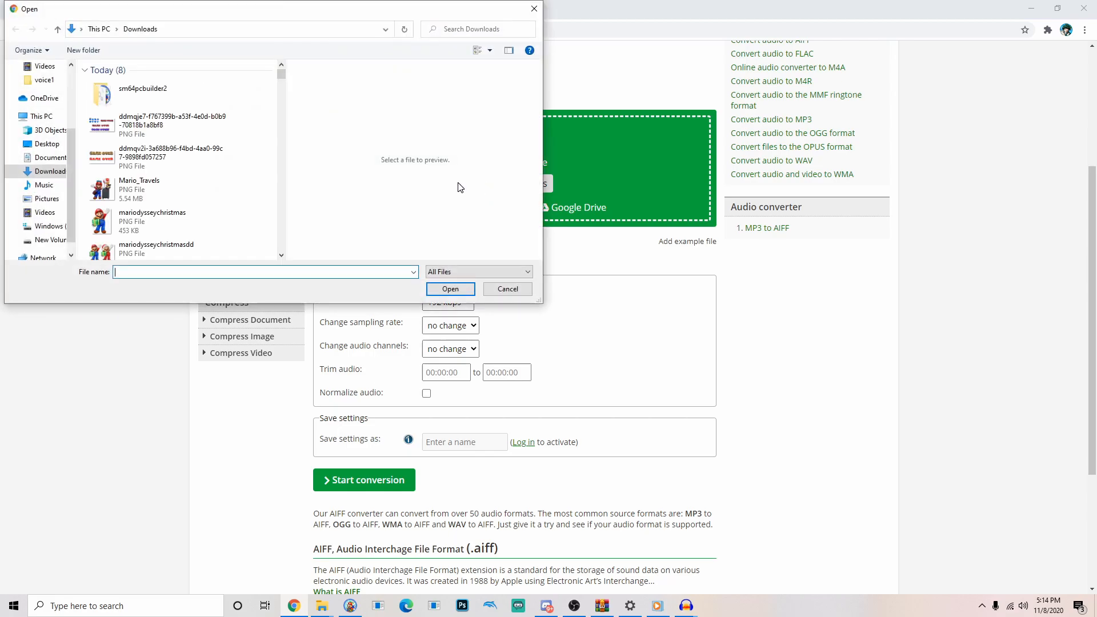
{"action": "left_click", "coordinate": [47, 143]}
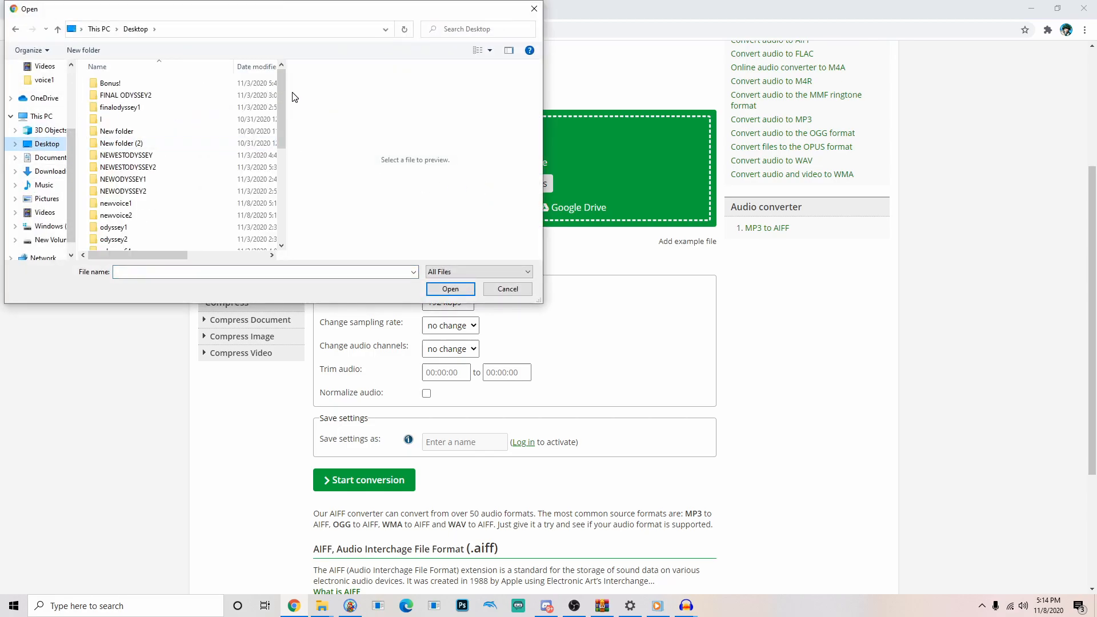
{"action": "scroll", "scroll_direction": "down", "scroll_amount": 3}
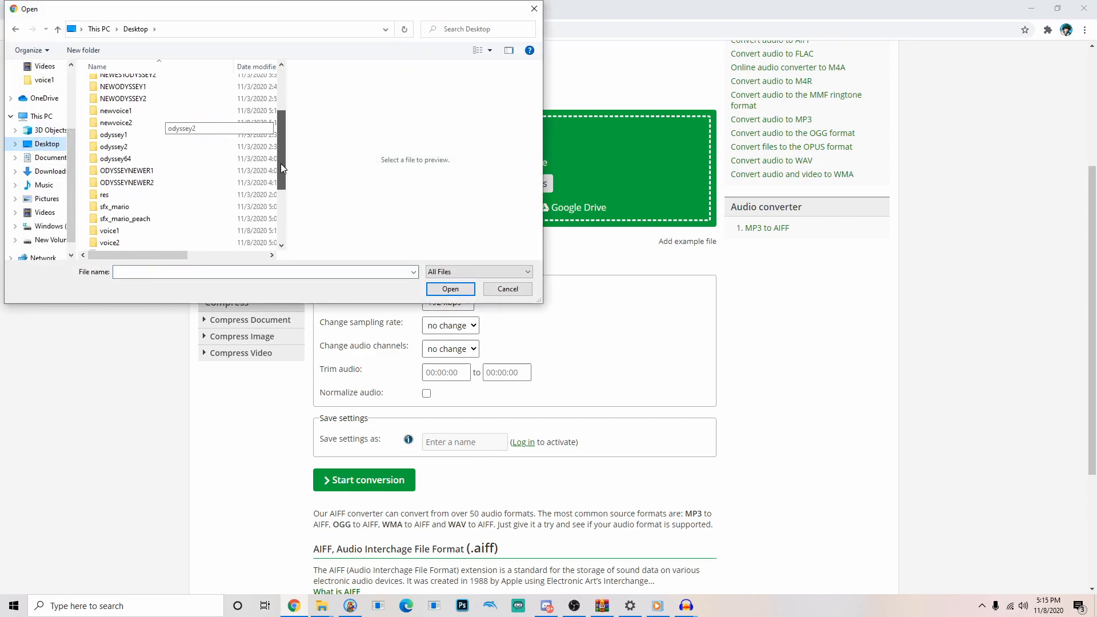
{"action": "scroll", "scroll_direction": "down", "scroll_amount": 3}
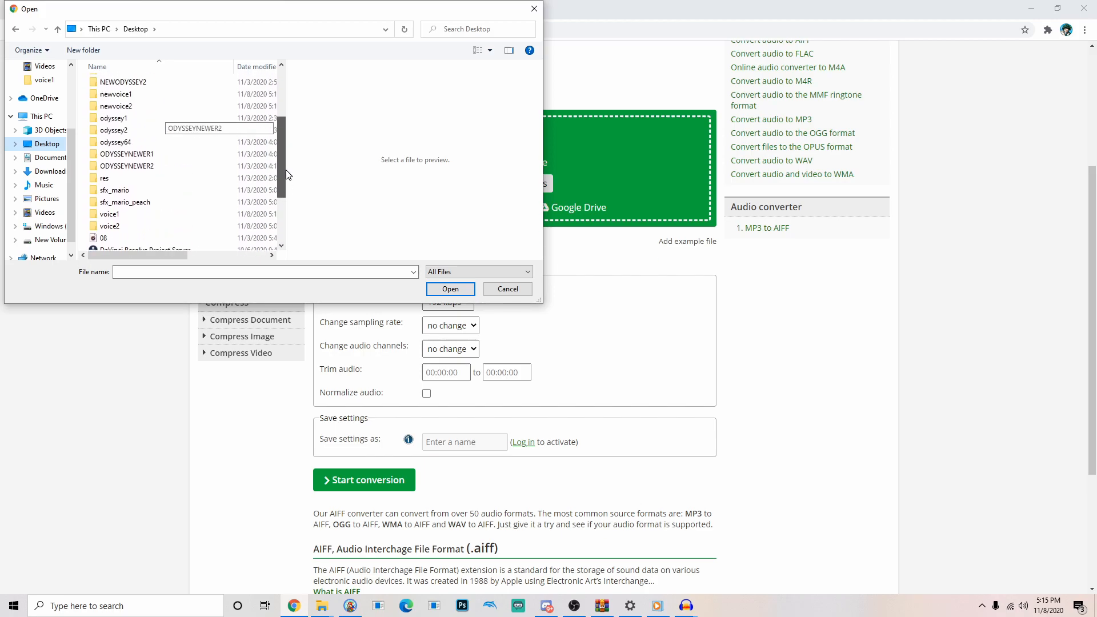
{"action": "double_click", "coordinate": [116, 93]}
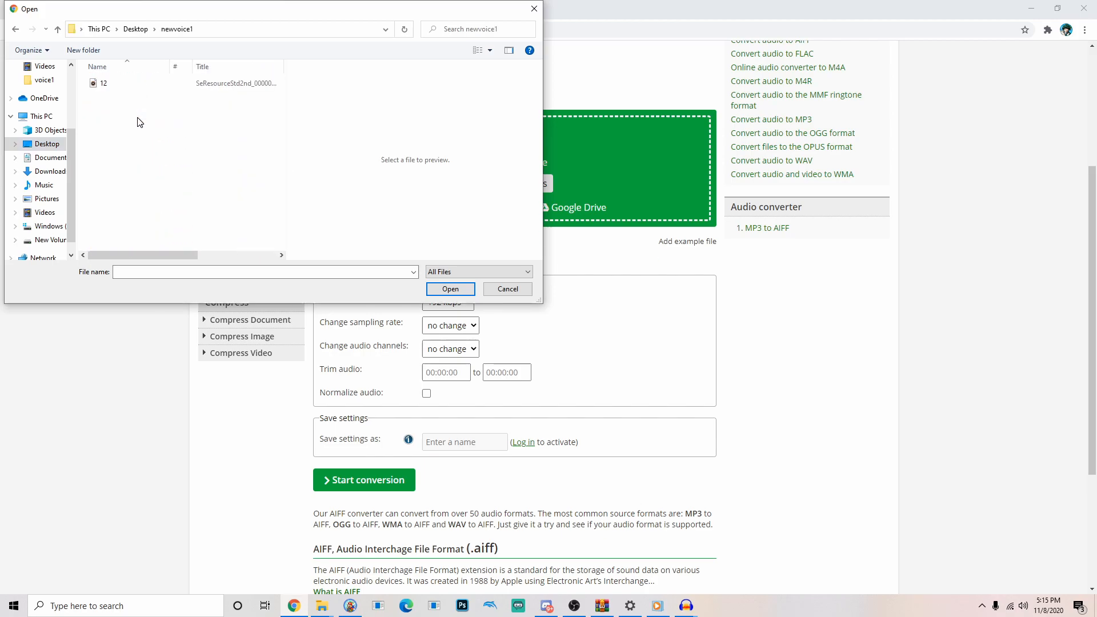
{"action": "left_click", "coordinate": [102, 82]}
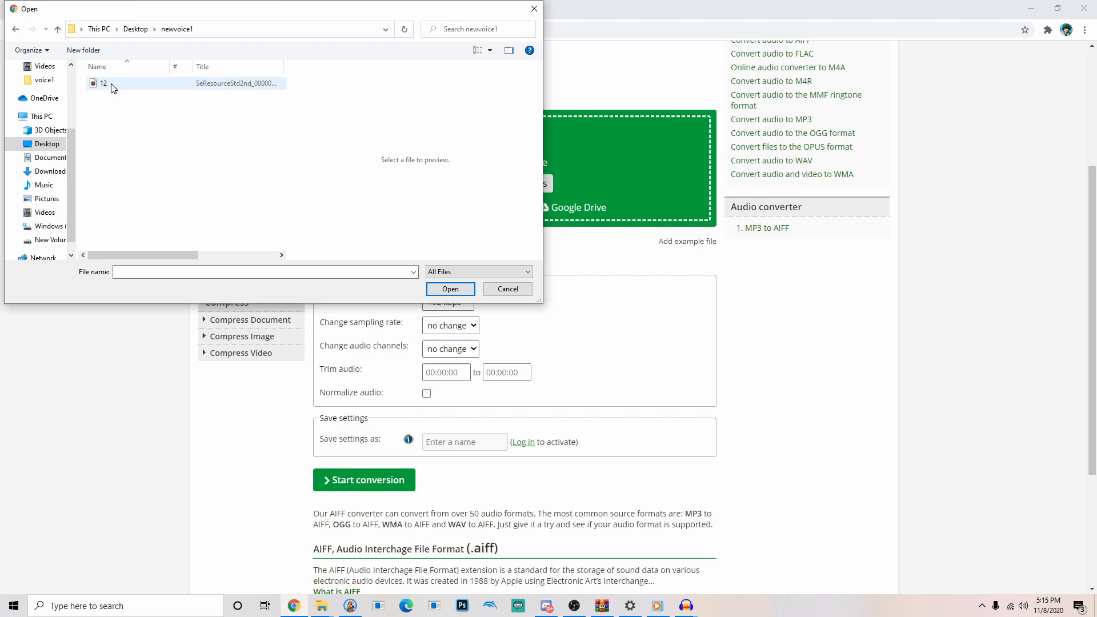
{"action": "left_click", "coordinate": [449, 289]}
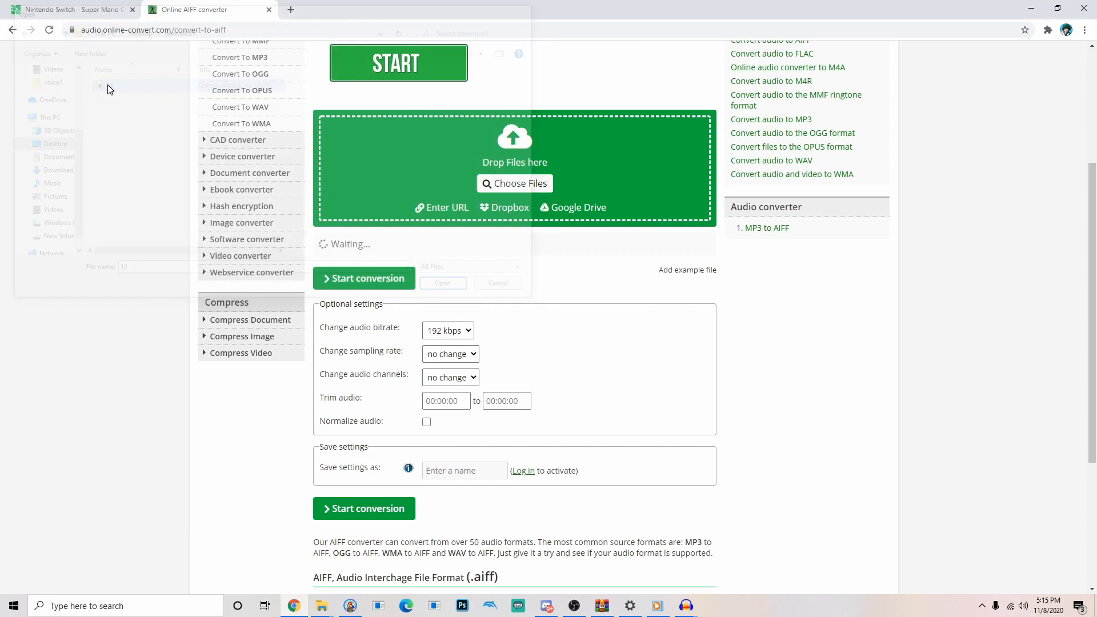
{"action": "left_click", "coordinate": [442, 283]}
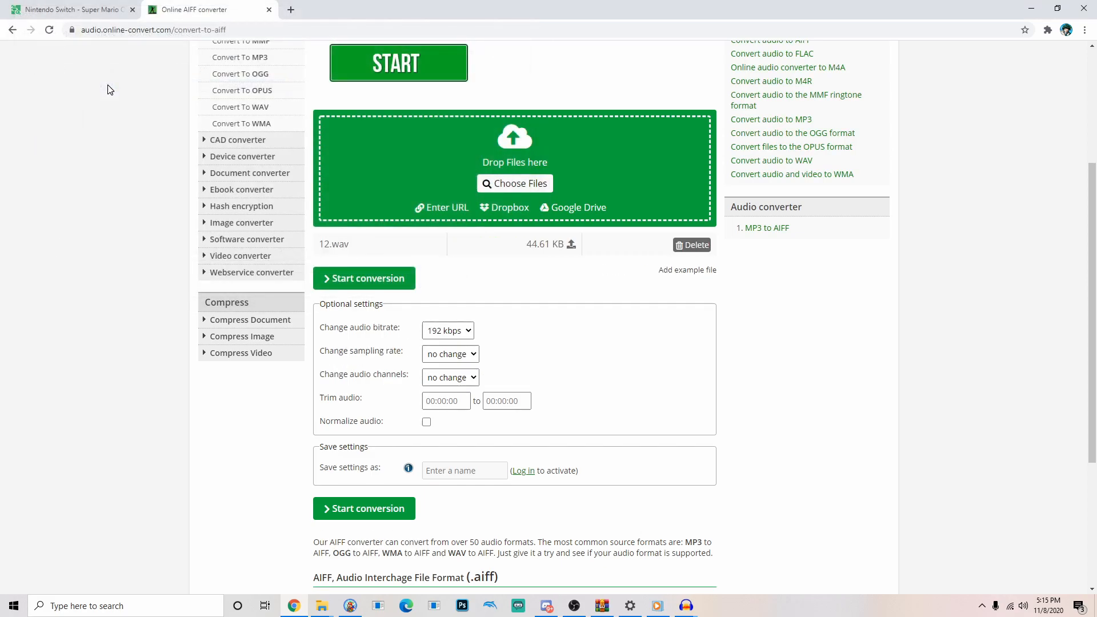
Step: Convert 12.wav to AIFF, download 12.aiff, and return to the converter page
{"action": "left_click", "coordinate": [363, 278]}
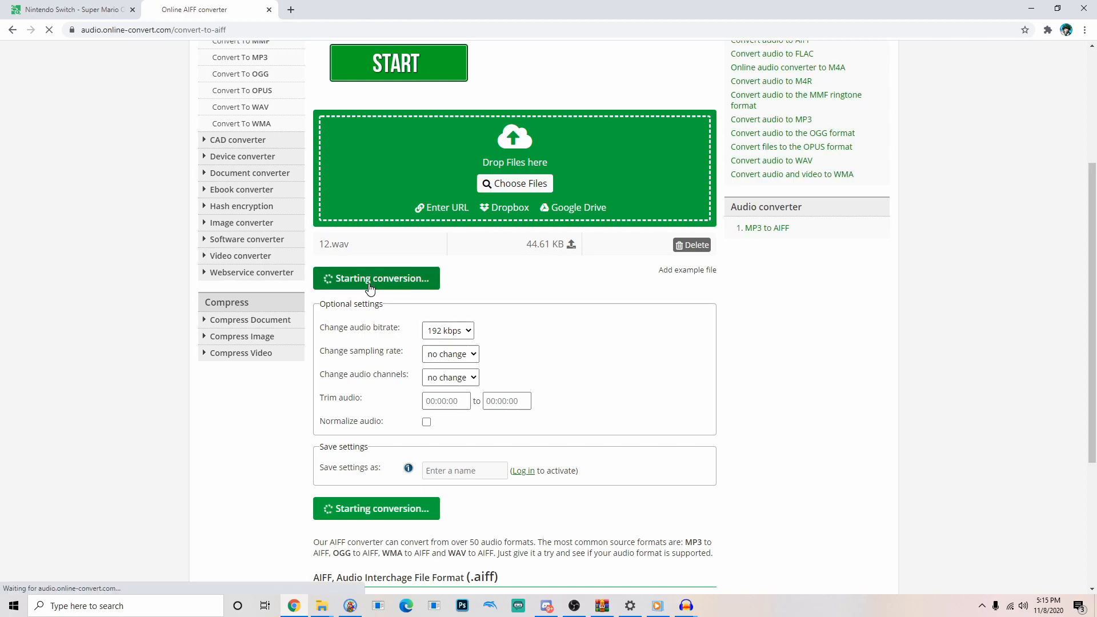
{"action": "left_click", "coordinate": [377, 277]}
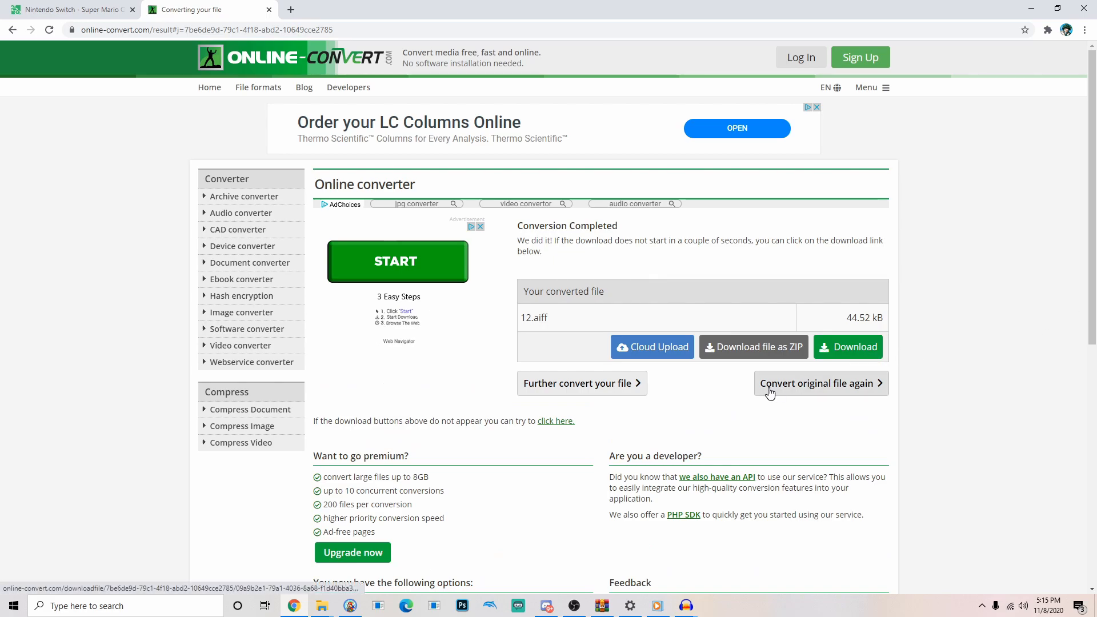
{"action": "left_click", "coordinate": [847, 346]}
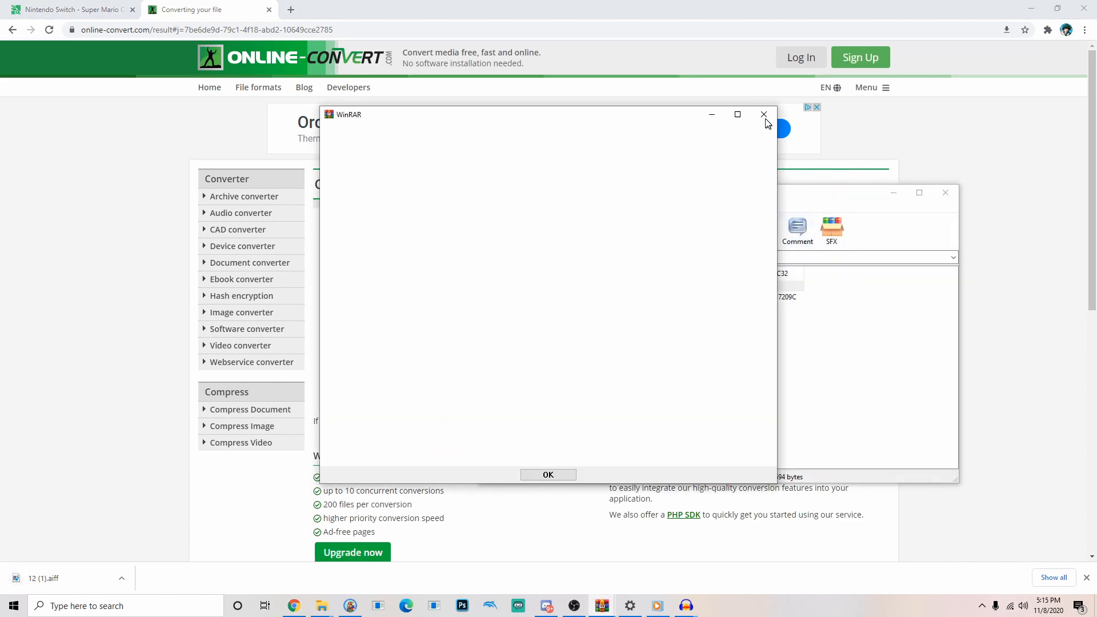
{"action": "left_click", "coordinate": [548, 474]}
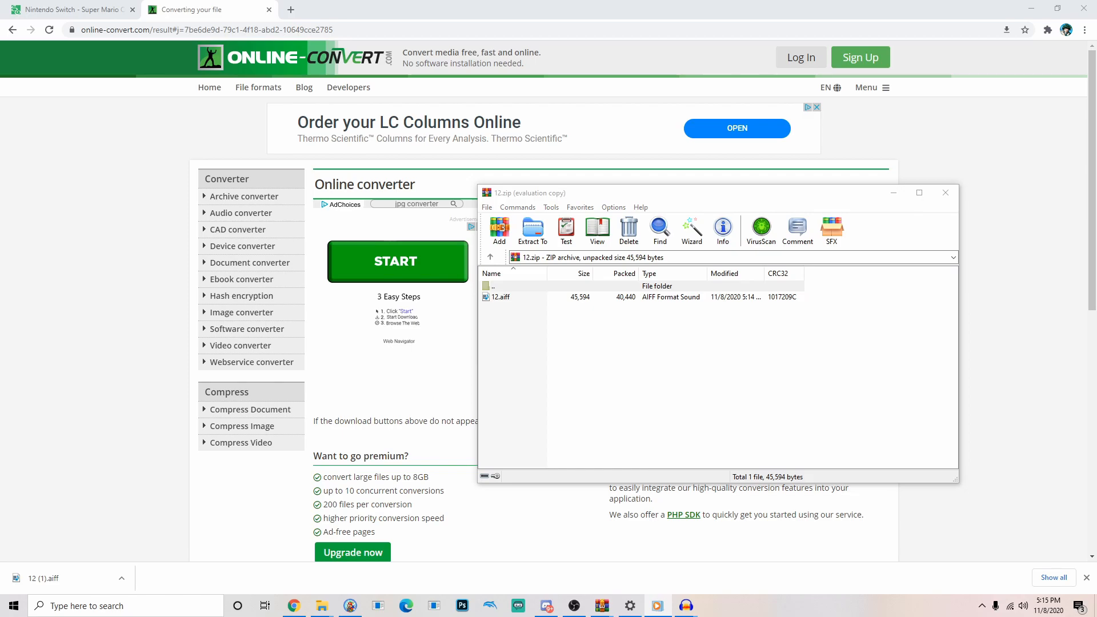
{"action": "left_click", "coordinate": [500, 296]}
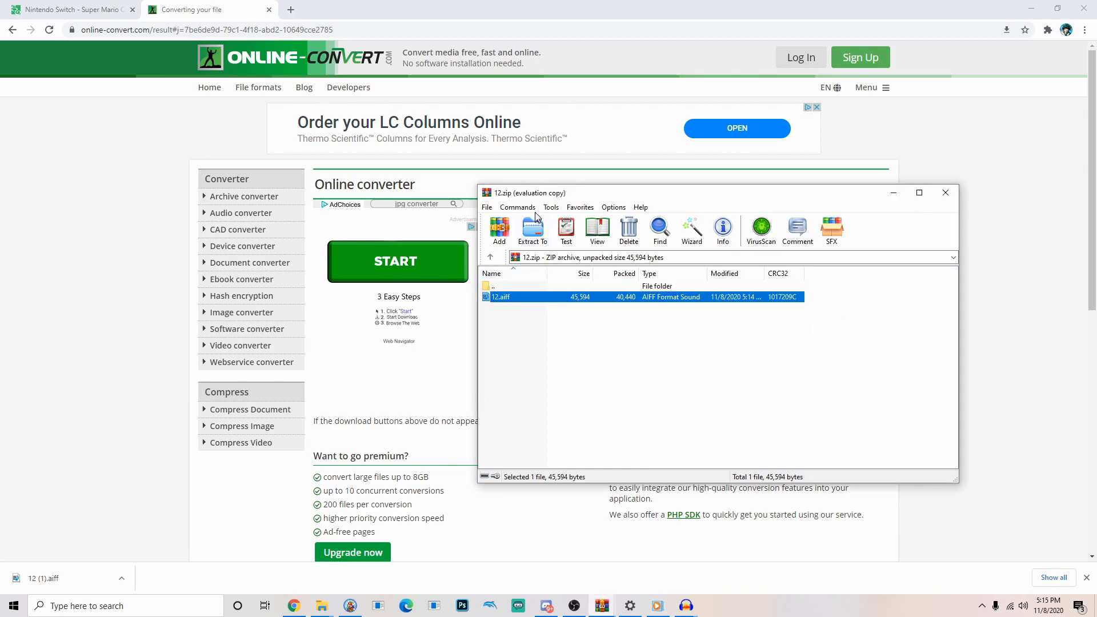
{"action": "left_click", "coordinate": [945, 193]}
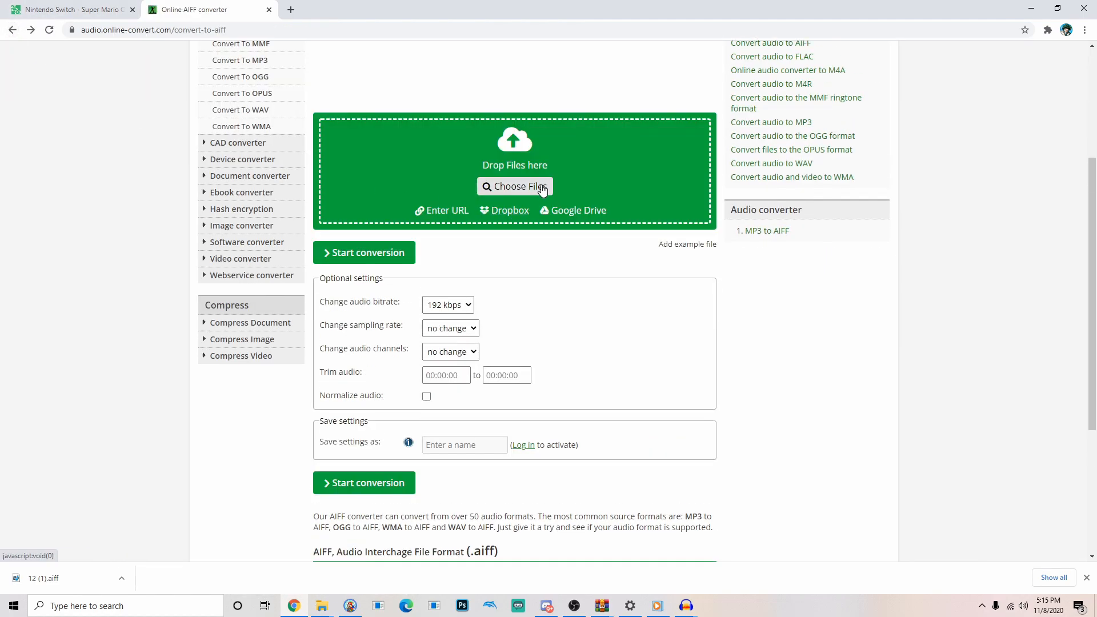
Step: Upload clip 07.wav from newvoice2 to the AIFF converter
{"action": "left_click", "coordinate": [514, 186]}
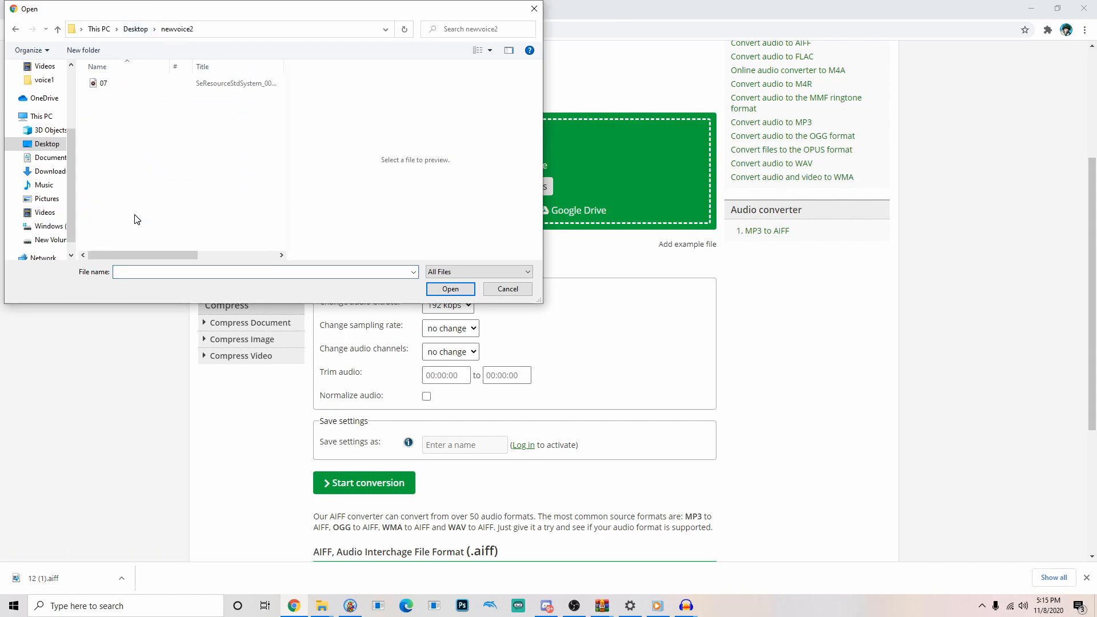
{"action": "left_click", "coordinate": [450, 287]}
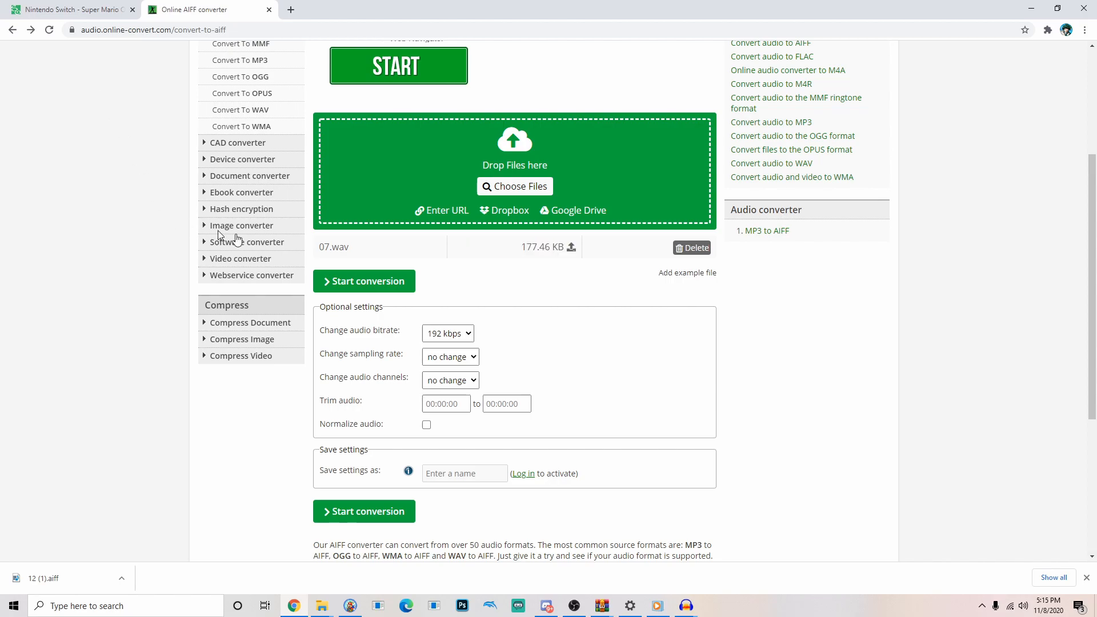
{"action": "left_click", "coordinate": [363, 281]}
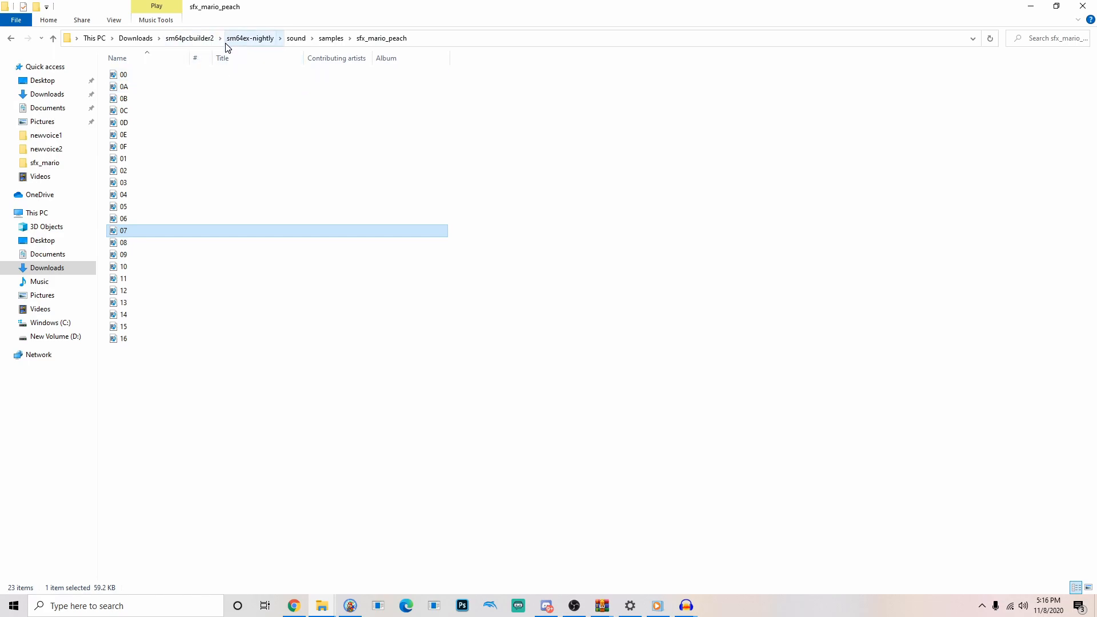
Step: Replace 12.aiff in samples > sfx_mario with the converted file from the 12.zip archive
{"action": "left_click", "coordinate": [296, 37]}
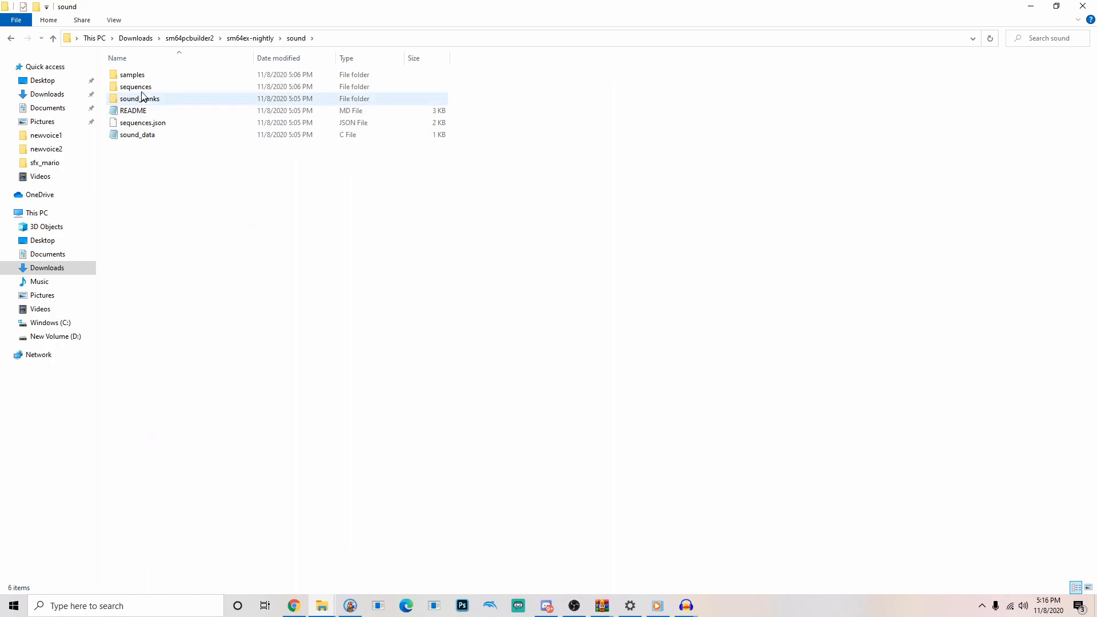
{"action": "double_click", "coordinate": [132, 74]}
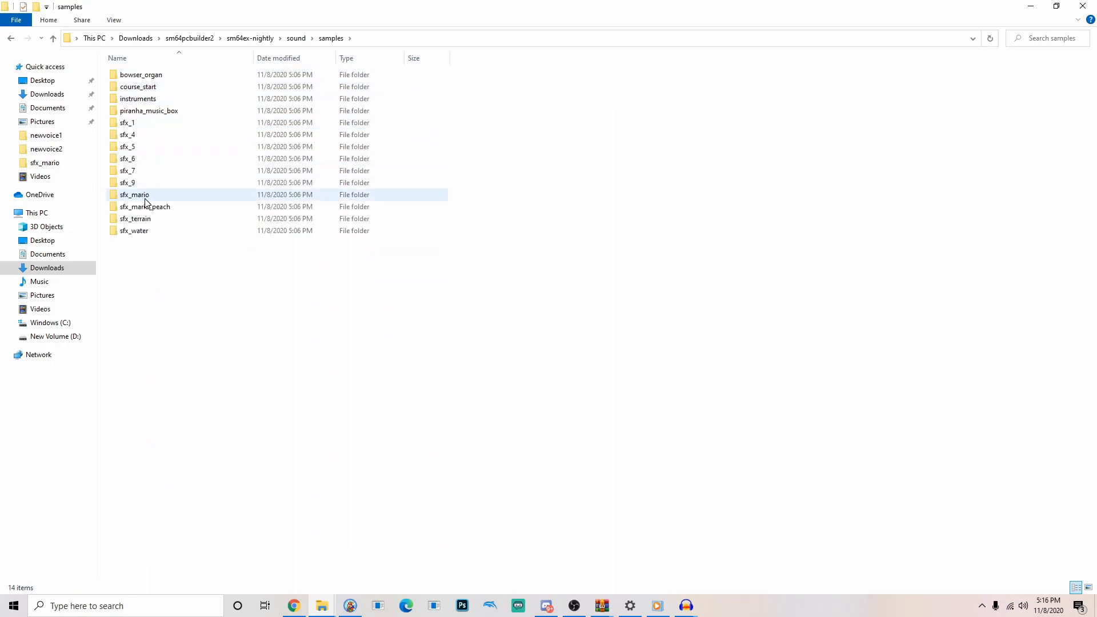
{"action": "double_click", "coordinate": [135, 194]}
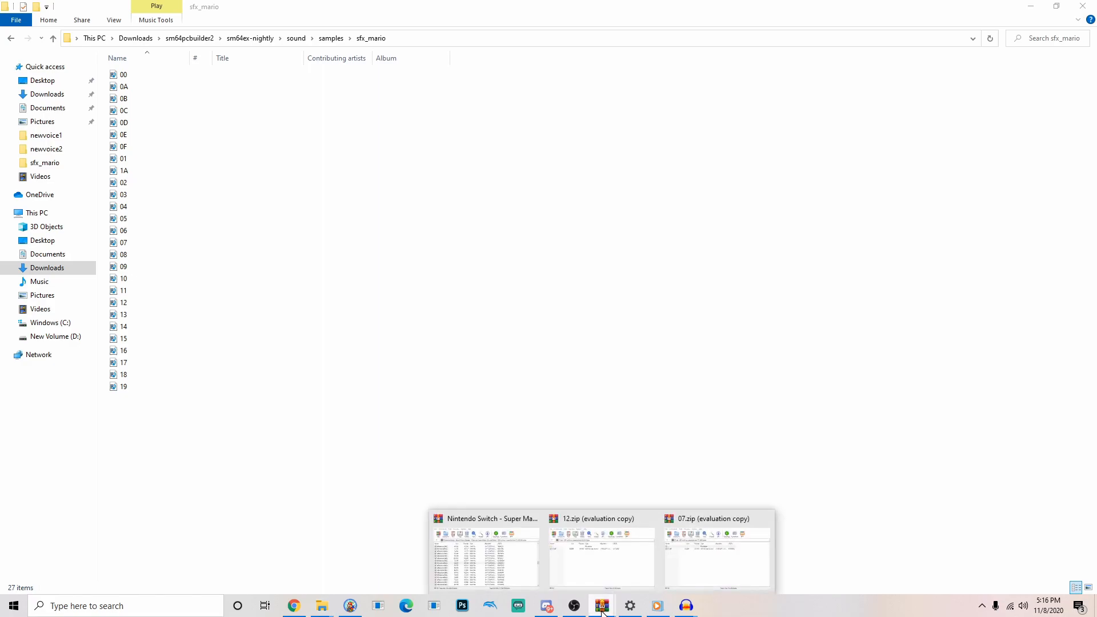
{"action": "left_click", "coordinate": [124, 327]}
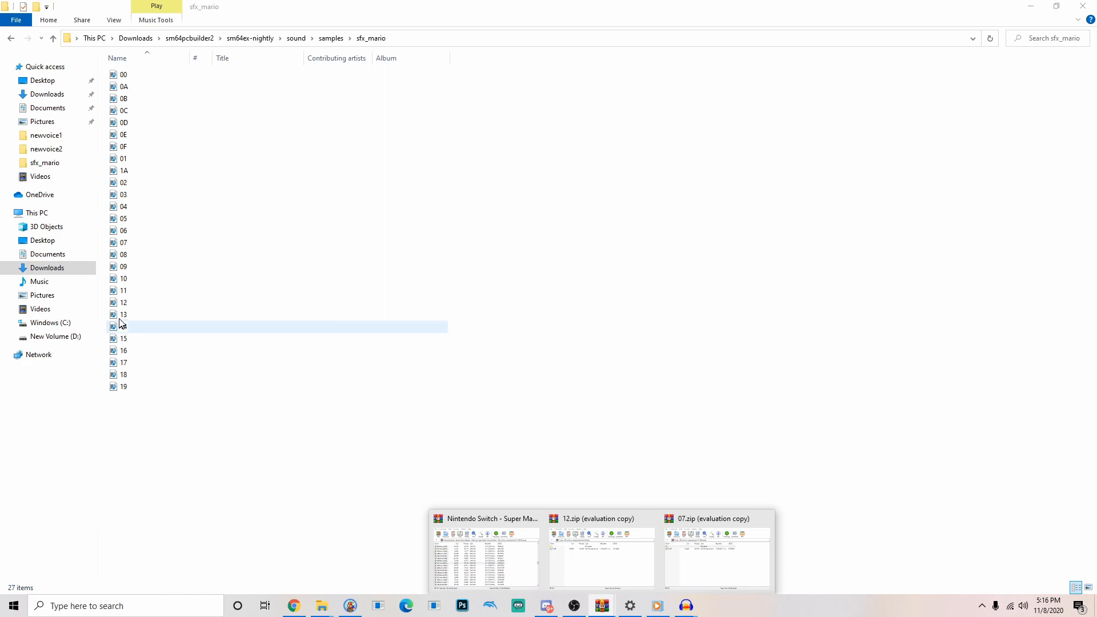
{"action": "left_click", "coordinate": [124, 302]}
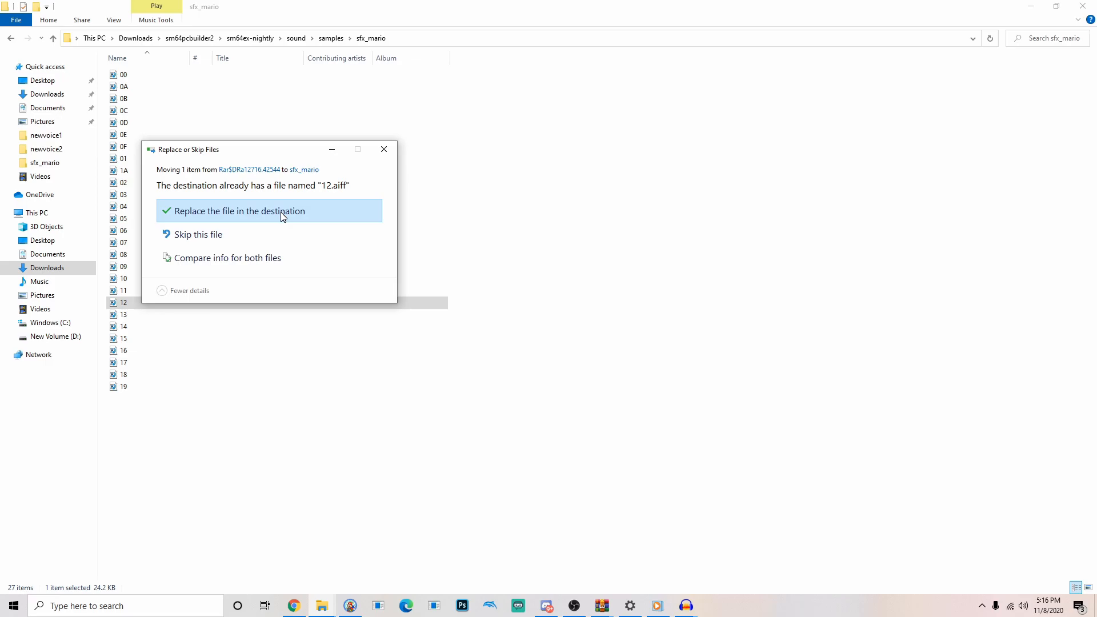
{"action": "left_click", "coordinate": [236, 210]}
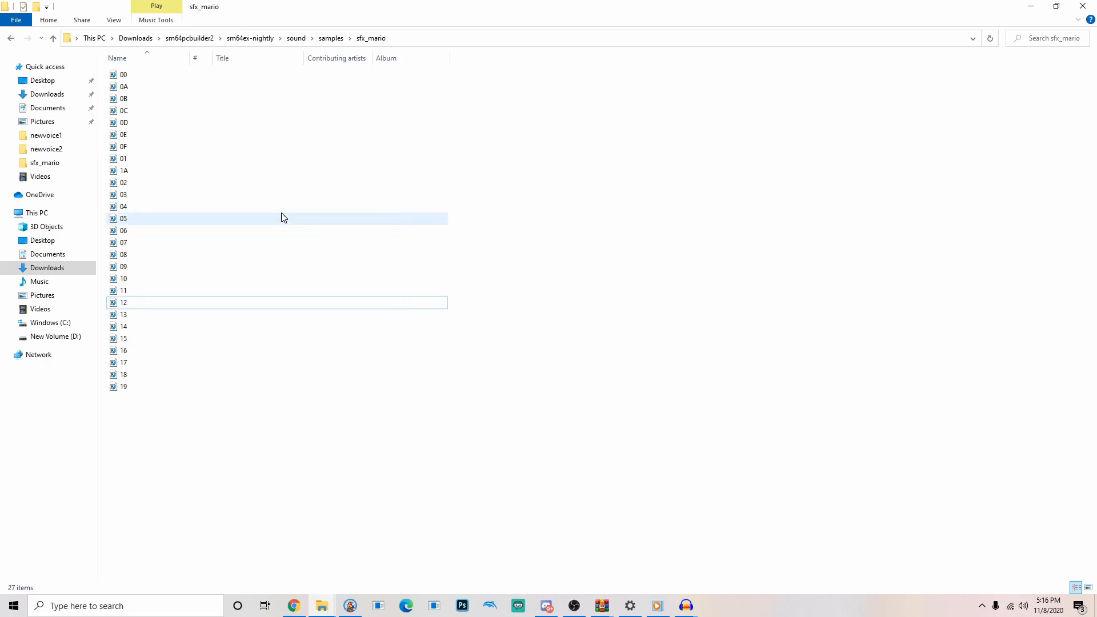
{"action": "left_click", "coordinate": [11, 37]}
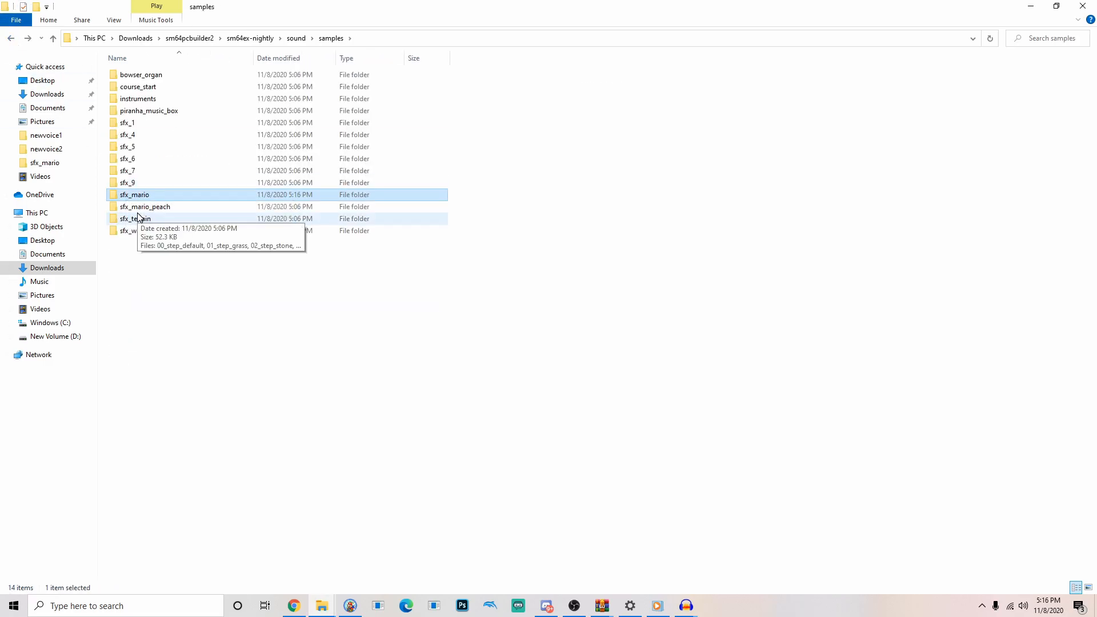
Step: Replace 07.aiff in sfx_mario_peach with the converted file from 07.zip, then reopen sfx_mario
{"action": "double_click", "coordinate": [145, 206]}
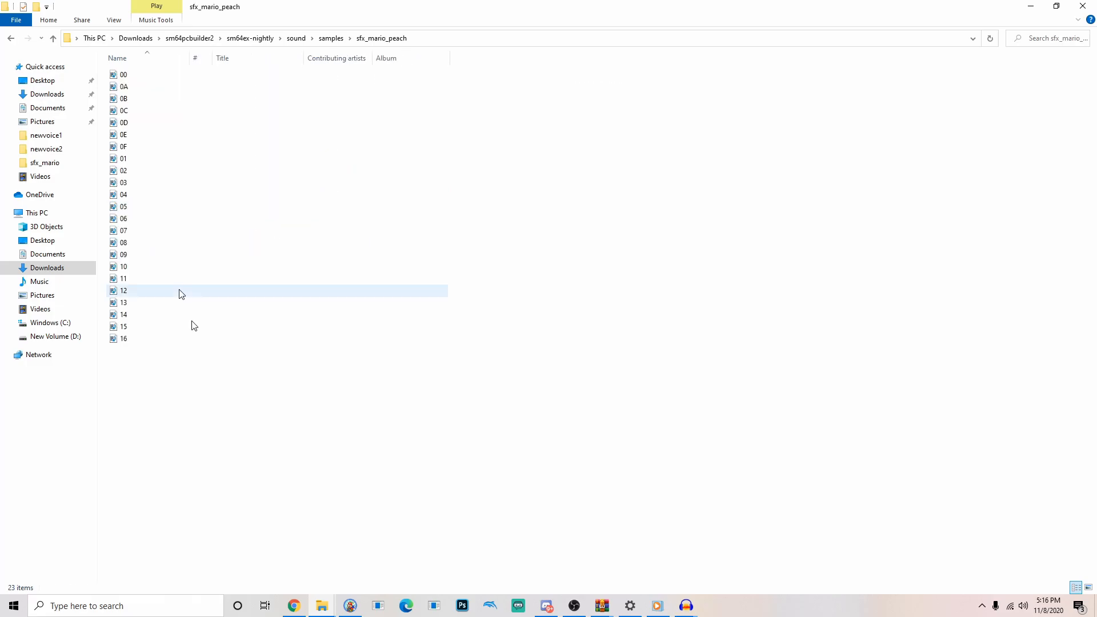
{"action": "mouse_move", "coordinate": [601, 605]}
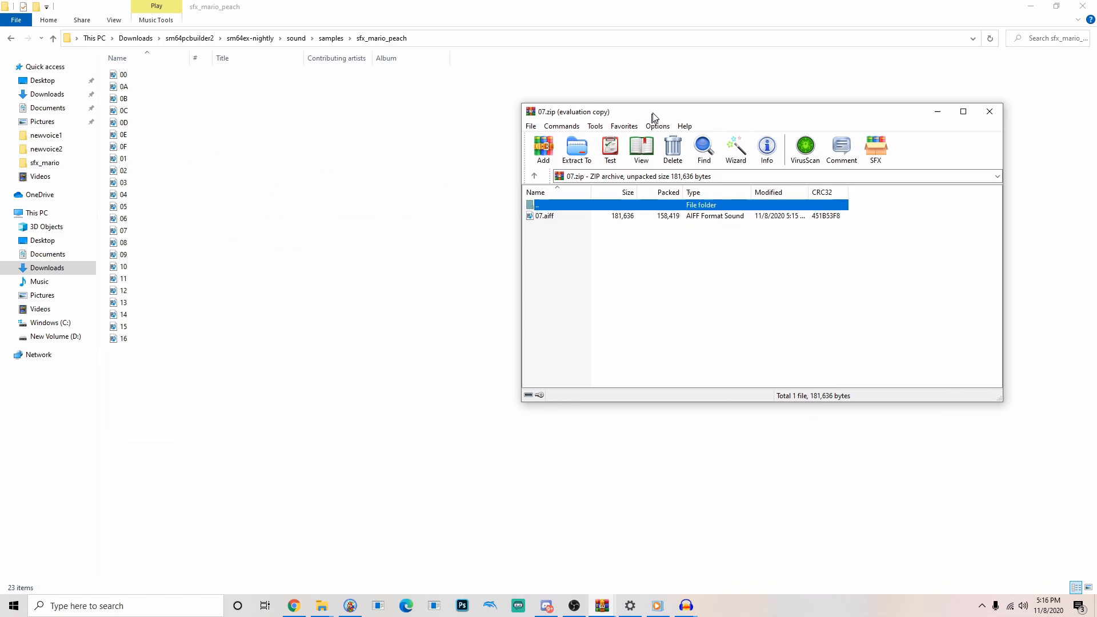
{"action": "left_click", "coordinate": [124, 230]}
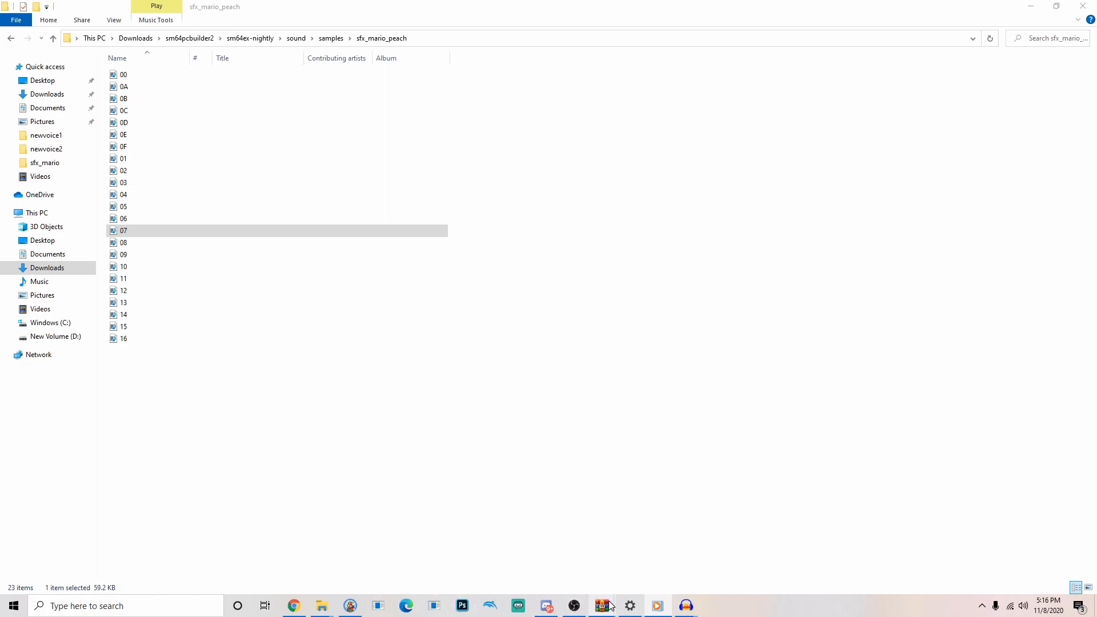
{"action": "double_click", "coordinate": [124, 230]}
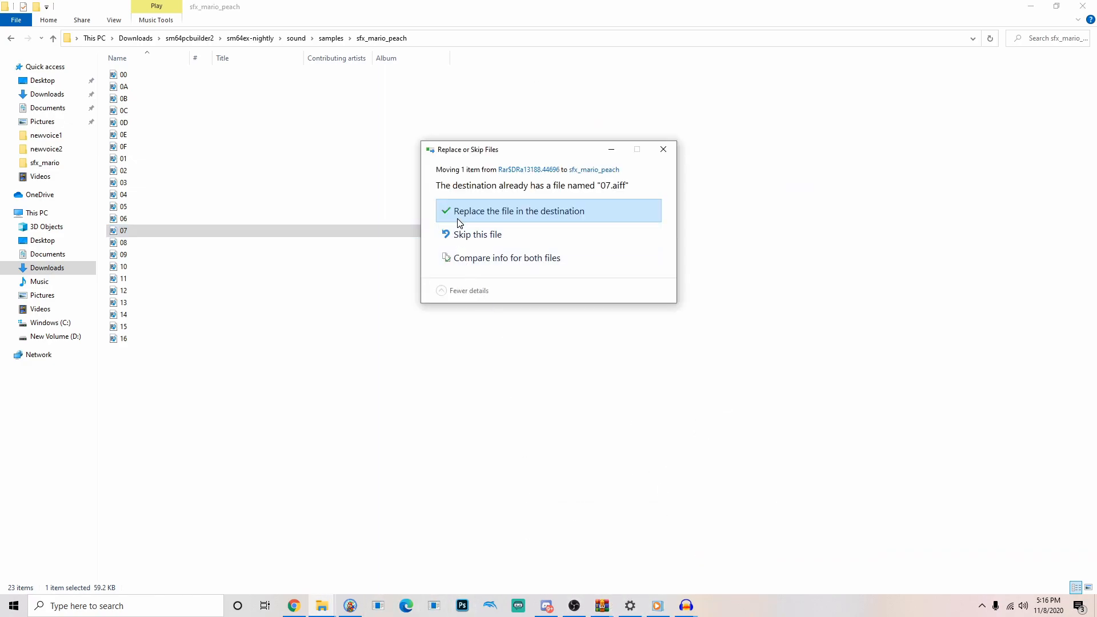
{"action": "left_click", "coordinate": [519, 211]}
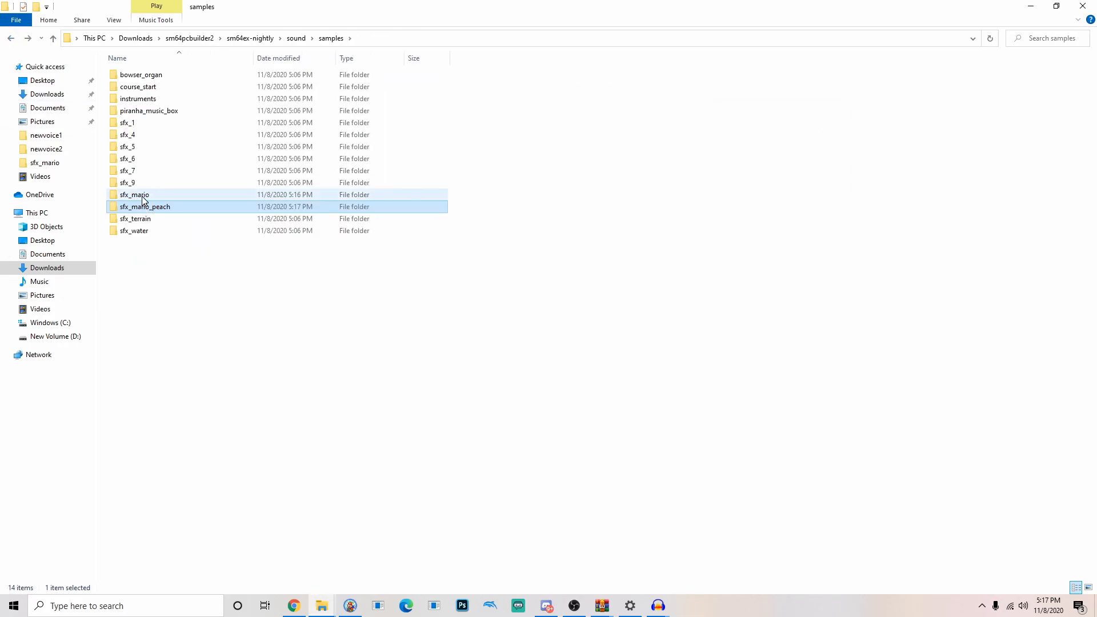
{"action": "double_click", "coordinate": [134, 194]}
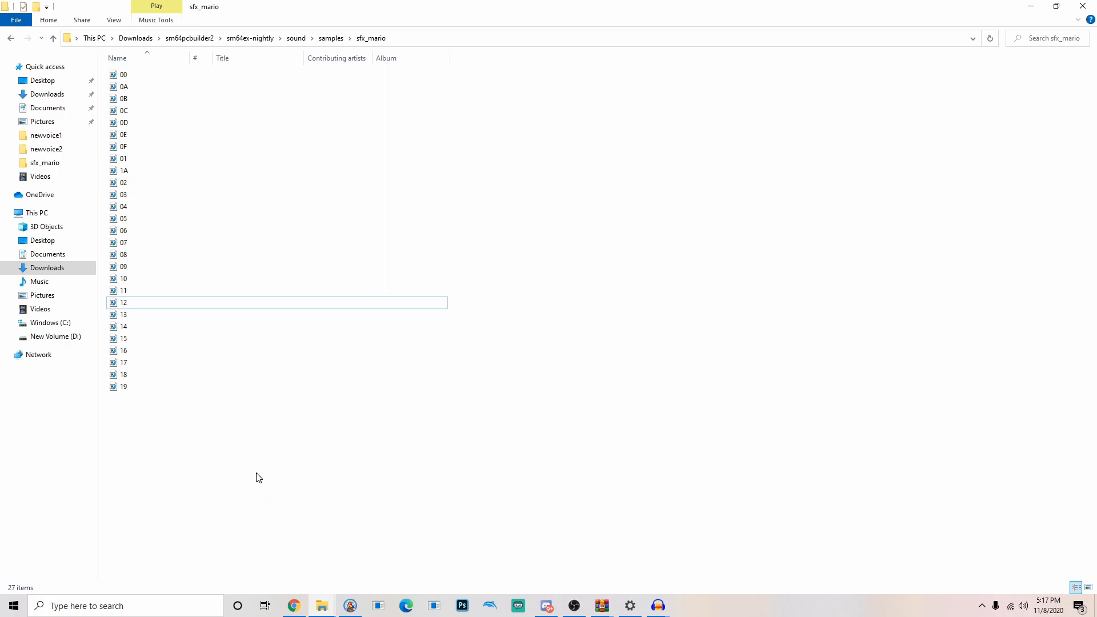
Step: Review sm64pcBuilder2's patches and options, then set Build Speed to Make My CPU Hurt
{"action": "left_click", "coordinate": [350, 606]}
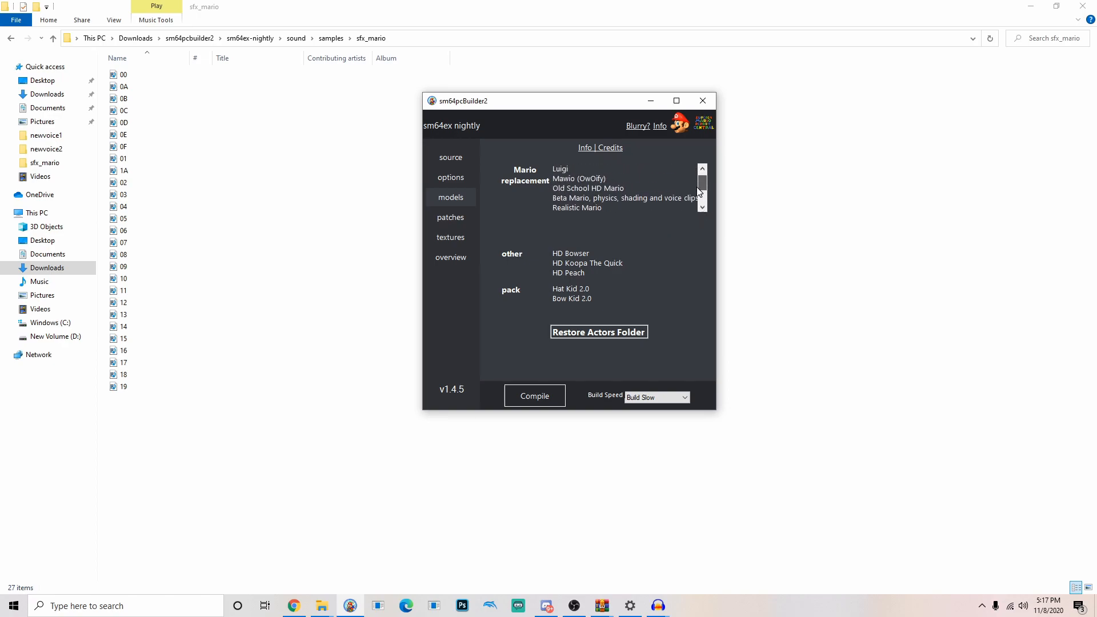
{"action": "scroll", "scroll_direction": "down", "scroll_amount": 3}
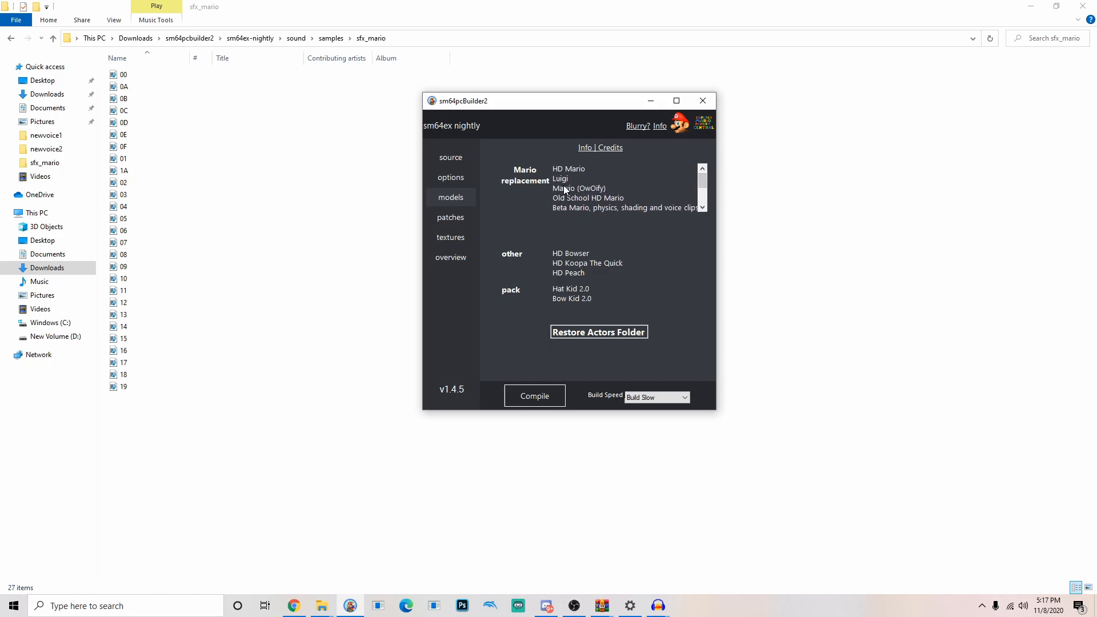
{"action": "left_click", "coordinate": [450, 217]}
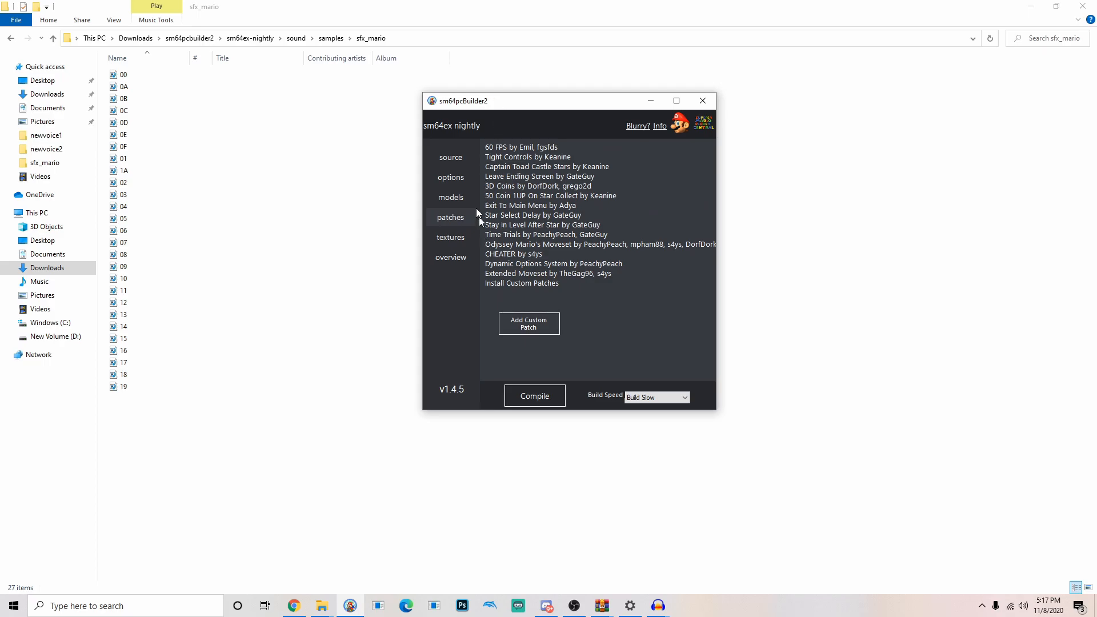
{"action": "left_click", "coordinate": [451, 256]}
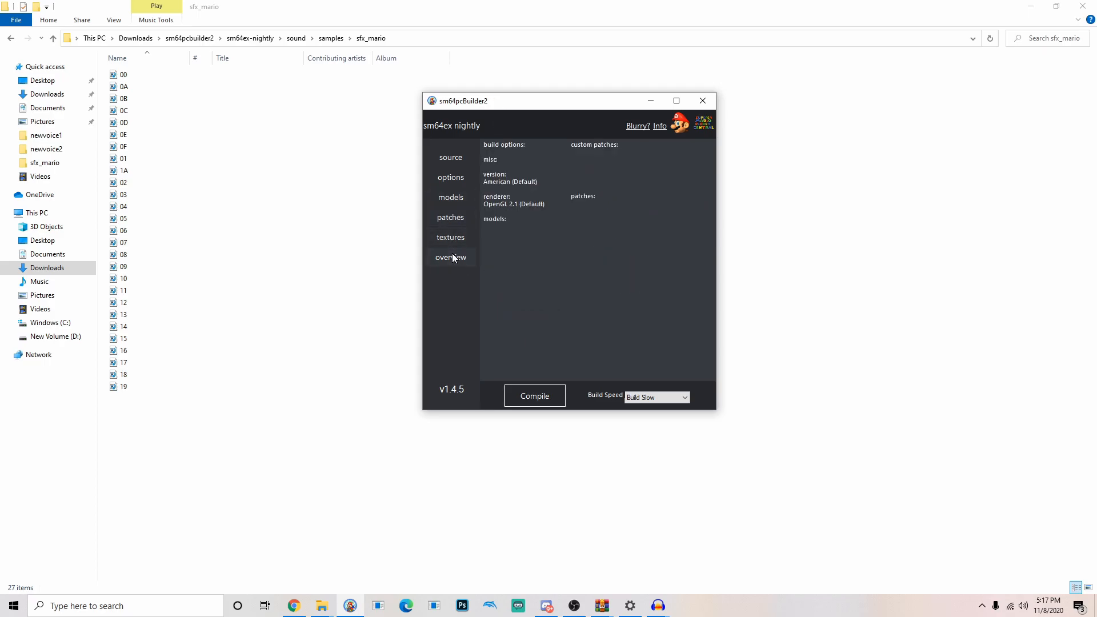
{"action": "left_click", "coordinate": [451, 157]}
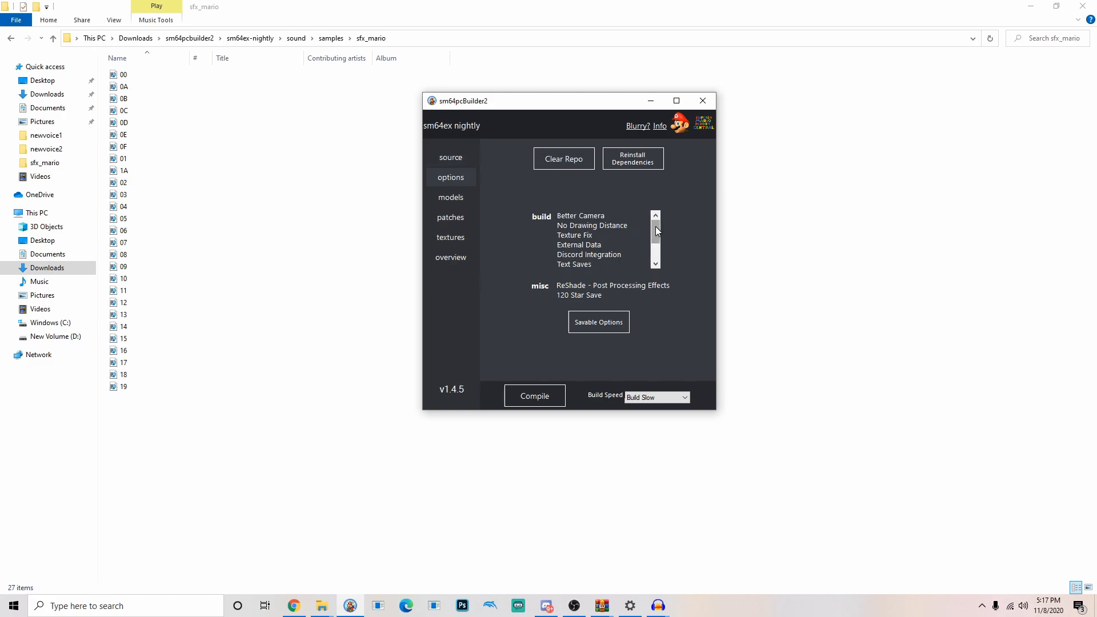
{"action": "left_click", "coordinate": [654, 264]}
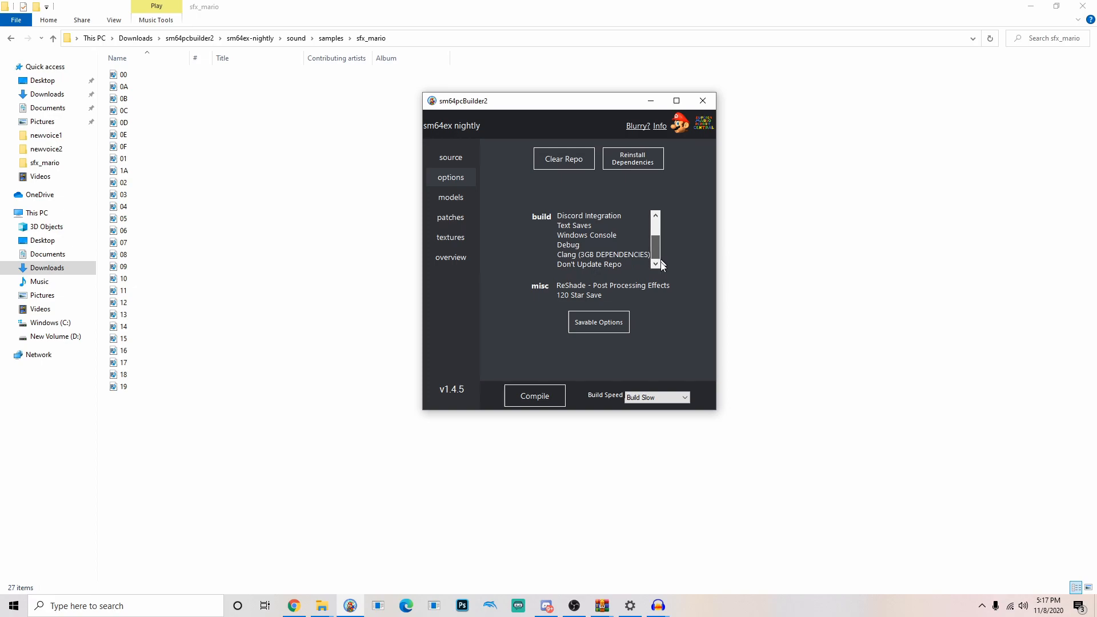
{"action": "left_click", "coordinate": [451, 258]}
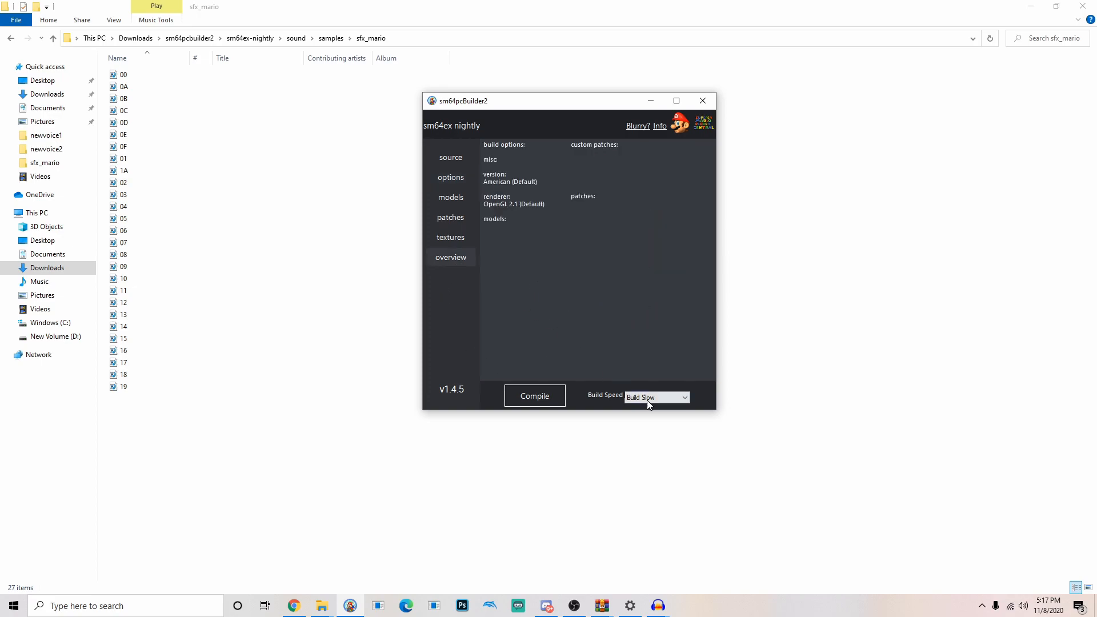
{"action": "left_click", "coordinate": [655, 396]}
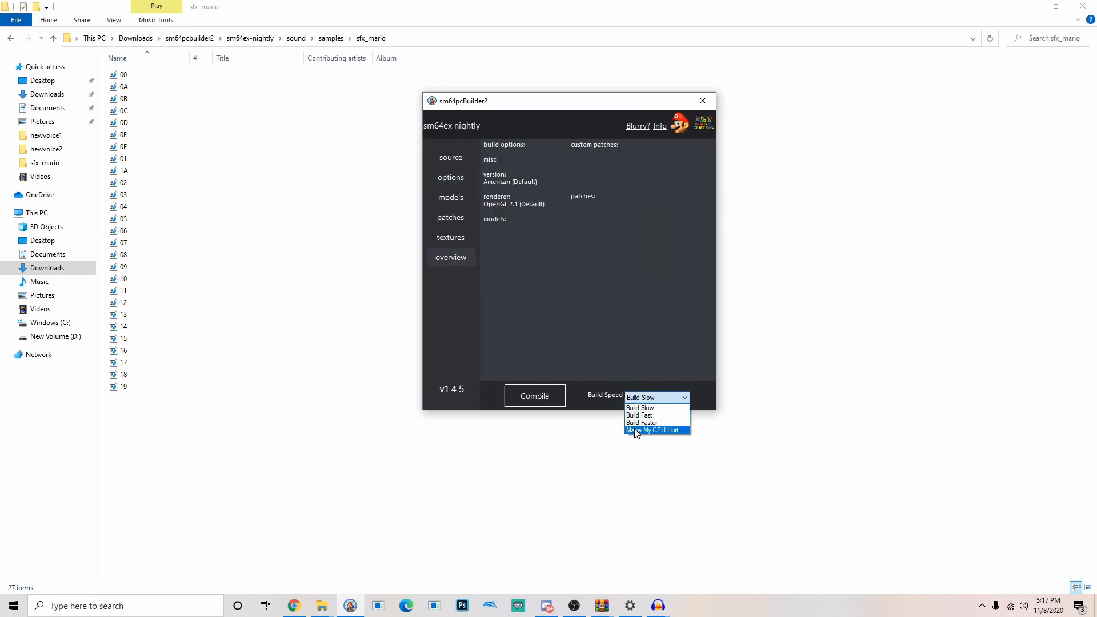
{"action": "left_click", "coordinate": [655, 430]}
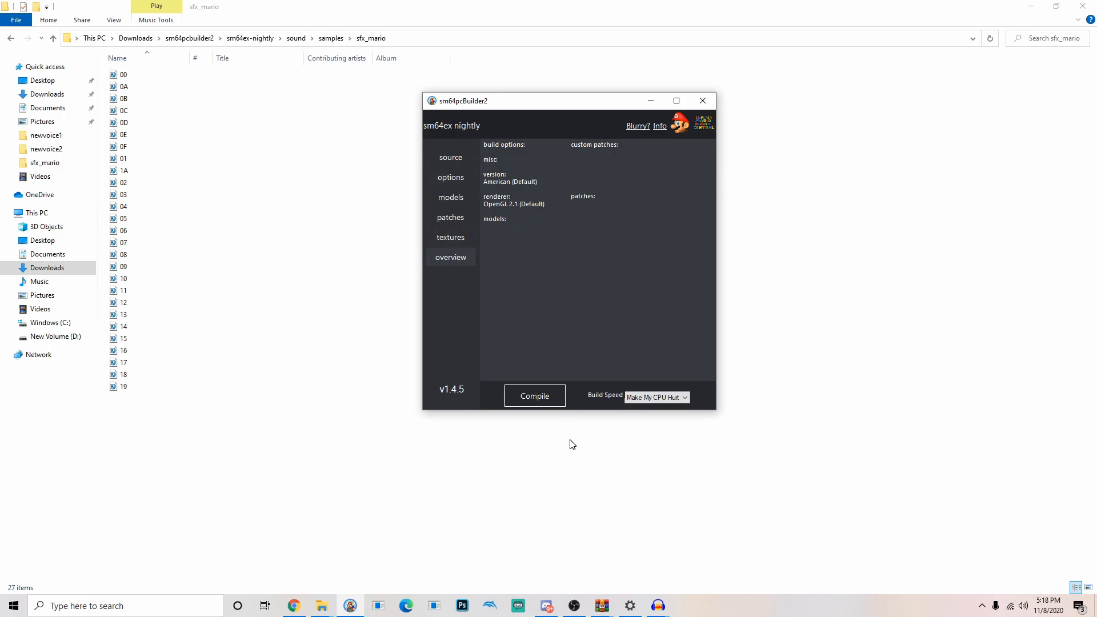
{"action": "mouse_move", "coordinate": [533, 396]}
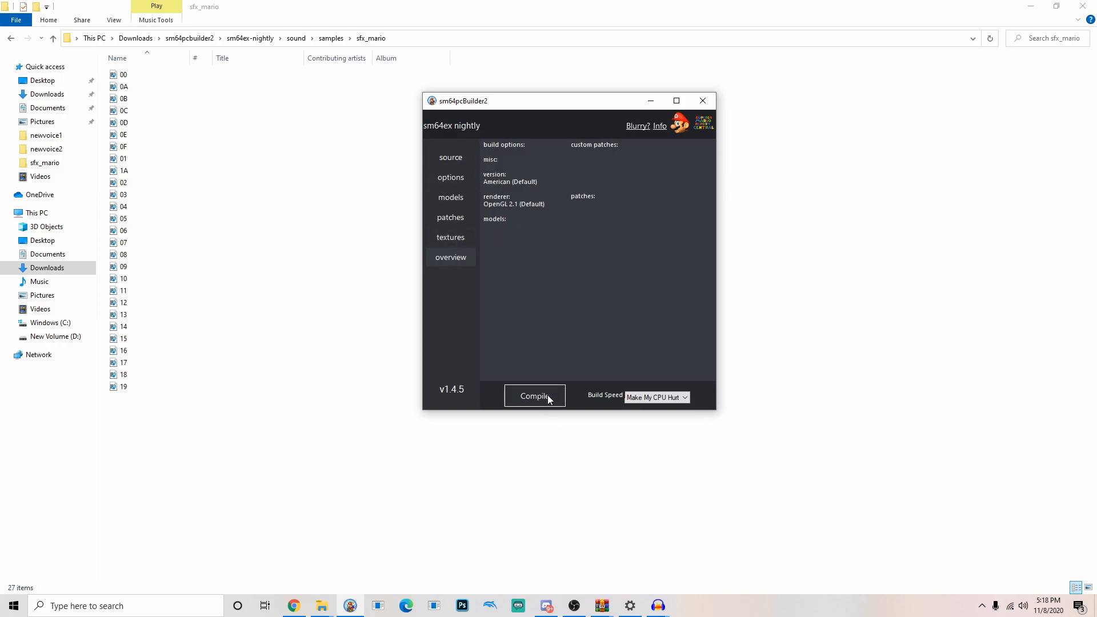
Step: Compile the game and wait for the build to finish in 2 minutes 6 seconds
{"action": "left_click", "coordinate": [532, 396]}
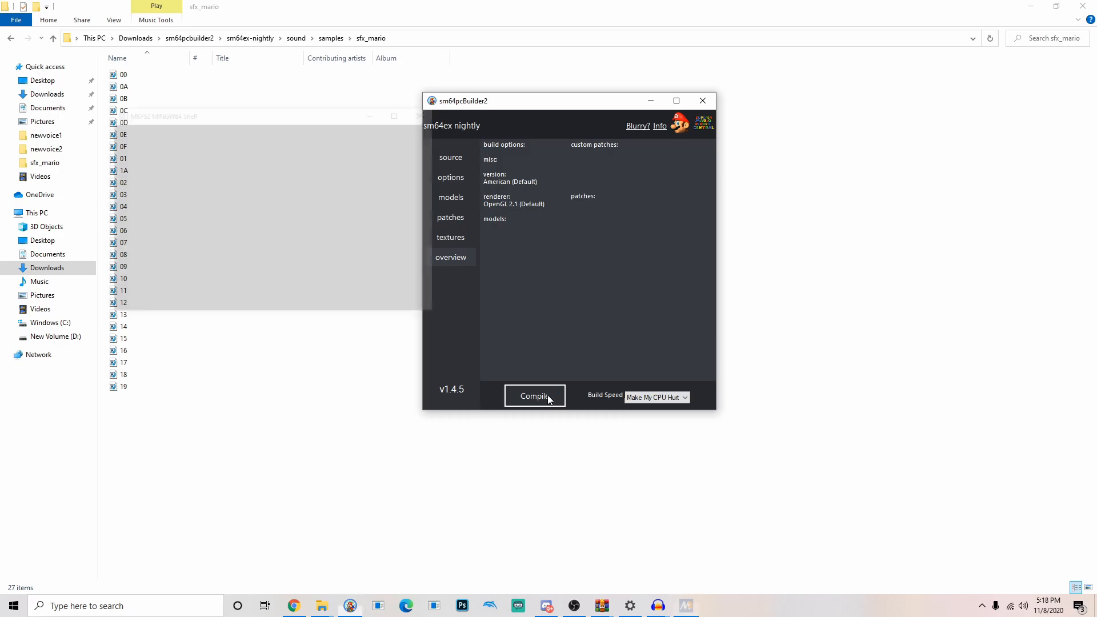
{"action": "left_click", "coordinate": [534, 396]}
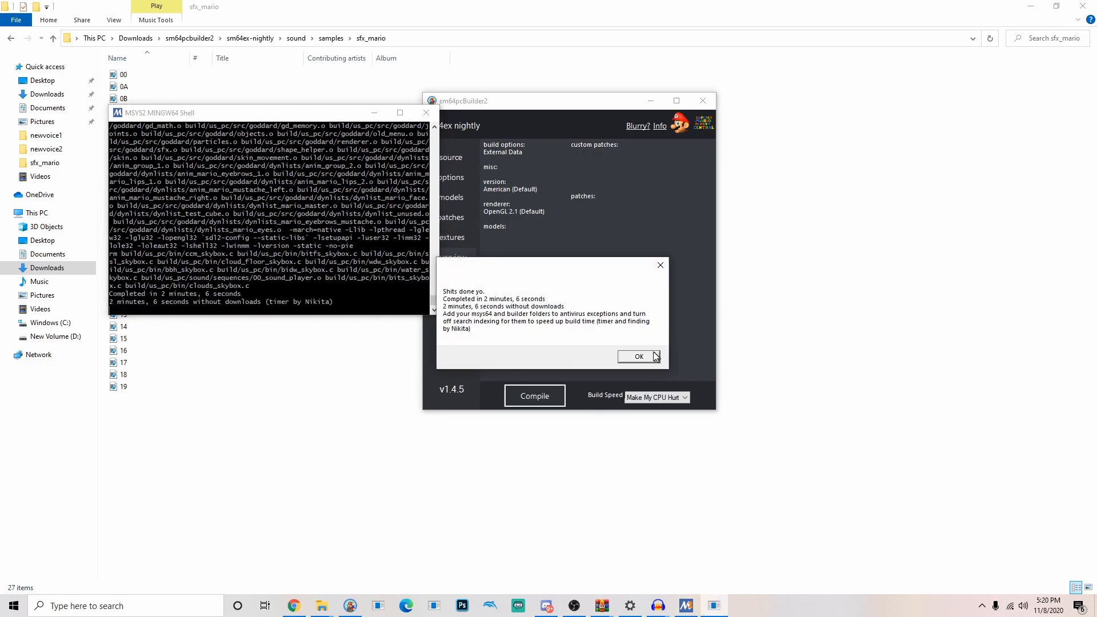
Step: Dismiss the build completion message so the build/us_pc output folder opens
{"action": "left_click", "coordinate": [638, 356]}
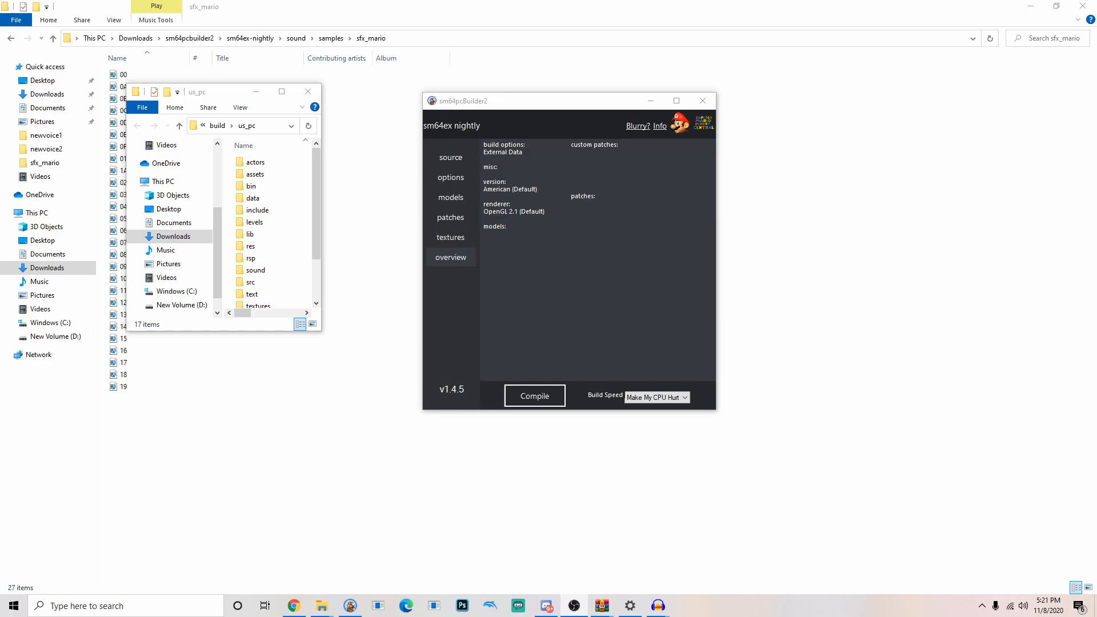
{"action": "mouse_move", "coordinate": [994, 377]}
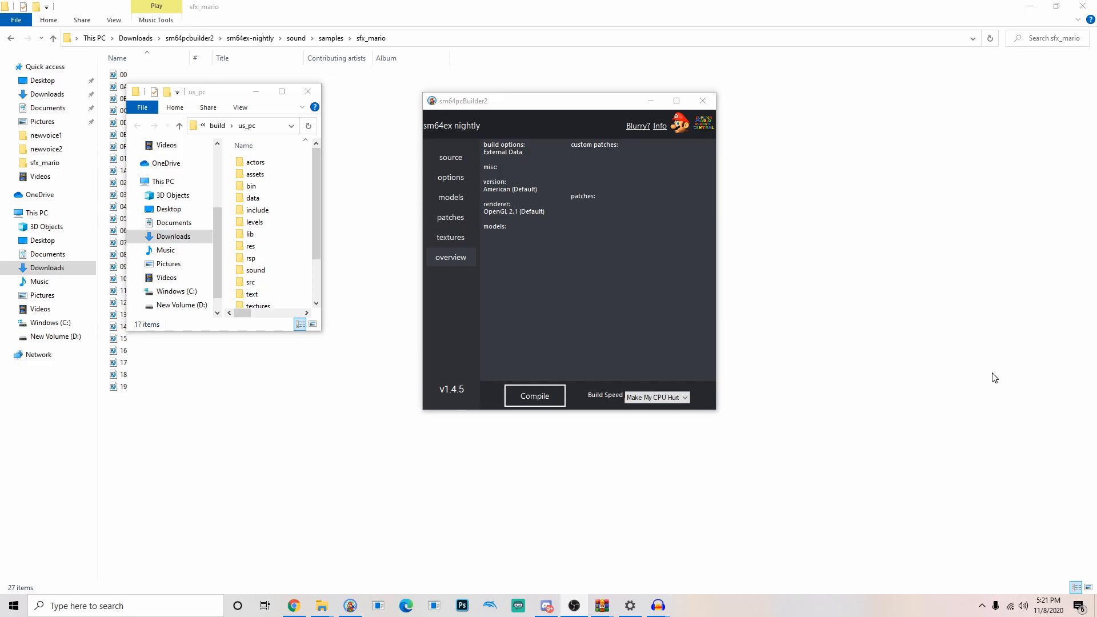